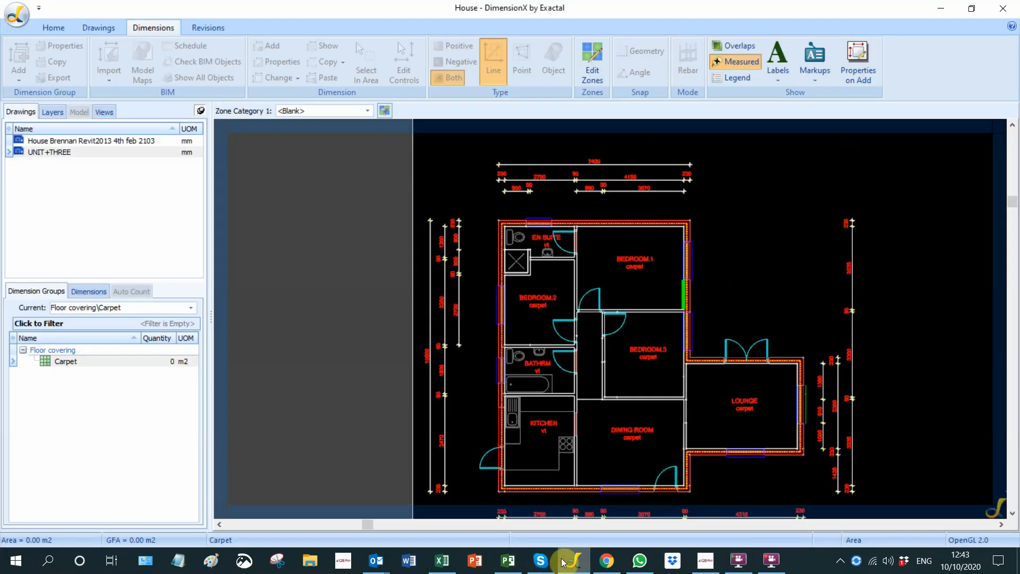
pyautogui.moveTo(392, 394)
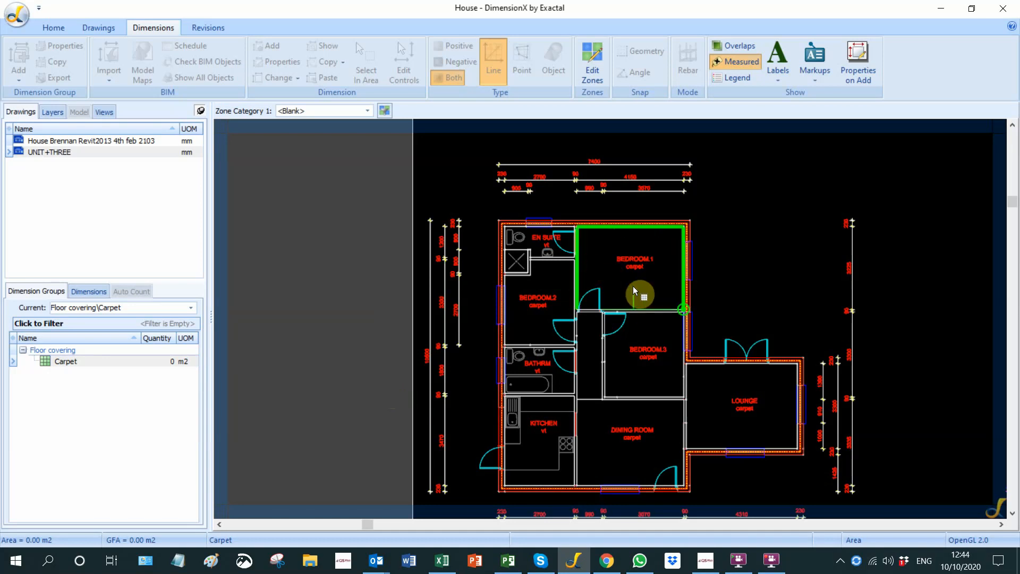
# - Complete the traced Bedroom 1 and Lounge outlines as carpet areas, bringing Carpet to 27 m2
pyautogui.rightClick(683, 311)
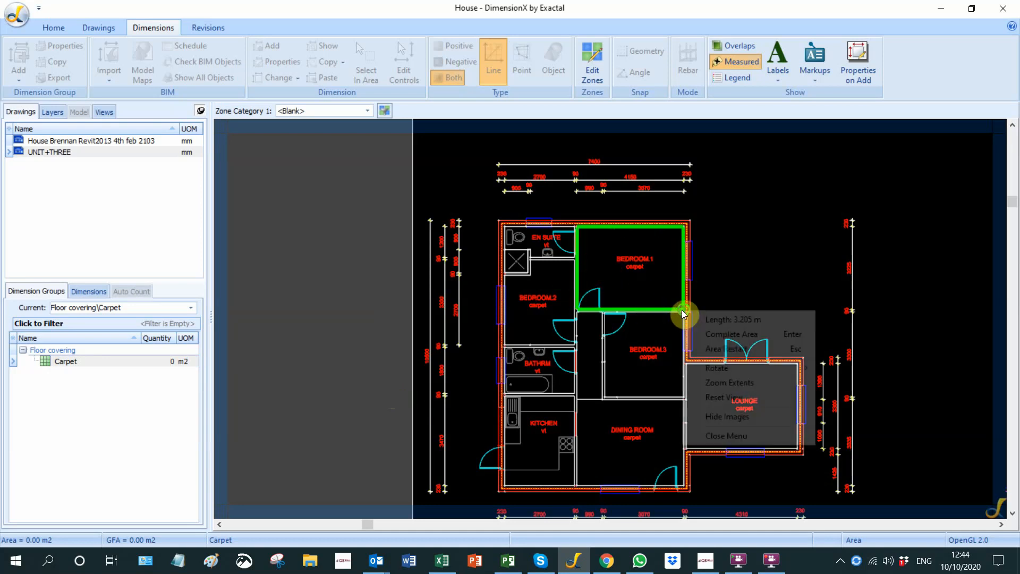
pyautogui.click(731, 334)
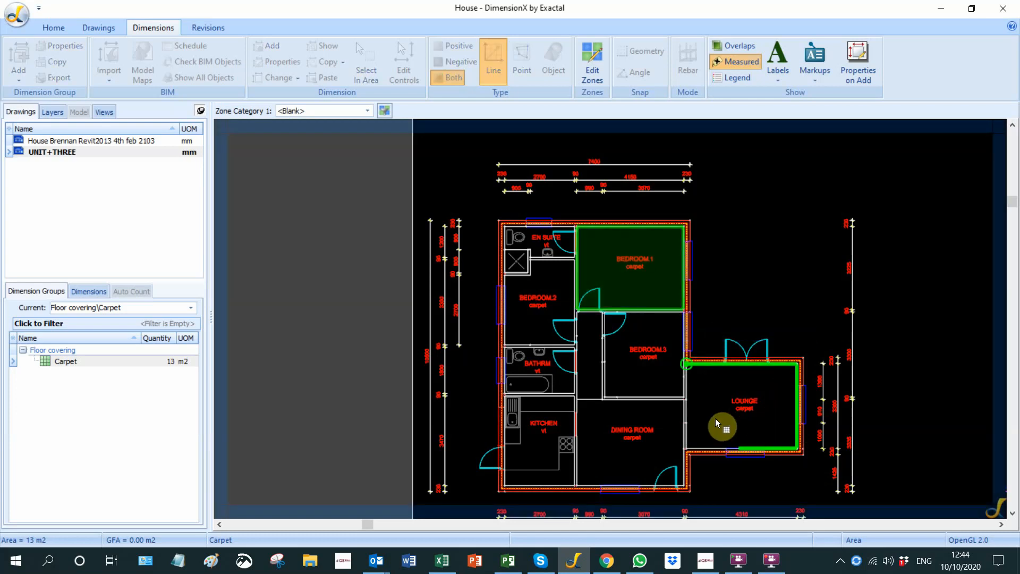
pyautogui.rightClick(688, 364)
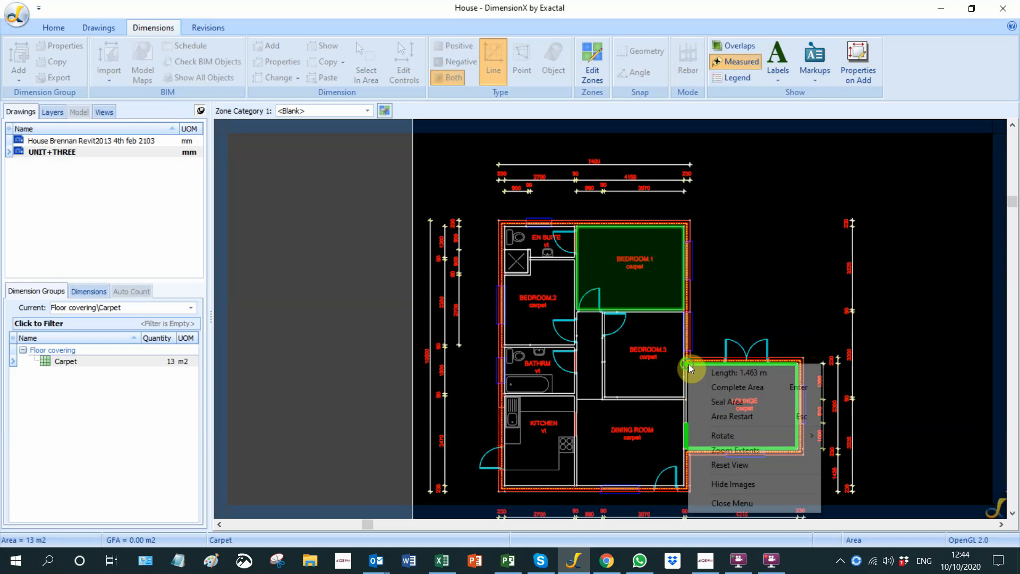
pyautogui.click(737, 386)
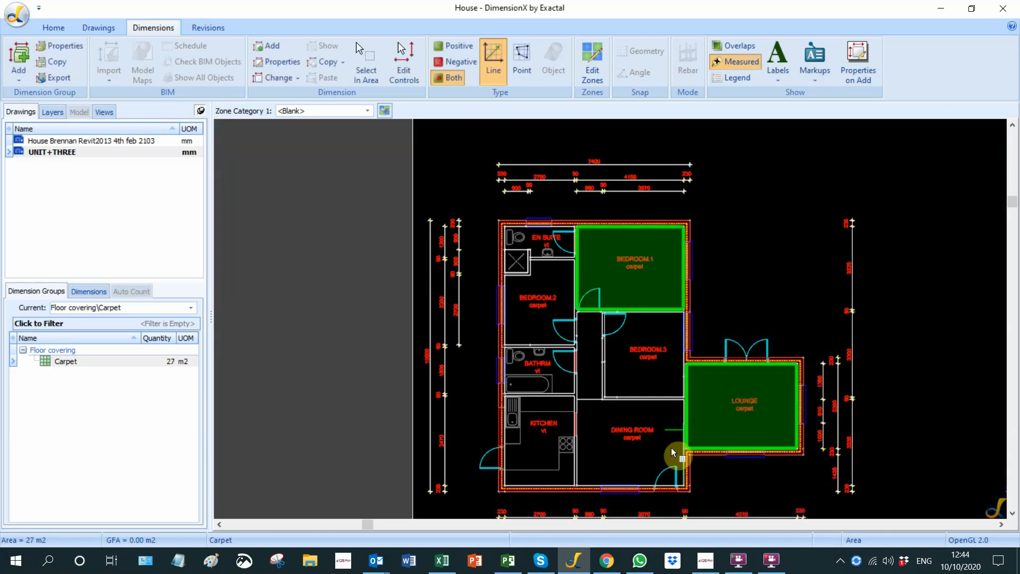
pyautogui.moveTo(184, 372)
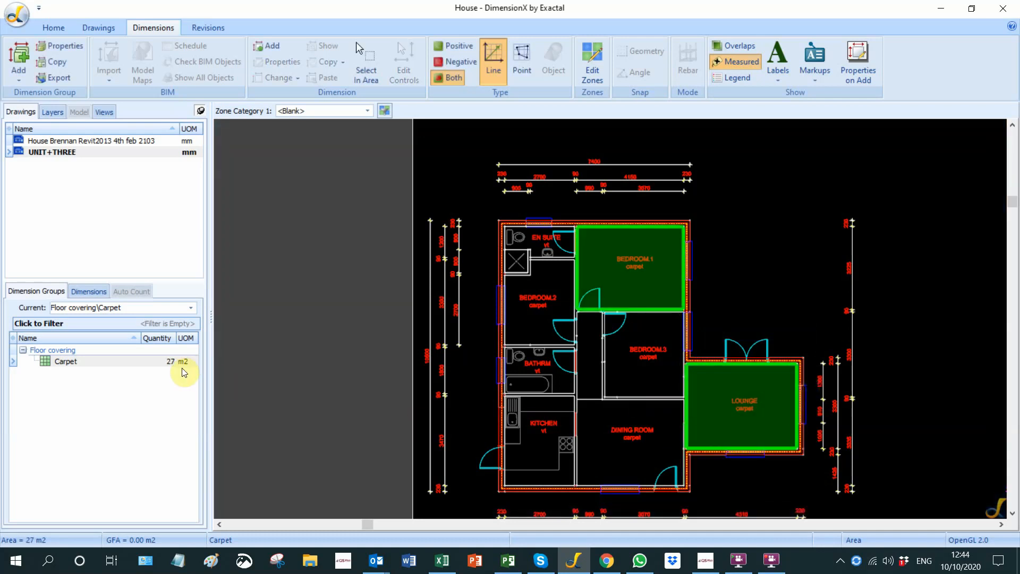
pyautogui.moveTo(179, 365)
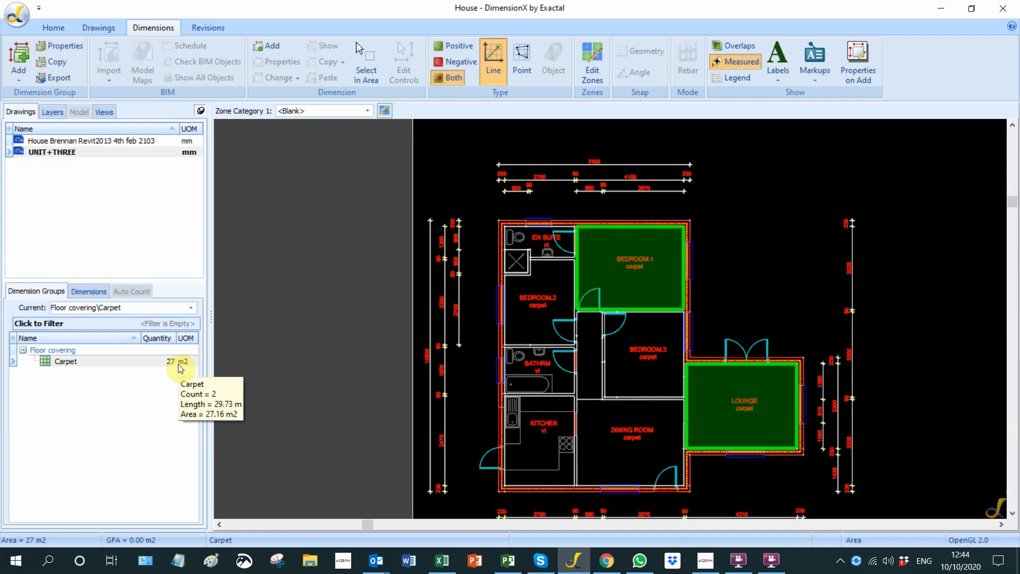
pyautogui.moveTo(181, 369)
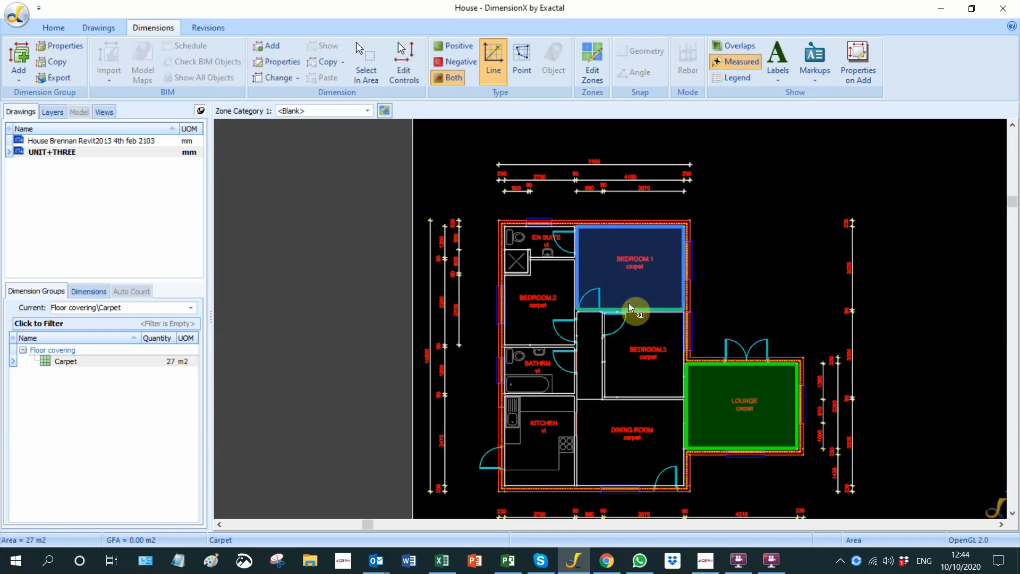
pyautogui.click(527, 303)
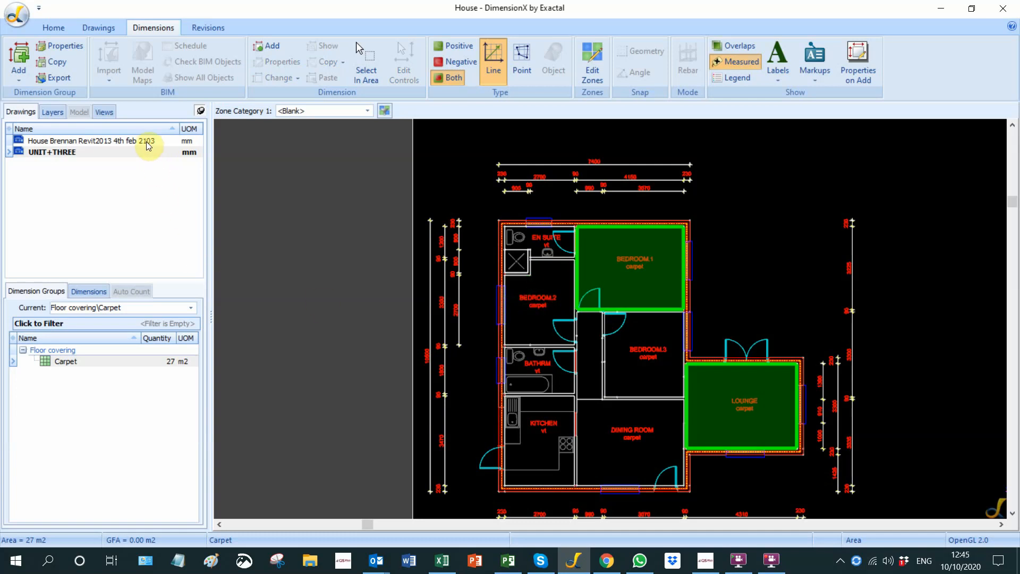
# - Display the House Brennan Revit model as a solid shaded 3D view with Transparent turned off
pyautogui.click(85, 140)
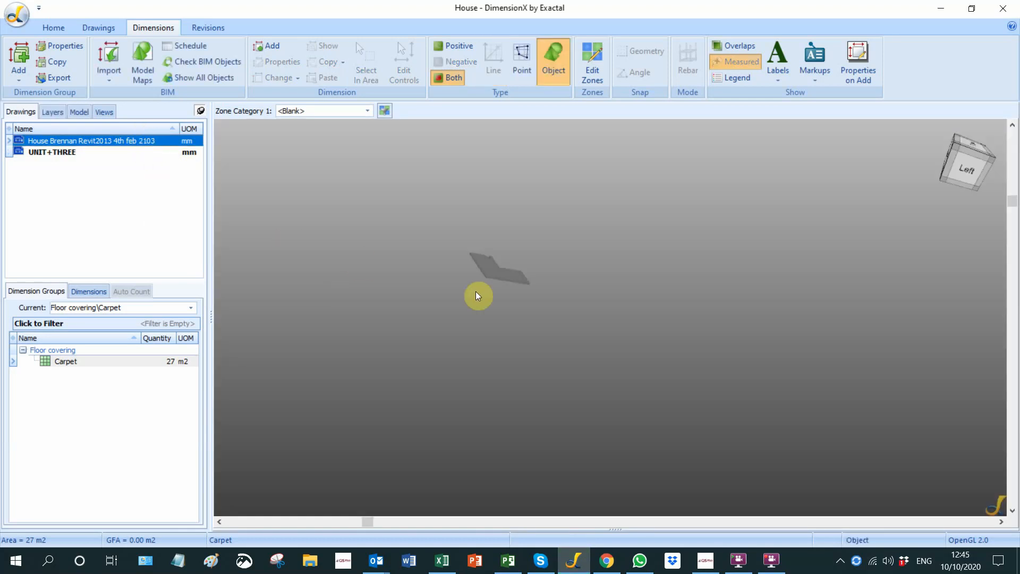
pyautogui.moveTo(239, 251)
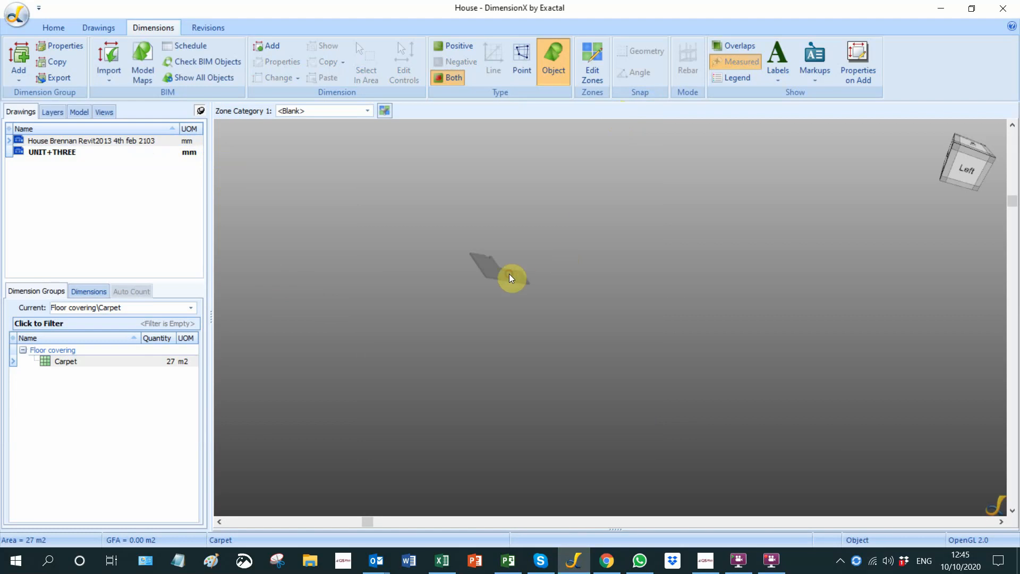
pyautogui.rightClick(510, 277)
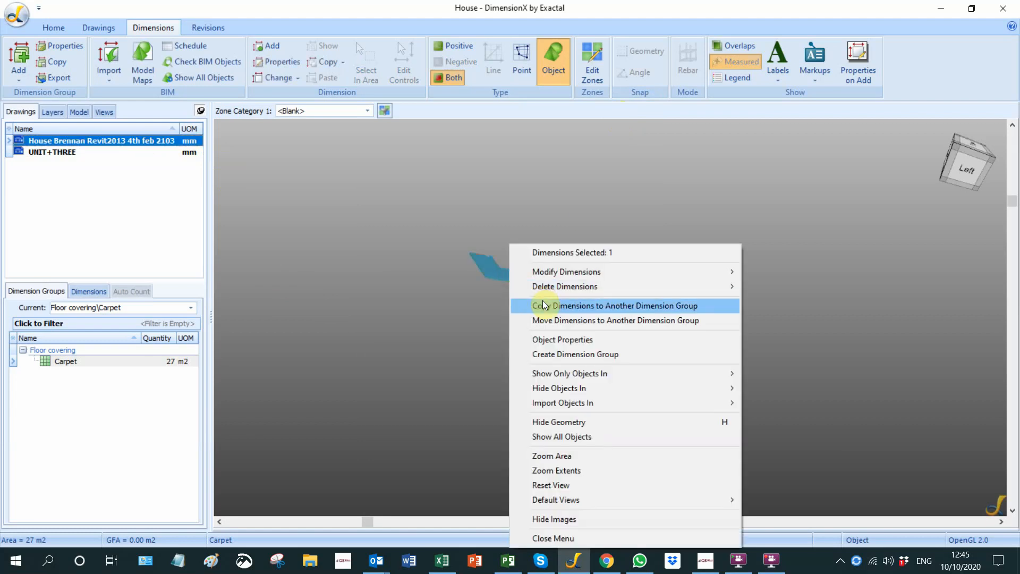
pyautogui.moveTo(544, 318)
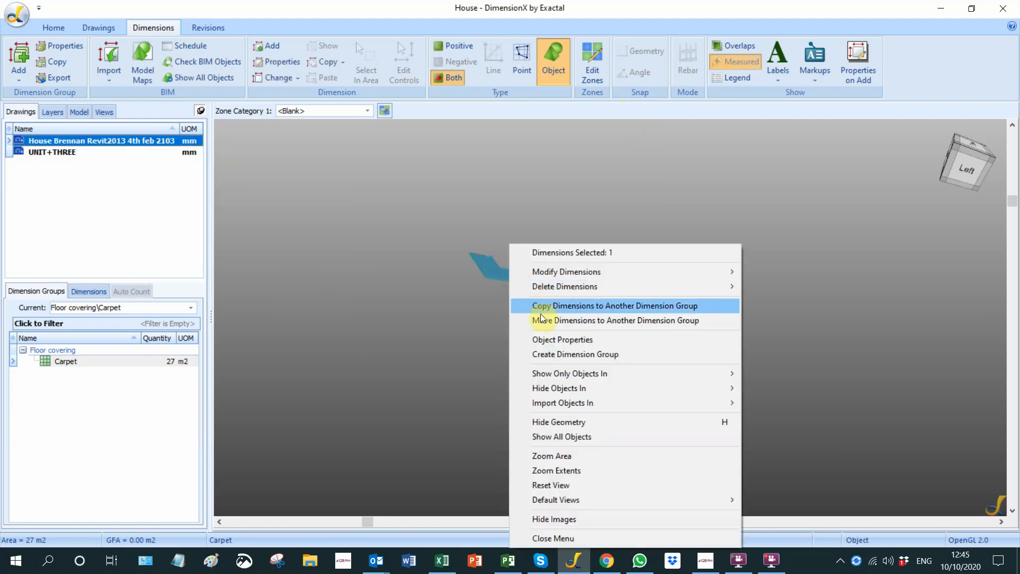
pyautogui.moveTo(562, 403)
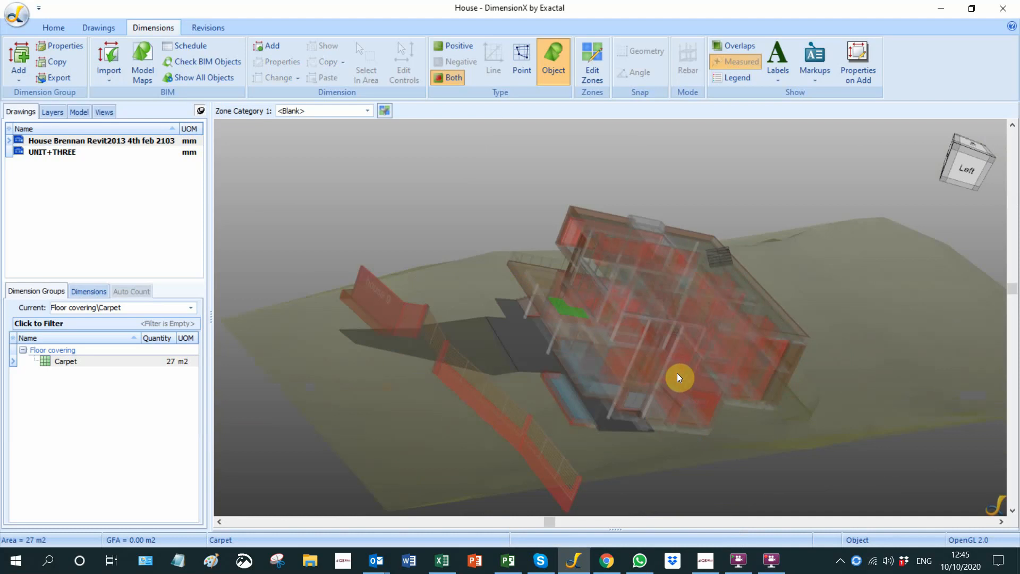
pyautogui.click(100, 142)
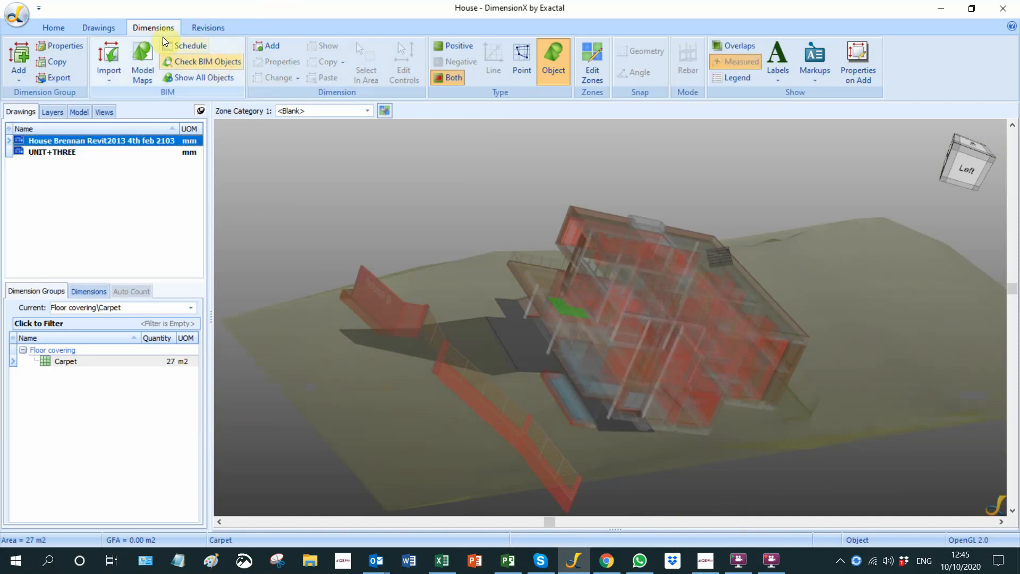
pyautogui.moveTo(99, 27)
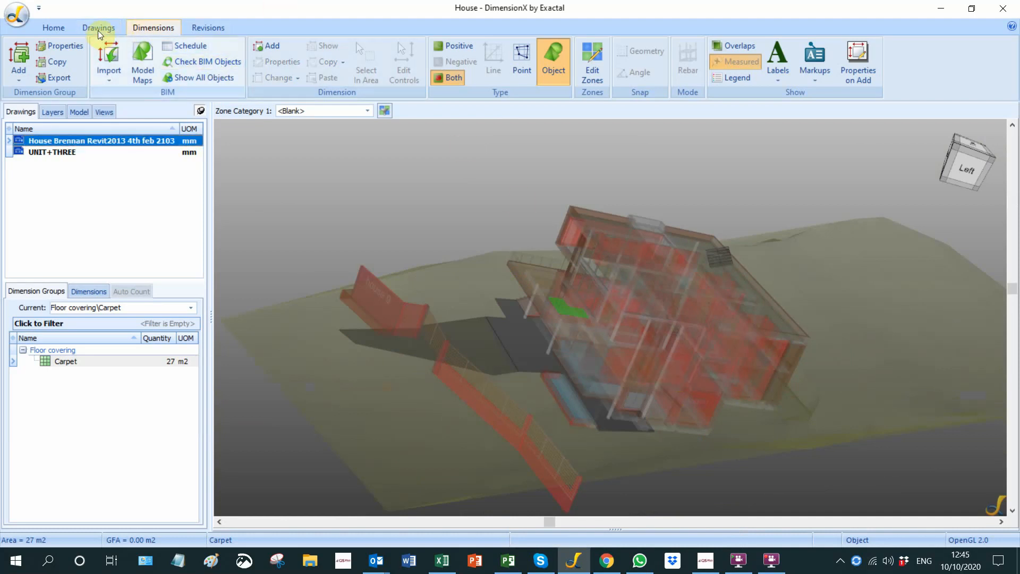
pyautogui.click(98, 28)
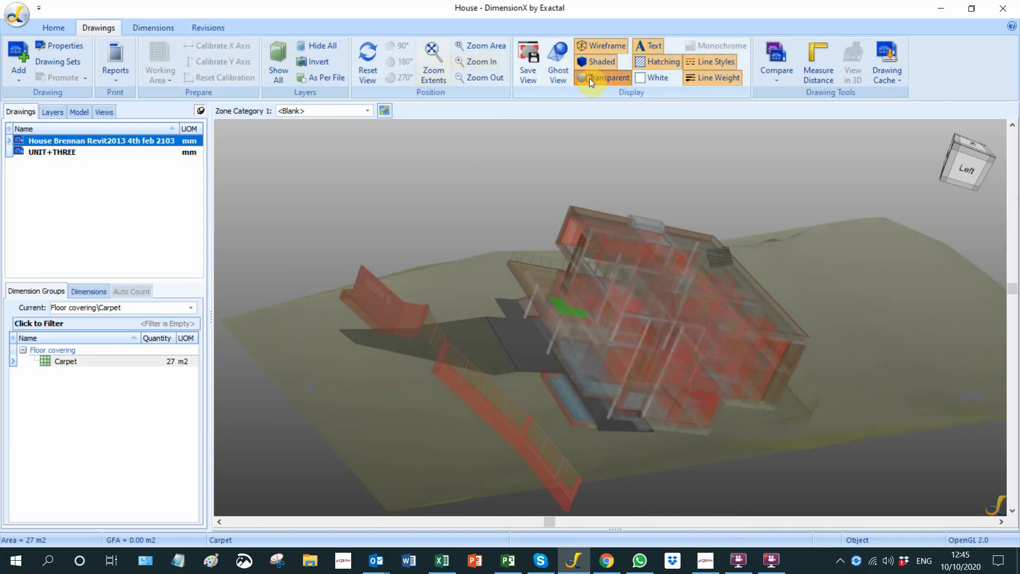
pyautogui.click(608, 77)
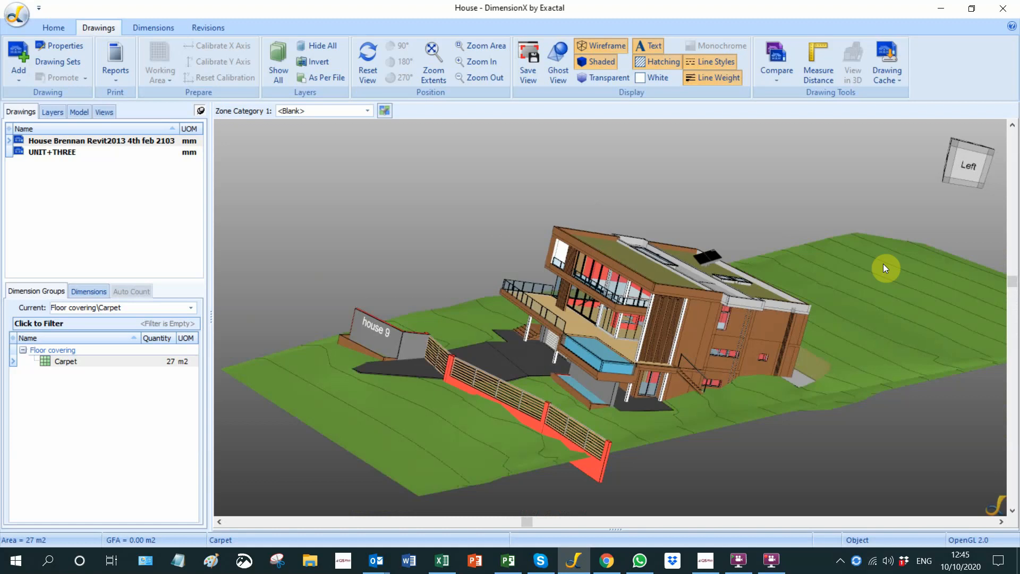
pyautogui.moveTo(885, 264)
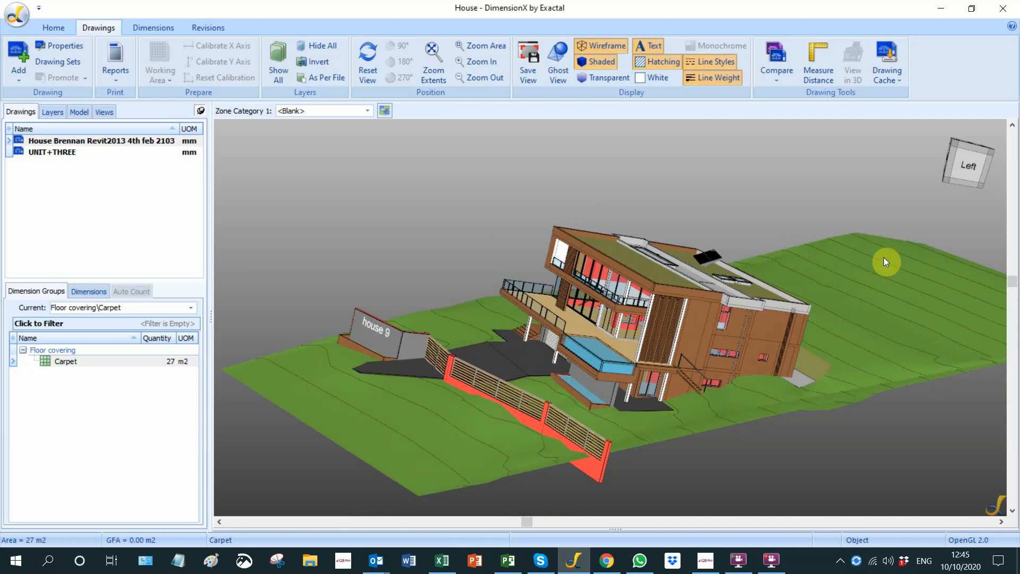
pyautogui.moveTo(397, 220)
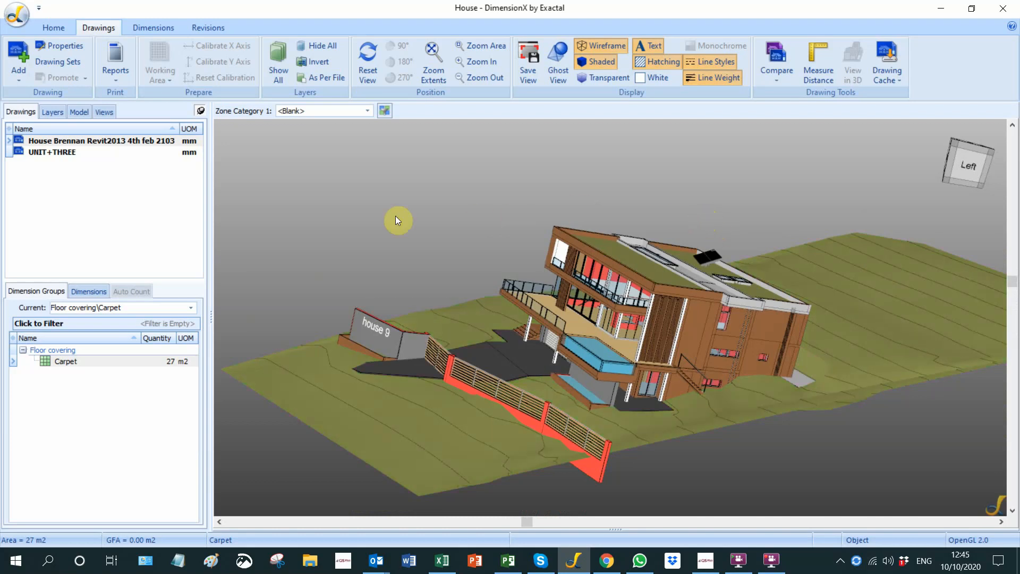
# - Import BIM dimensions with the BIM Import Revit General.xslt template and accept the units warning
pyautogui.click(153, 27)
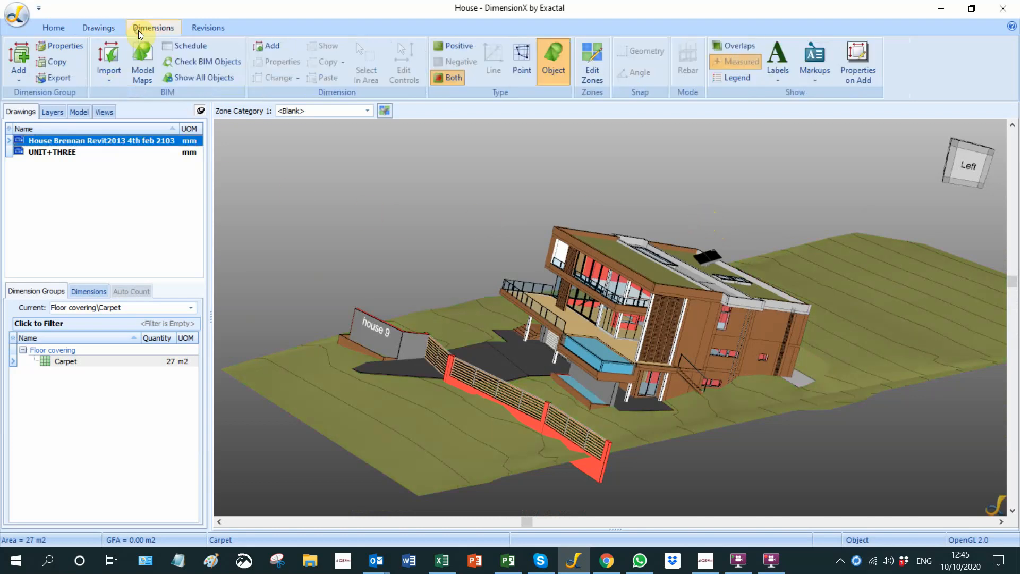
pyautogui.click(107, 62)
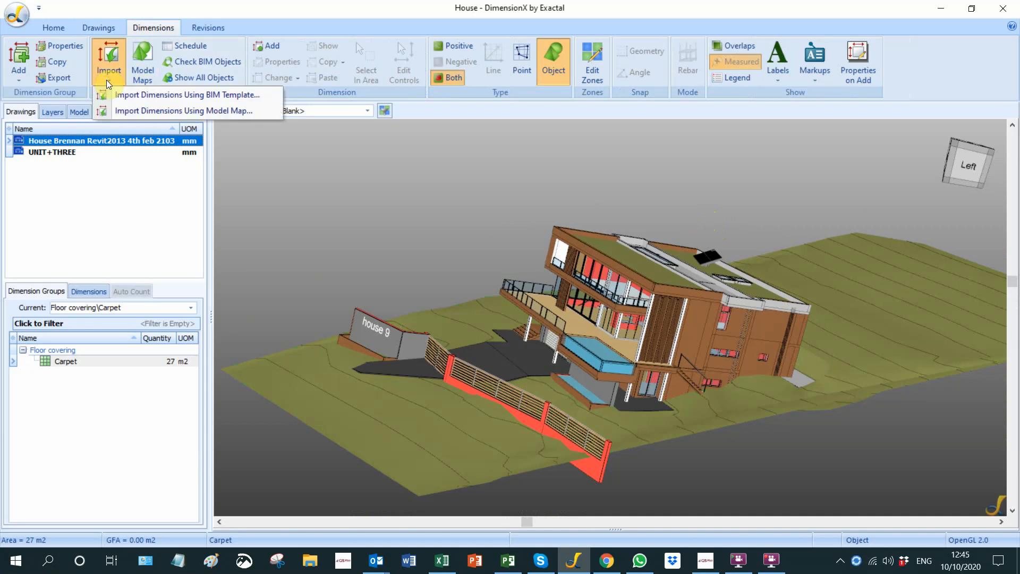
pyautogui.moveTo(189, 95)
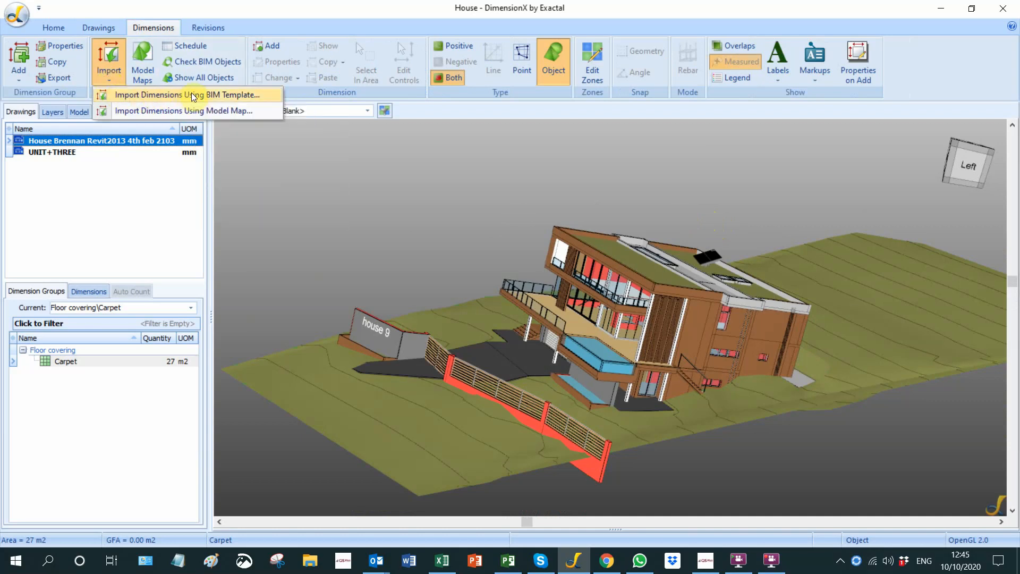
pyautogui.click(555, 305)
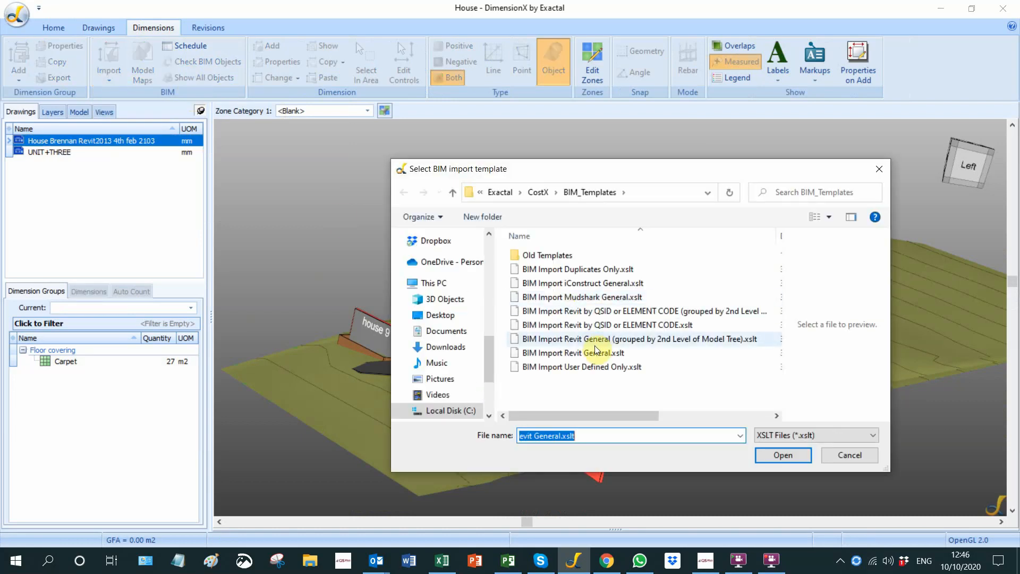
pyautogui.click(571, 353)
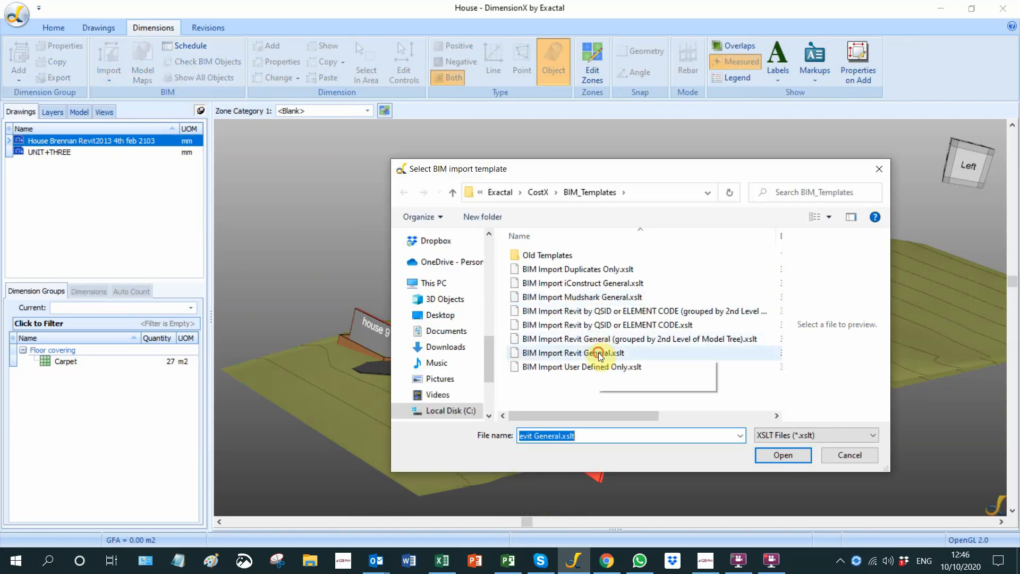
pyautogui.click(573, 353)
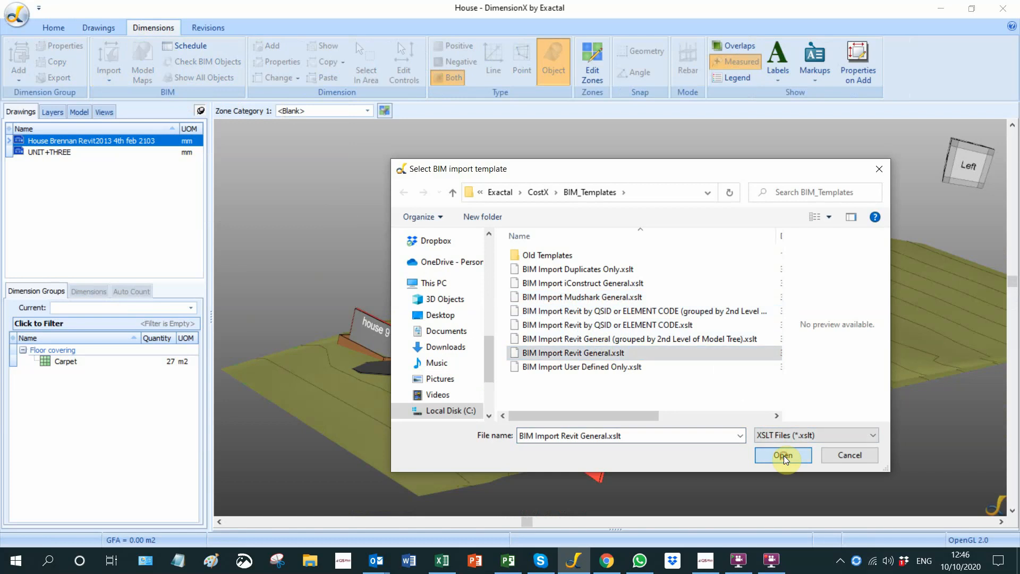
pyautogui.click(784, 455)
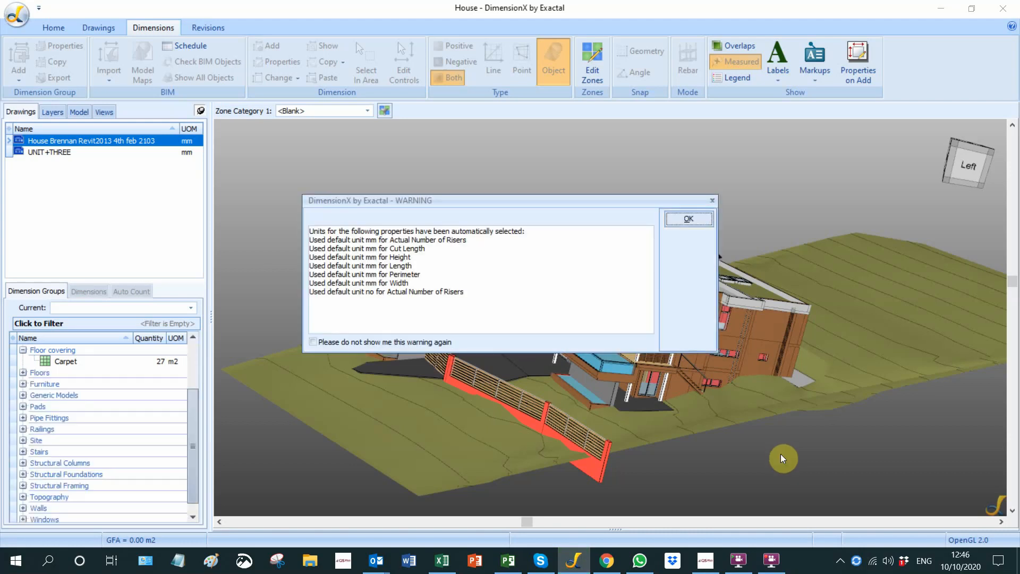
pyautogui.click(688, 218)
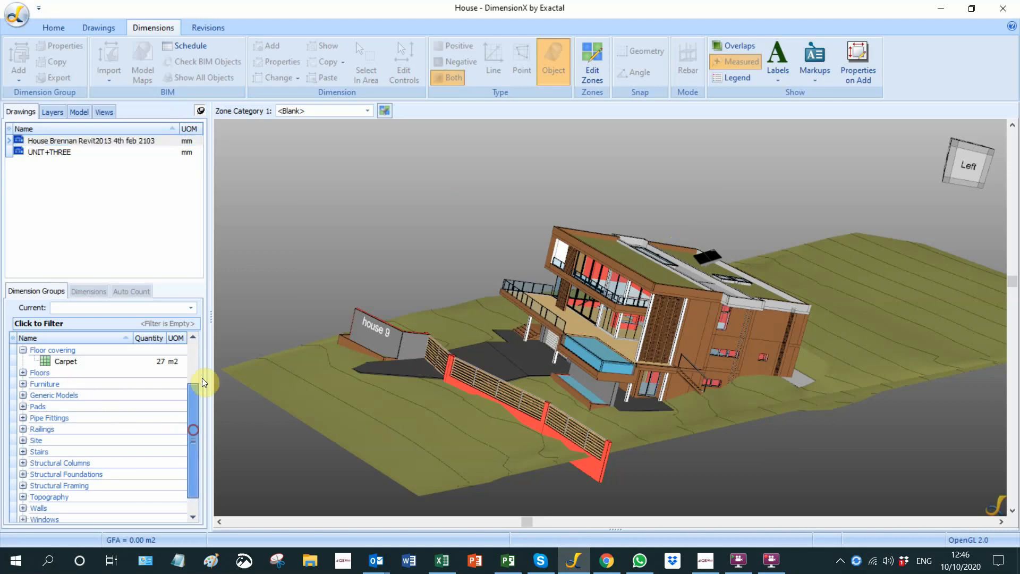
# - Expand and select the Floors folder so its slabs highlight, then render the model Transparent
pyautogui.scroll(3)
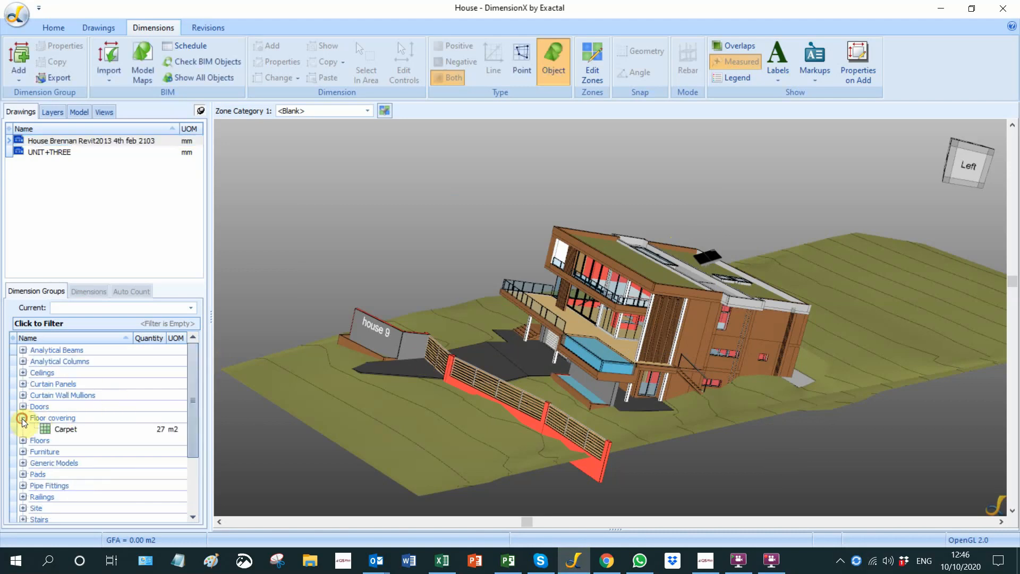
pyautogui.click(22, 416)
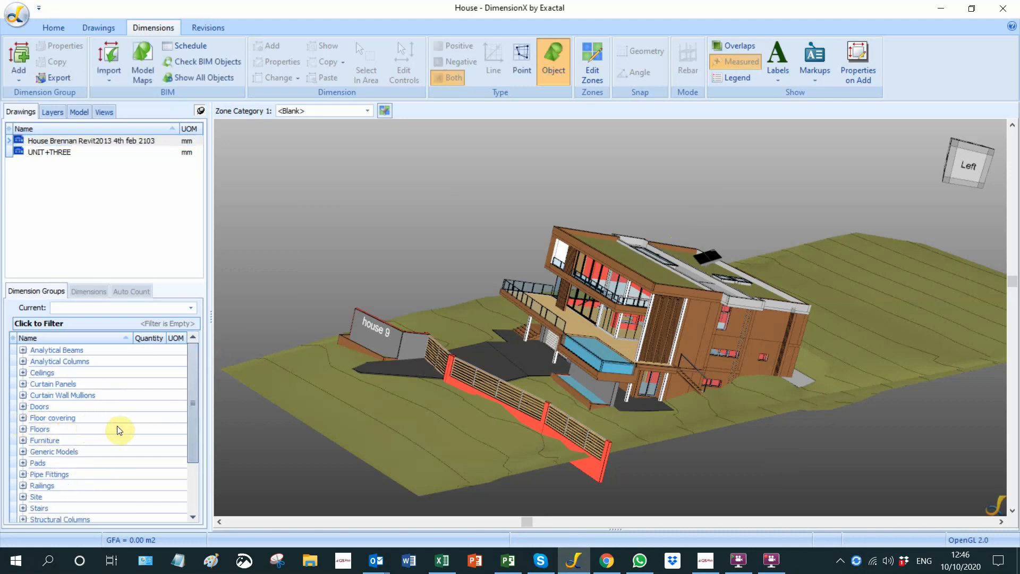
pyautogui.moveTo(162, 402)
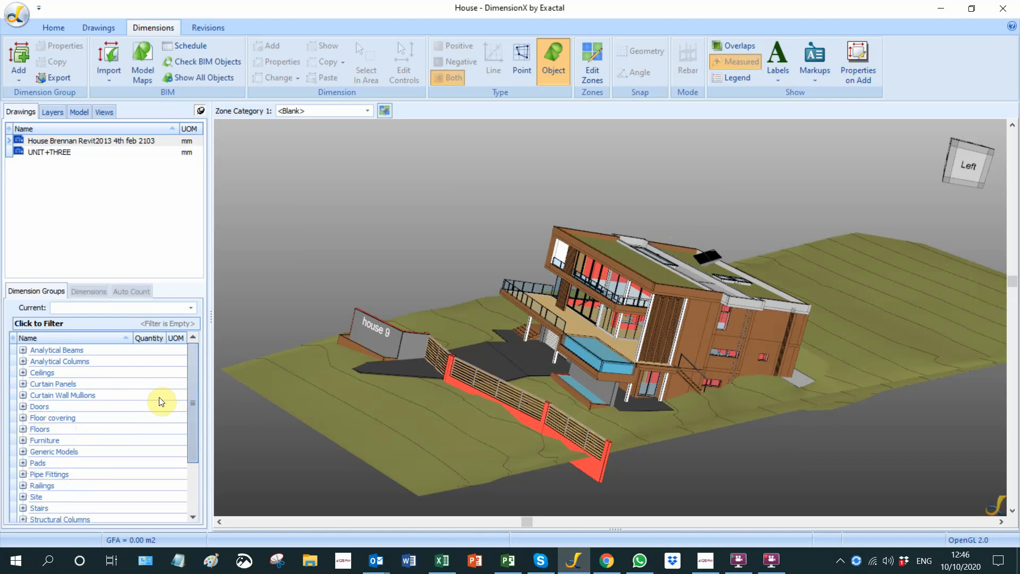
pyautogui.moveTo(46, 384)
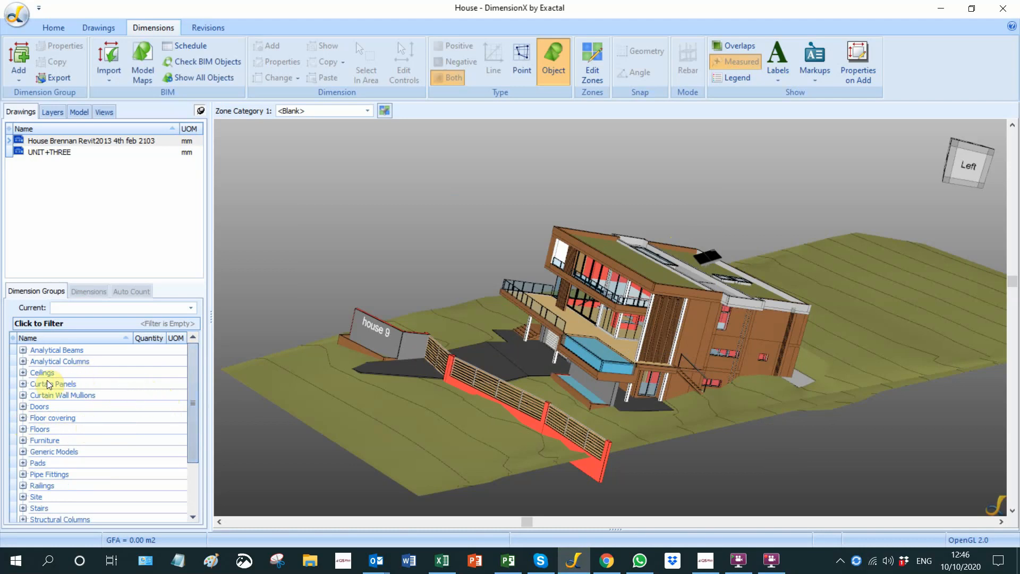
pyautogui.scroll(-3)
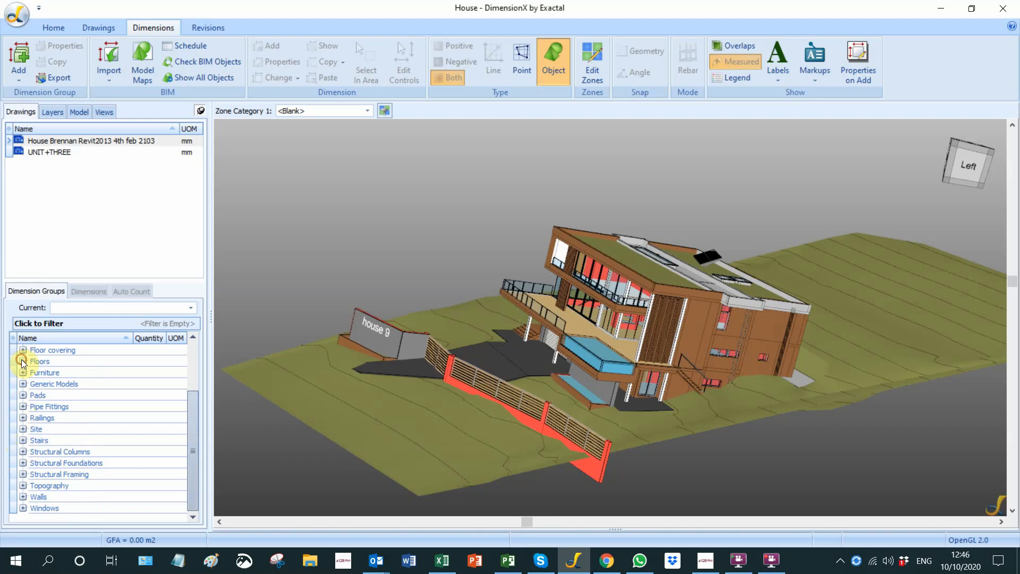
pyautogui.click(22, 361)
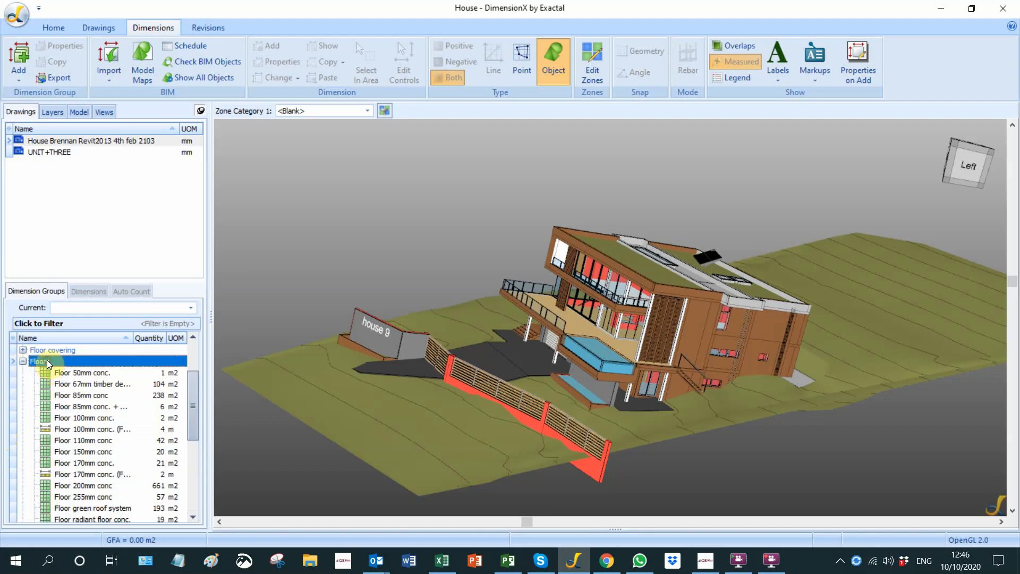
pyautogui.click(40, 361)
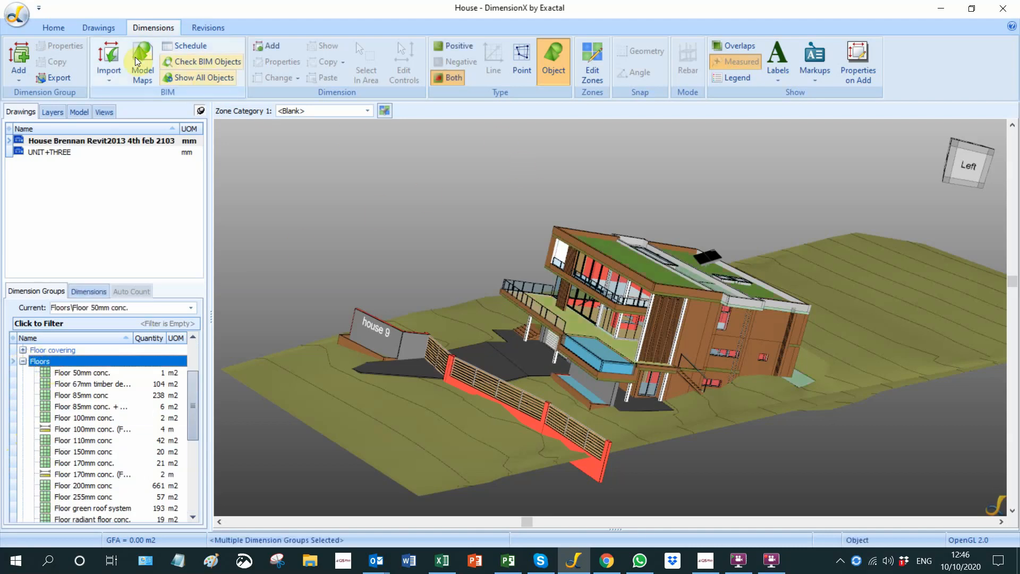
pyautogui.click(98, 28)
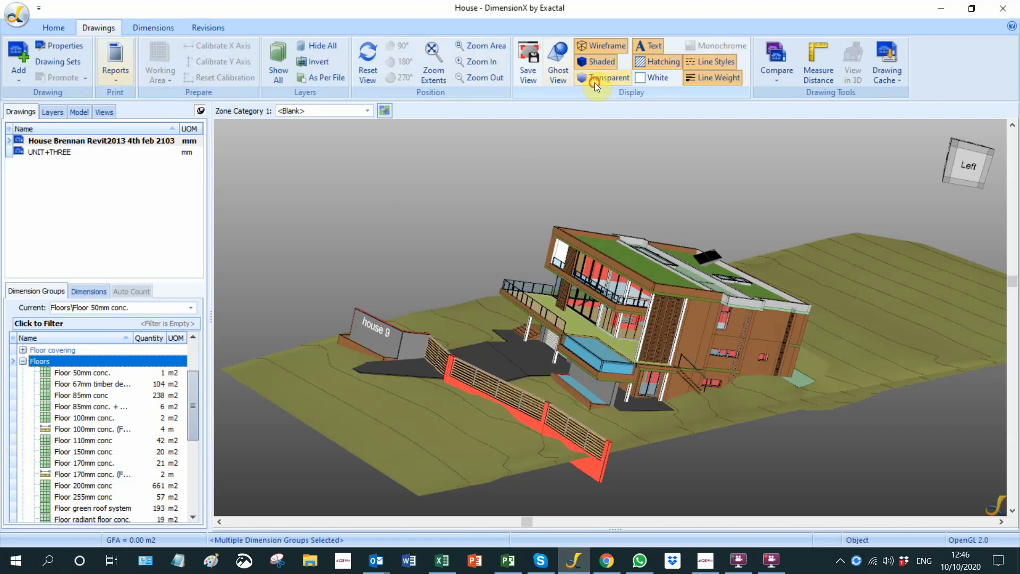
pyautogui.click(608, 77)
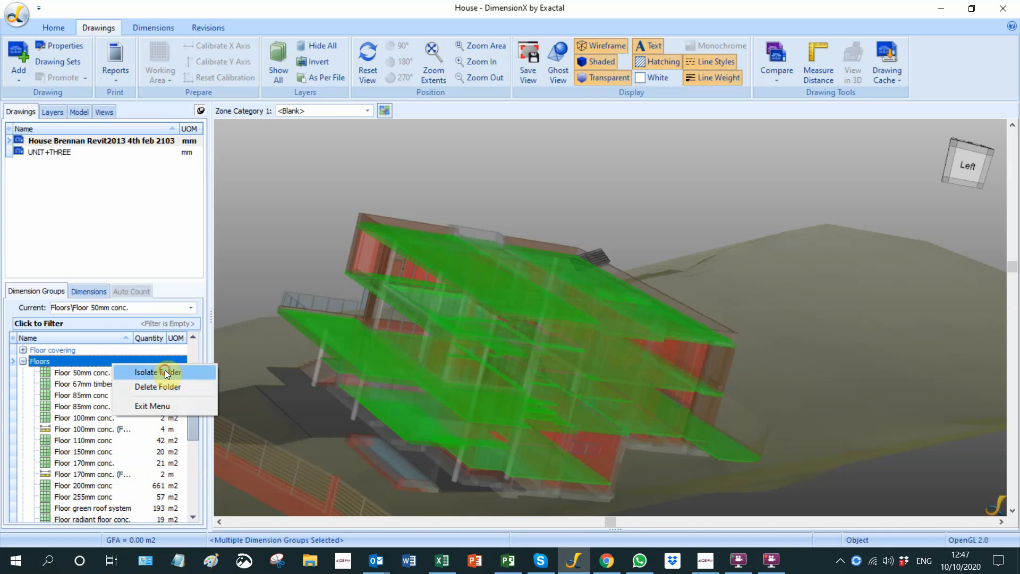
# - Isolate the Floors folder so only the green floor slabs remain visible
pyautogui.click(156, 372)
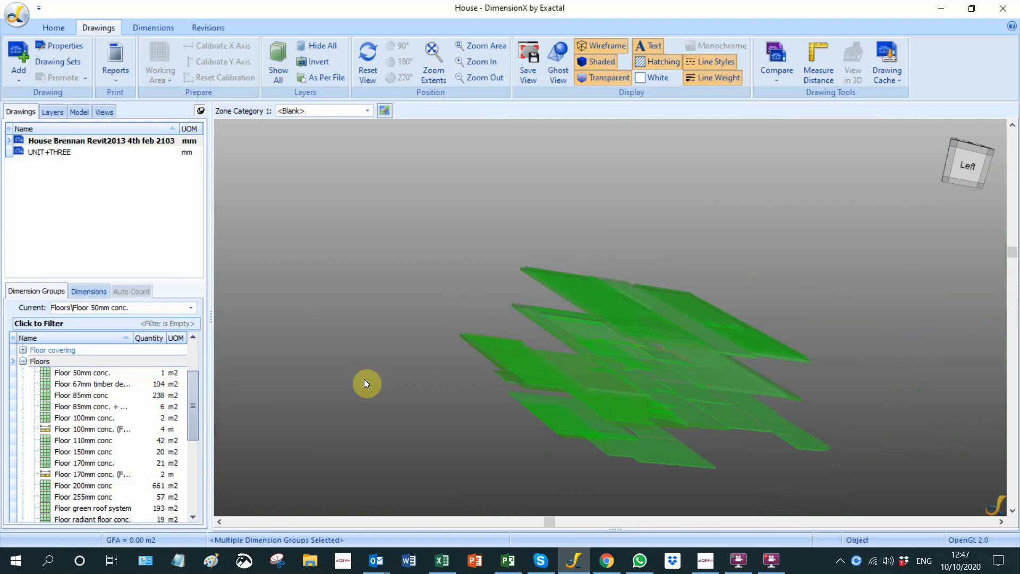
# - Highlight the 85mm, 100mm and 255mm concrete and 67mm timber decking floor types in turn
pyautogui.click(82, 396)
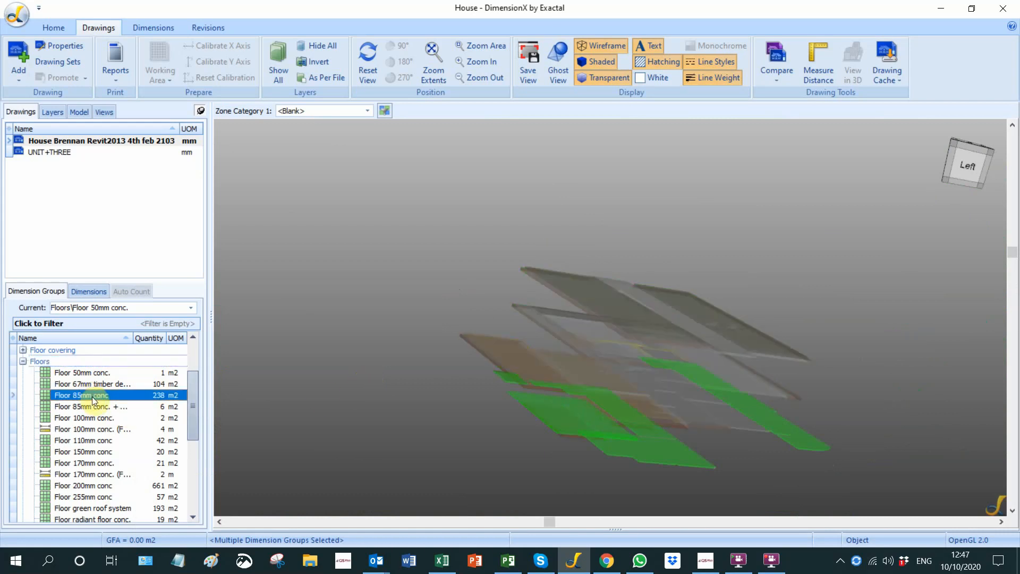
pyautogui.click(80, 396)
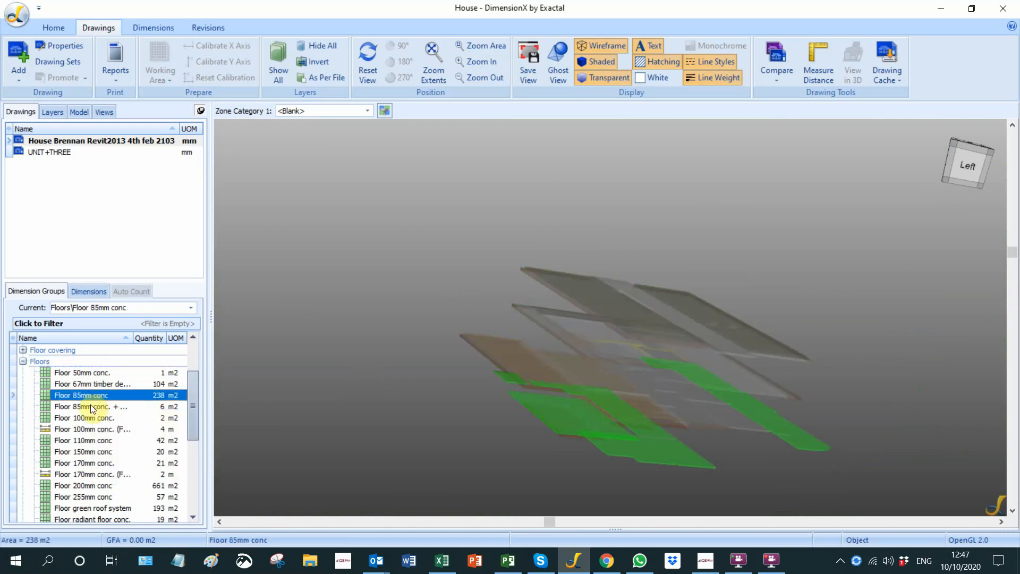
pyautogui.click(82, 406)
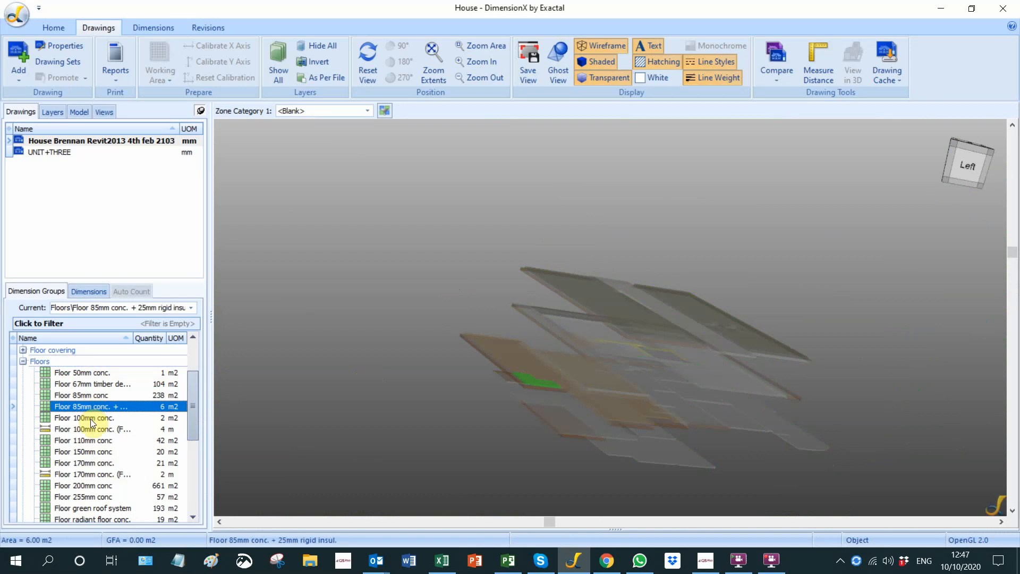
pyautogui.click(83, 417)
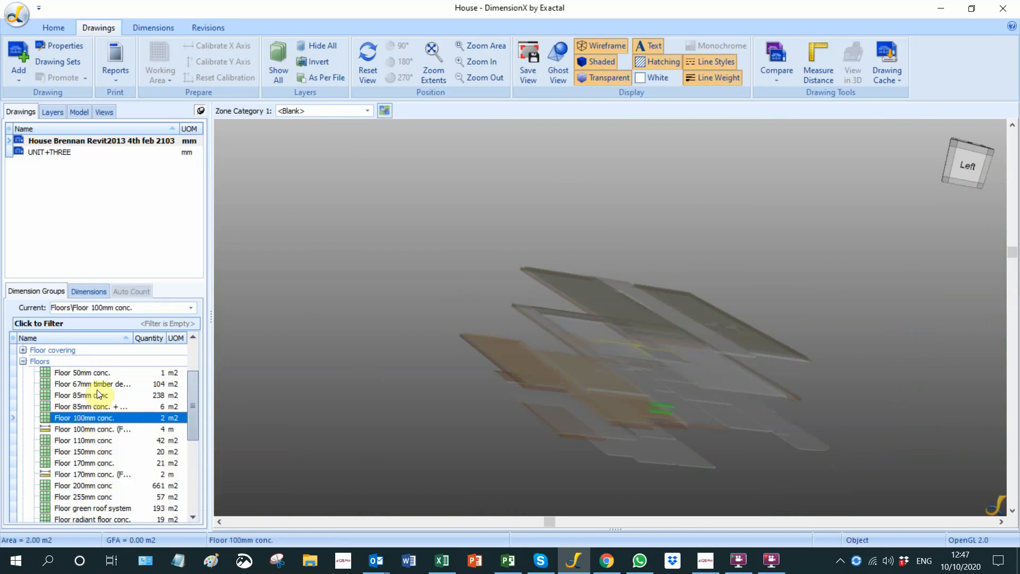
pyautogui.click(91, 383)
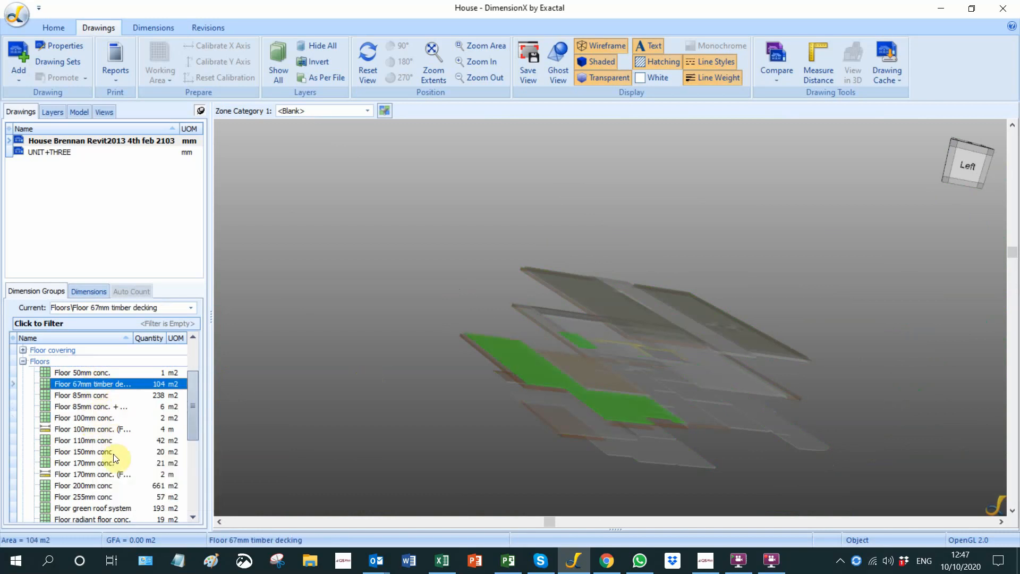
pyautogui.click(82, 497)
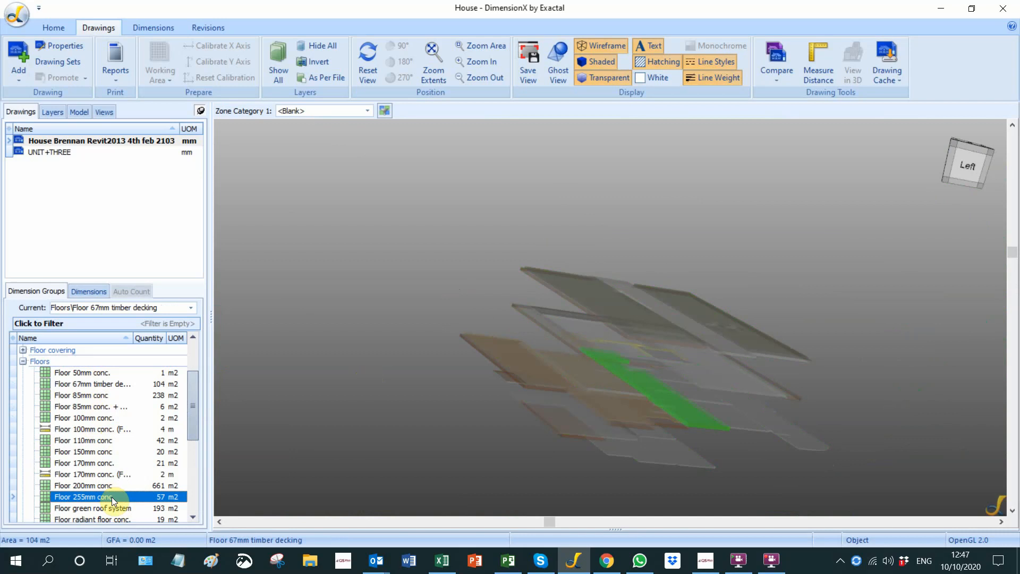
pyautogui.click(83, 496)
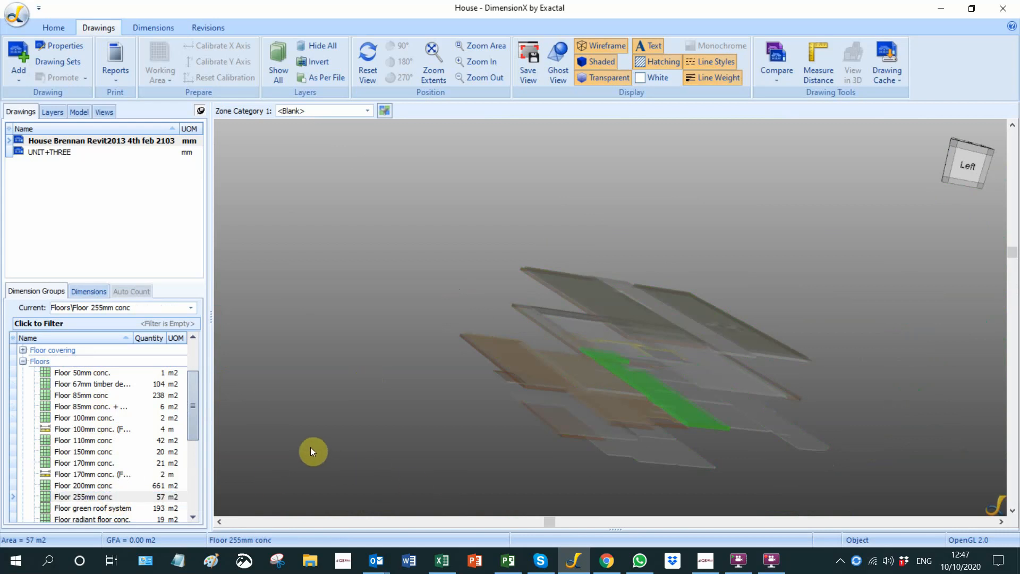
pyautogui.click(83, 496)
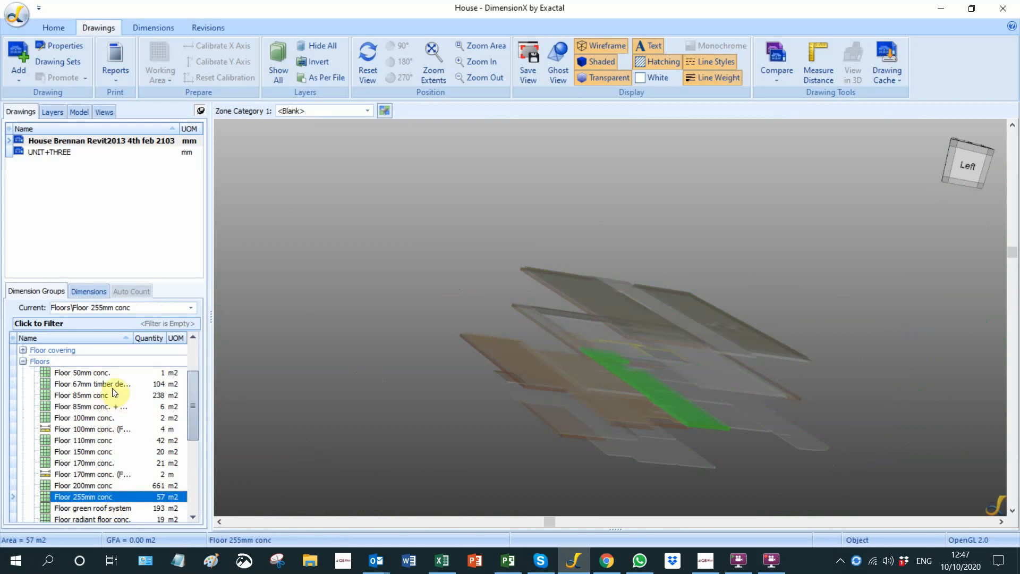
pyautogui.click(92, 384)
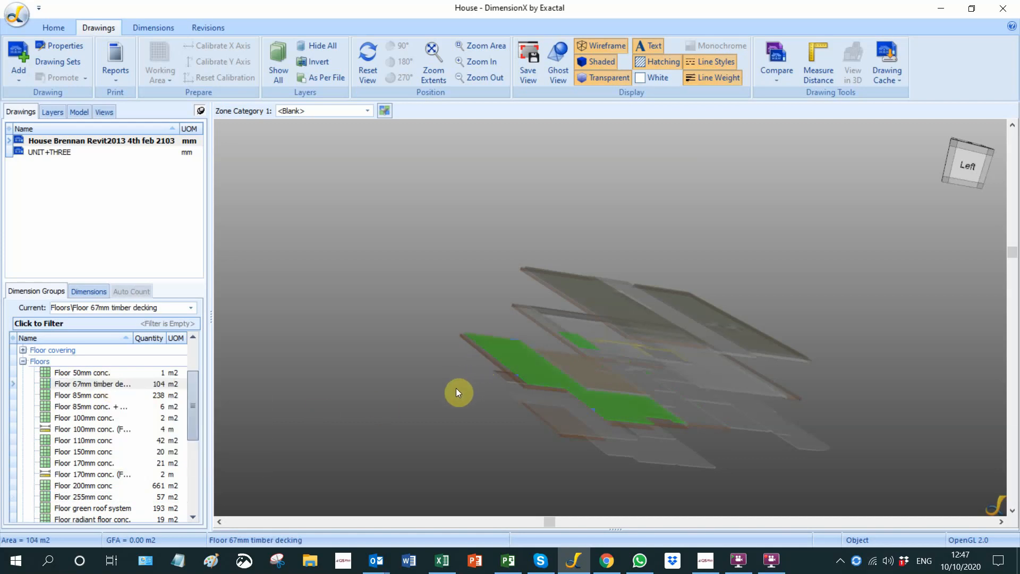
pyautogui.moveTo(120, 407)
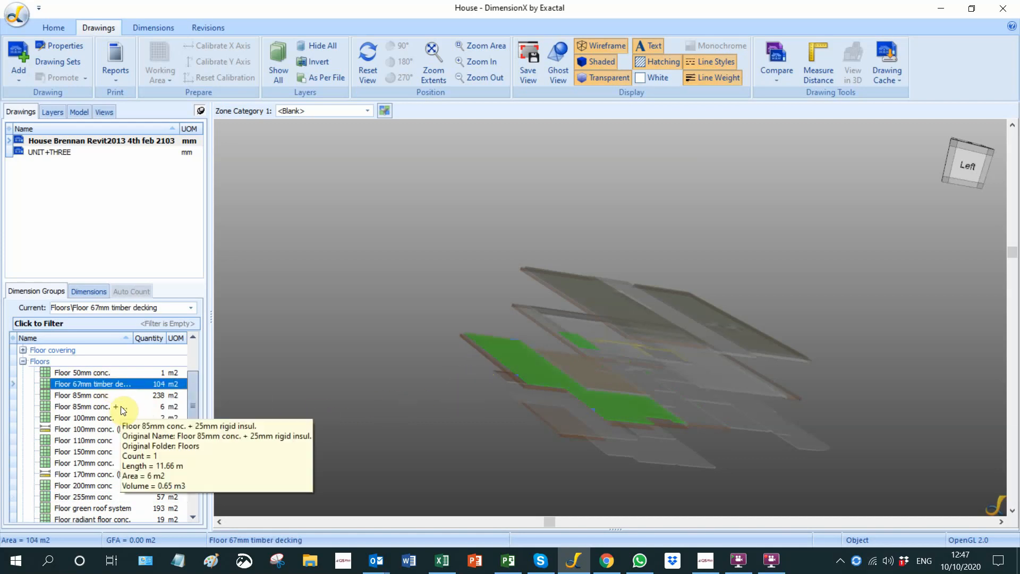
pyautogui.moveTo(133, 421)
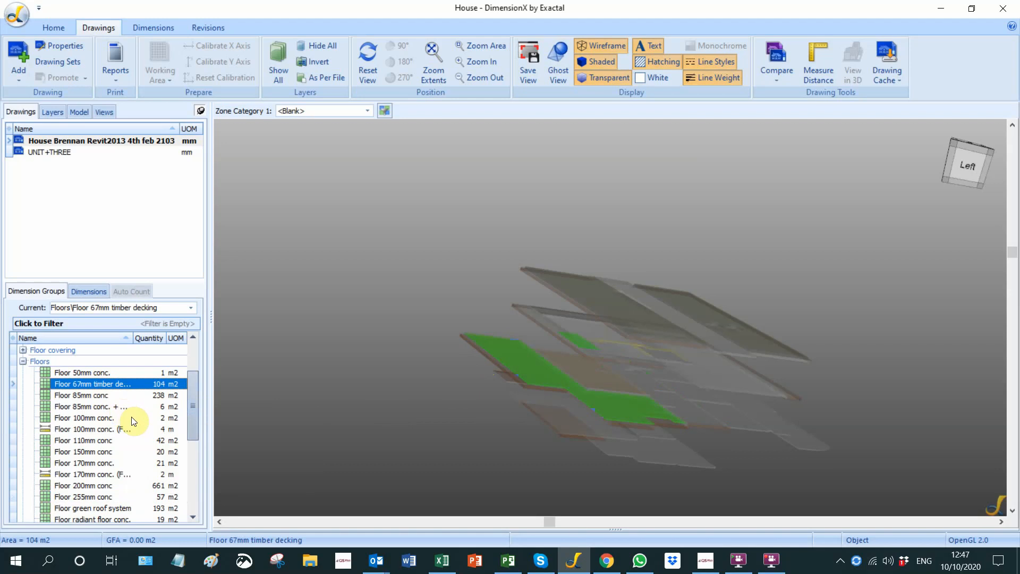
# - Highlight the green roof, radiant floor, stepping stone and 200mm conc (661 m2) floor types
pyautogui.scroll(-3)
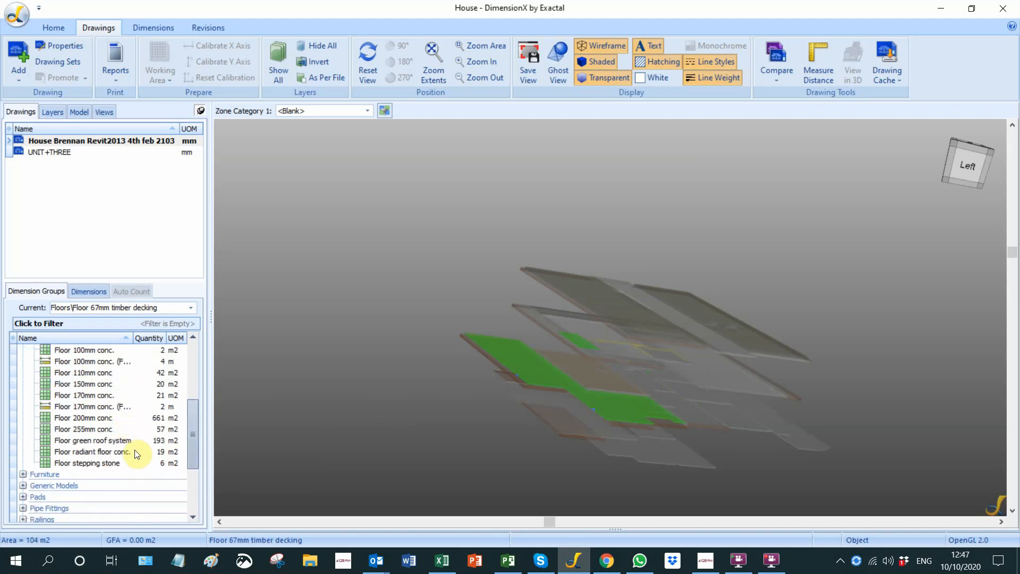
pyautogui.click(91, 440)
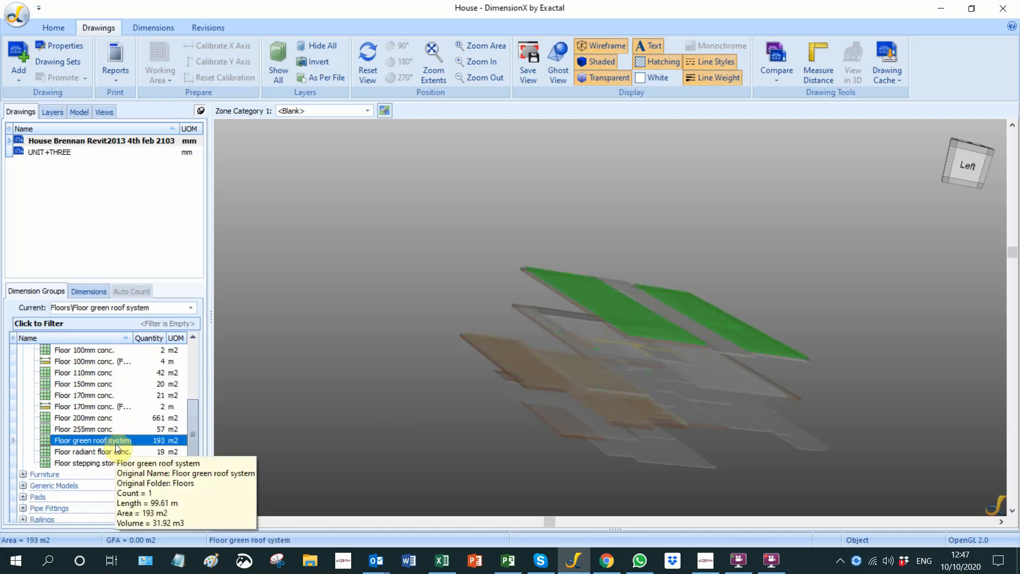
pyautogui.moveTo(110, 459)
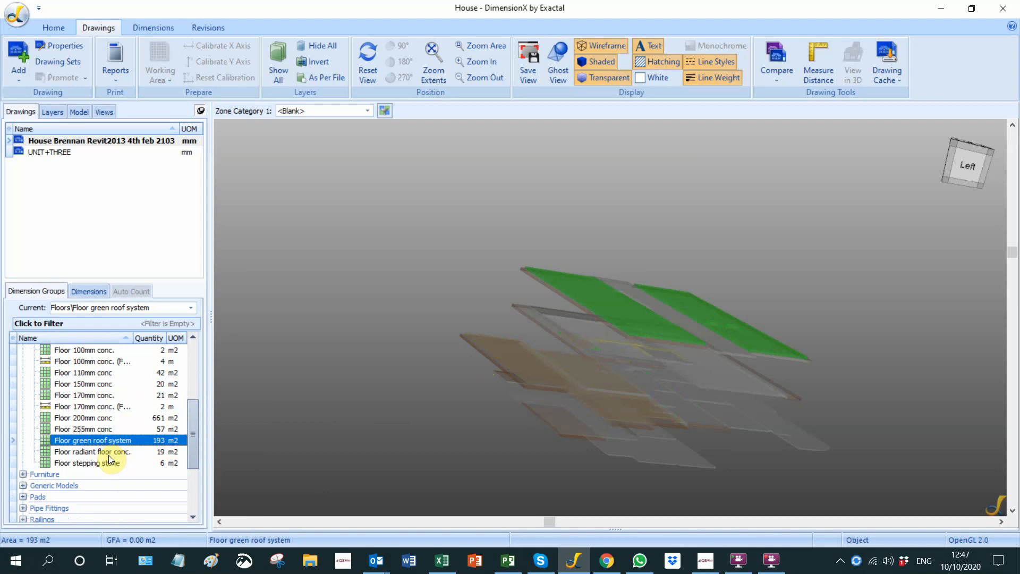
pyautogui.click(91, 452)
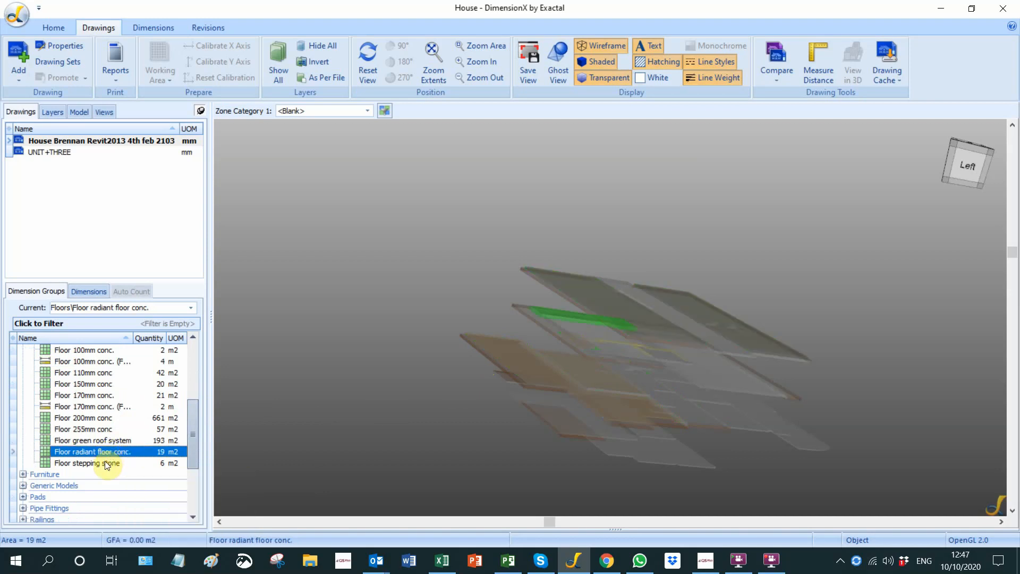
pyautogui.click(86, 462)
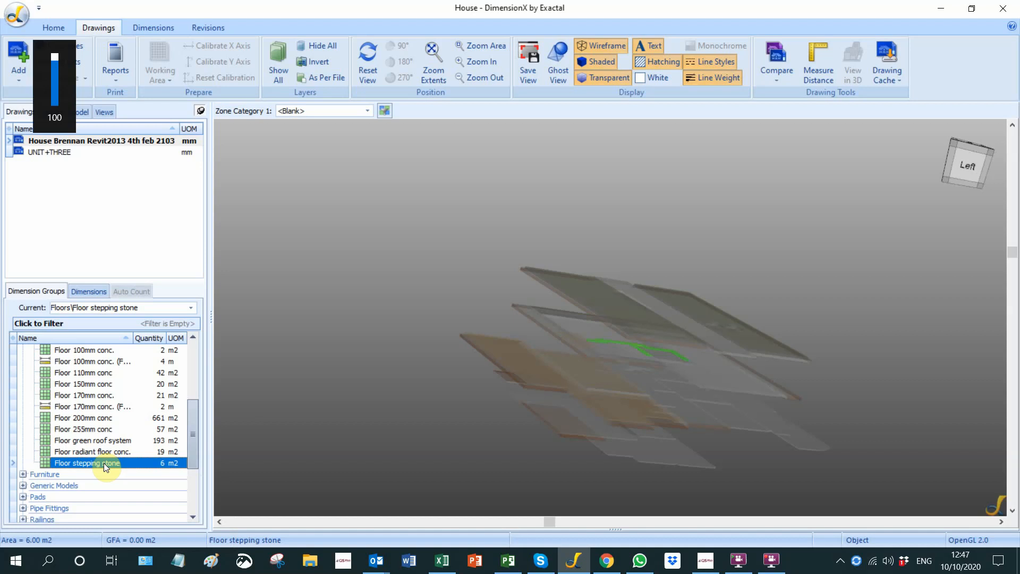
pyautogui.moveTo(110, 422)
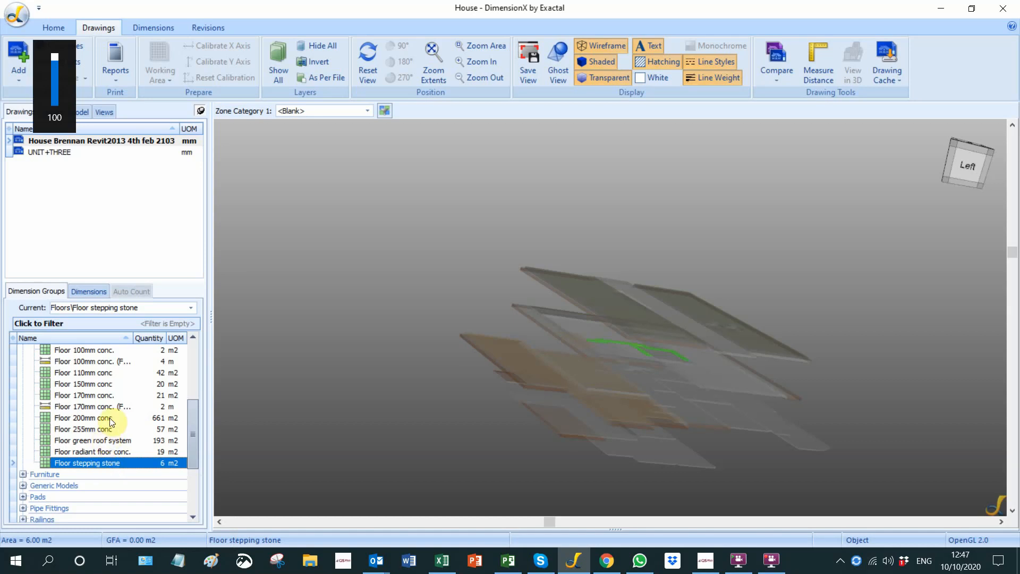
pyautogui.click(83, 417)
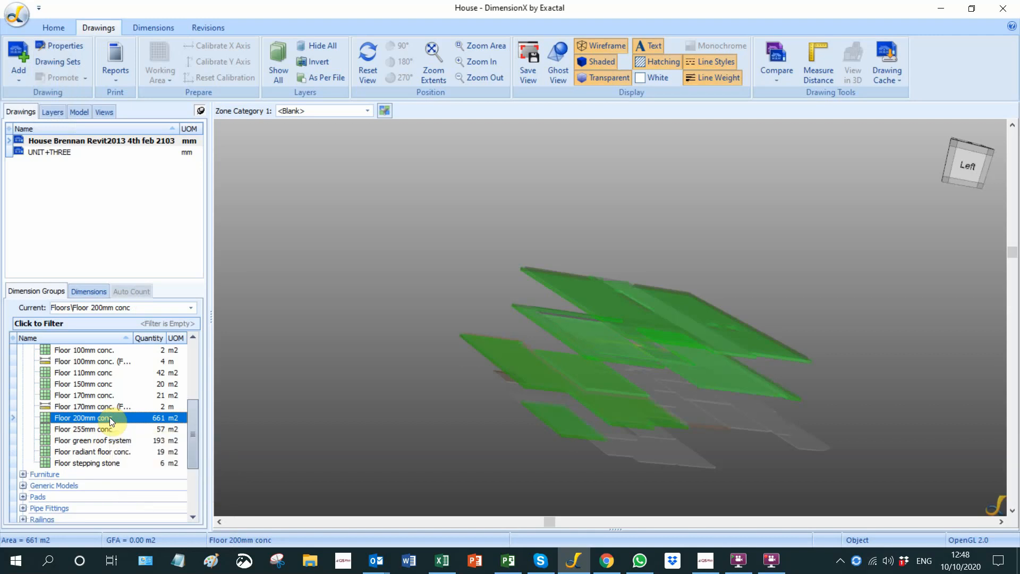
pyautogui.moveTo(205, 450)
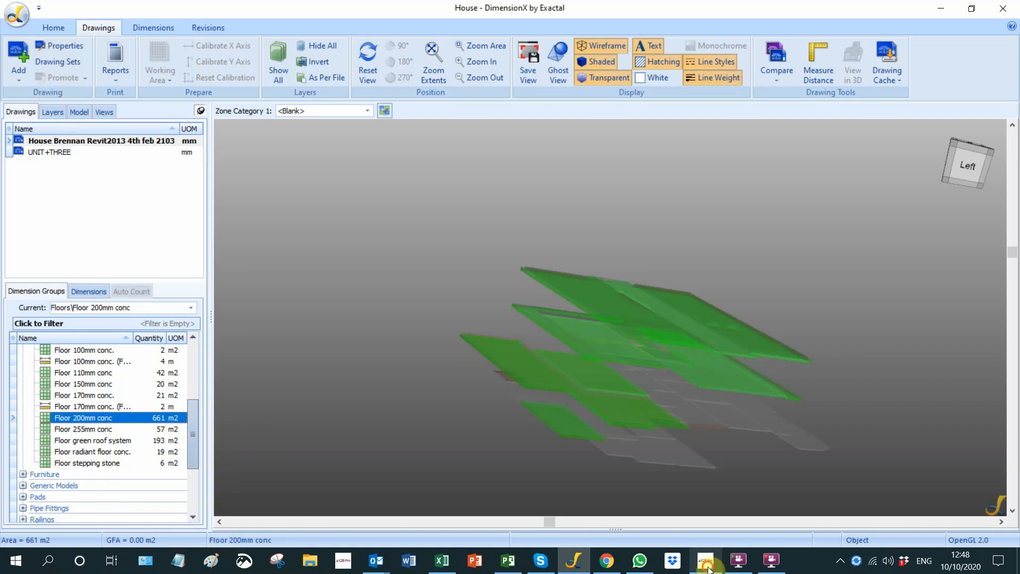
# - Switch to QSPlus International and open the DimX Interface from Bill Production
pyautogui.click(705, 561)
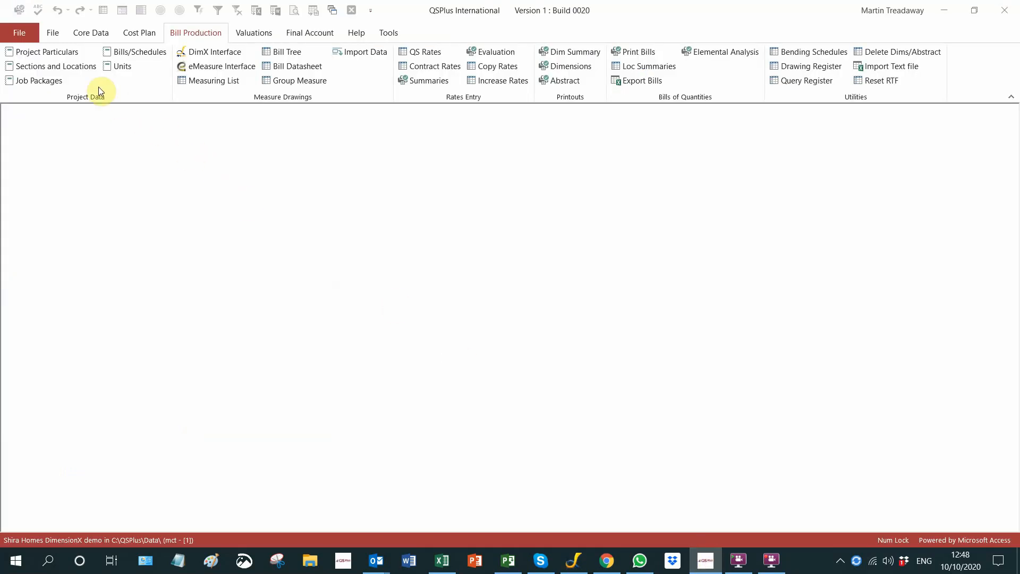
pyautogui.moveTo(221, 66)
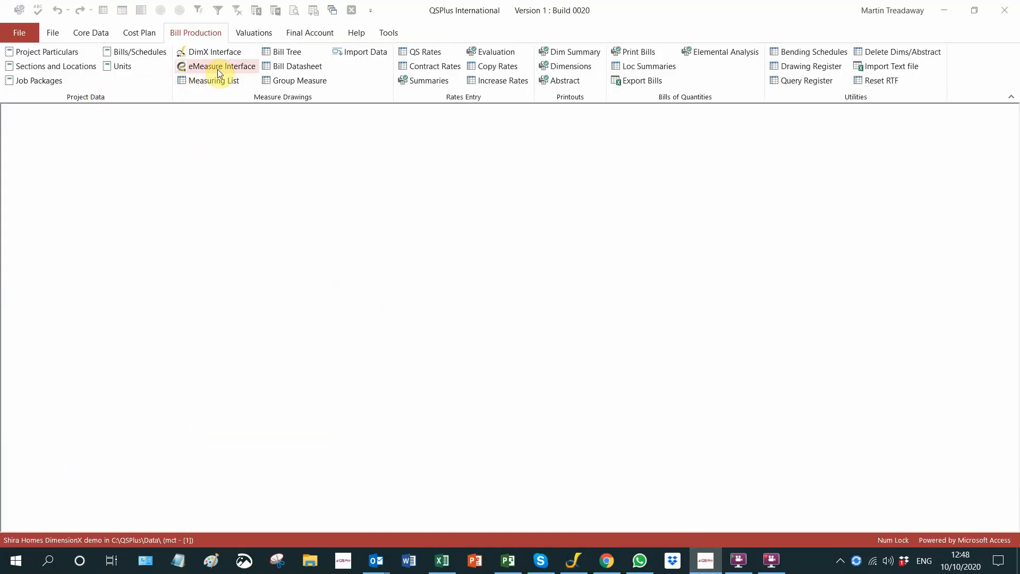
pyautogui.click(215, 51)
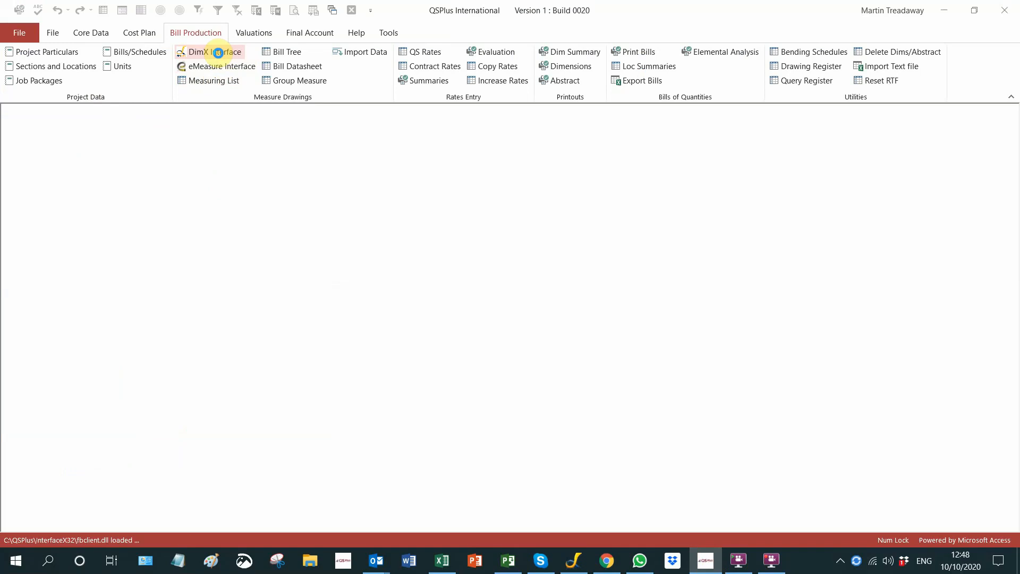
pyautogui.click(215, 51)
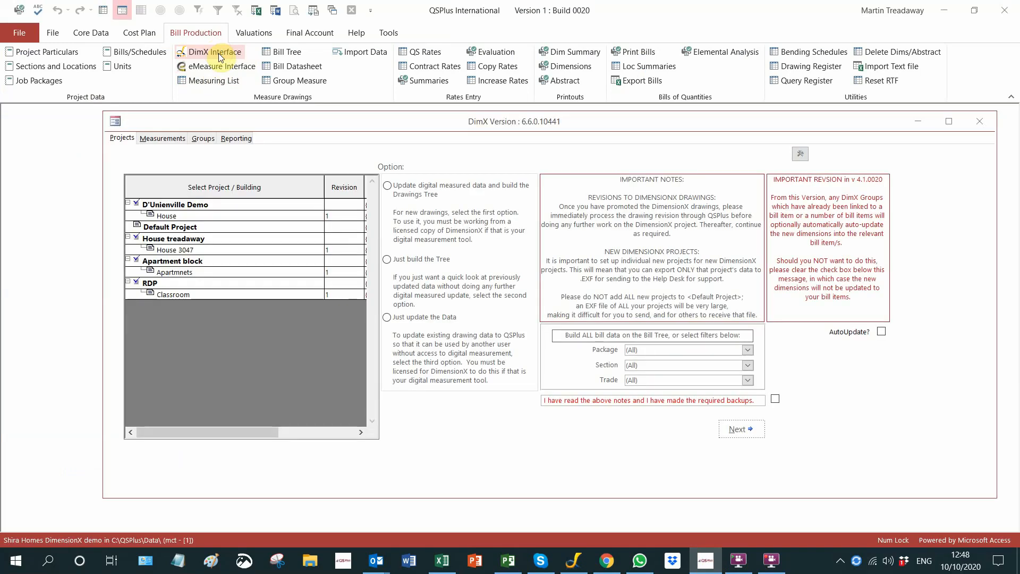
pyautogui.moveTo(159, 124)
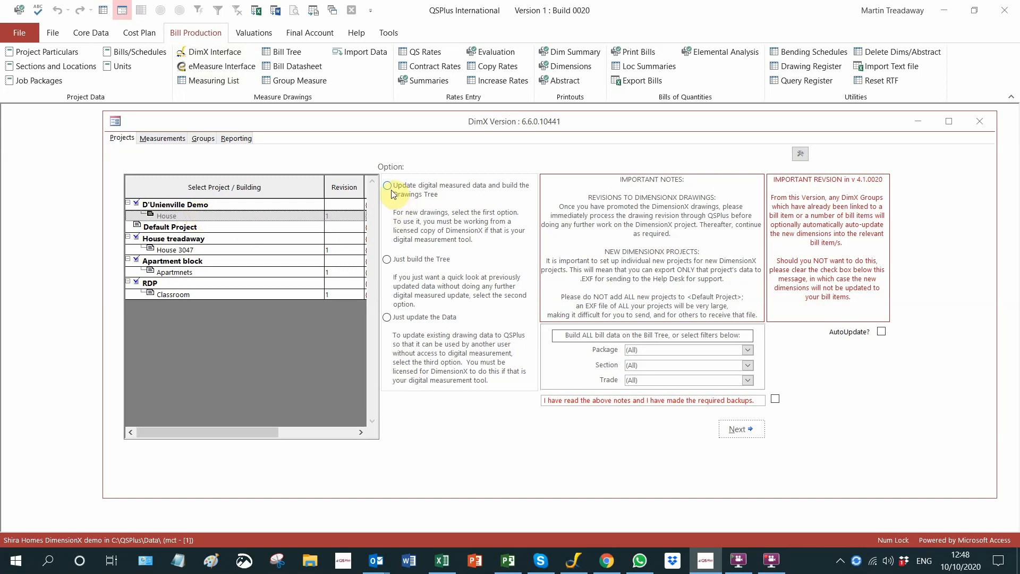
pyautogui.moveTo(469, 306)
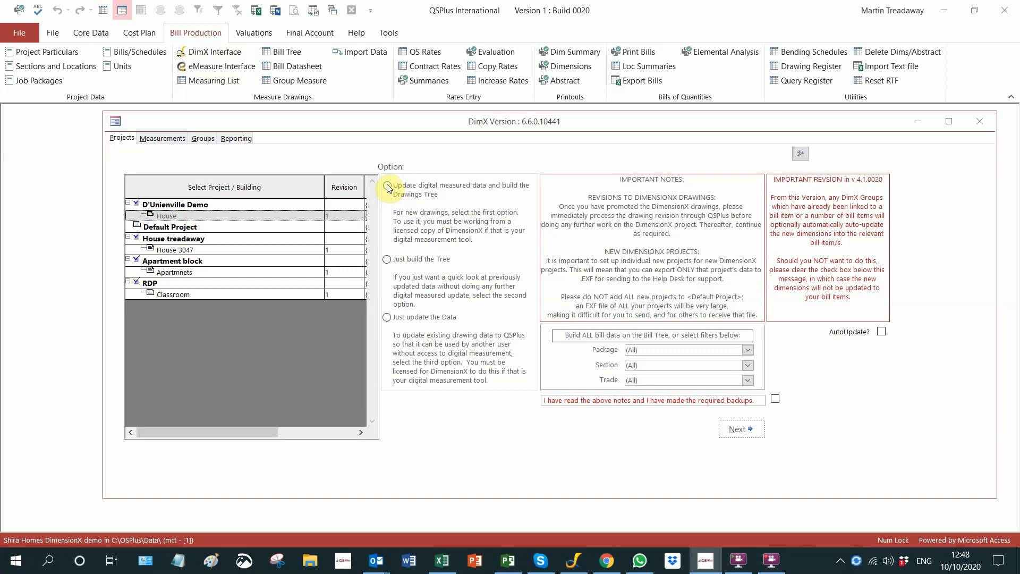
# - Choose 'Update digital measured data and build the Drawings Tree' for House, confirm backups read, and proceed
pyautogui.click(387, 185)
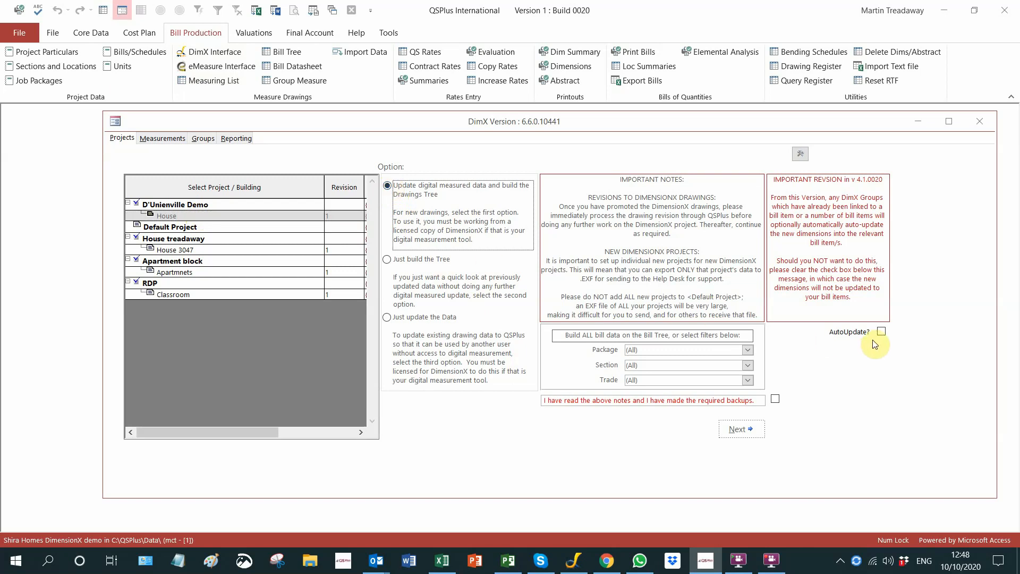
pyautogui.click(775, 399)
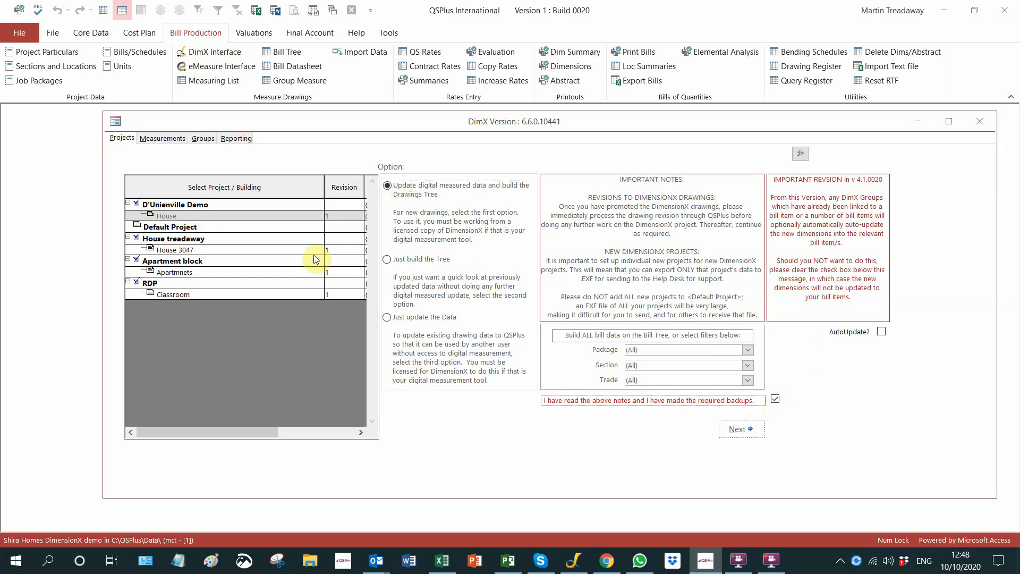
pyautogui.moveTo(693, 425)
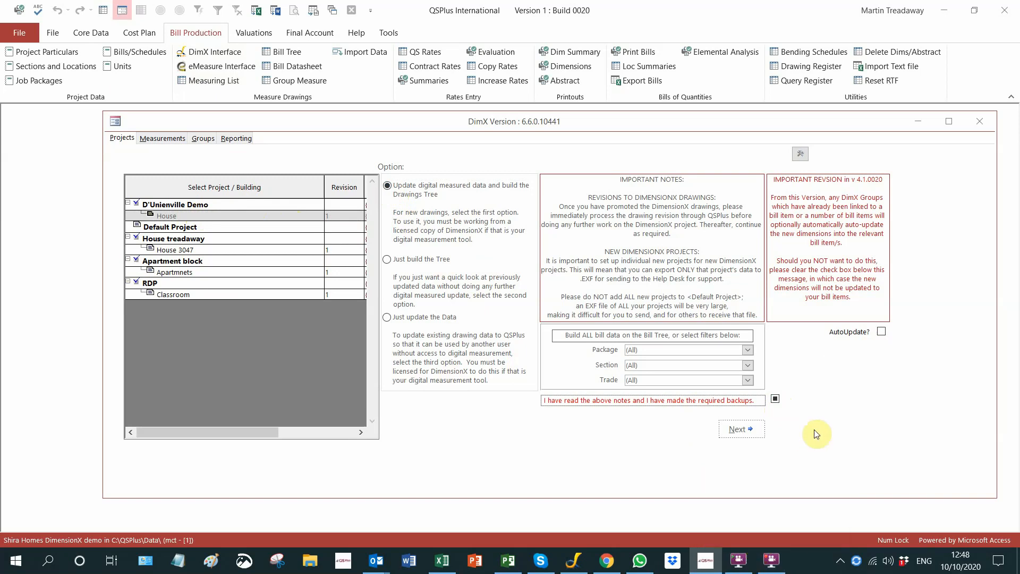
pyautogui.click(775, 399)
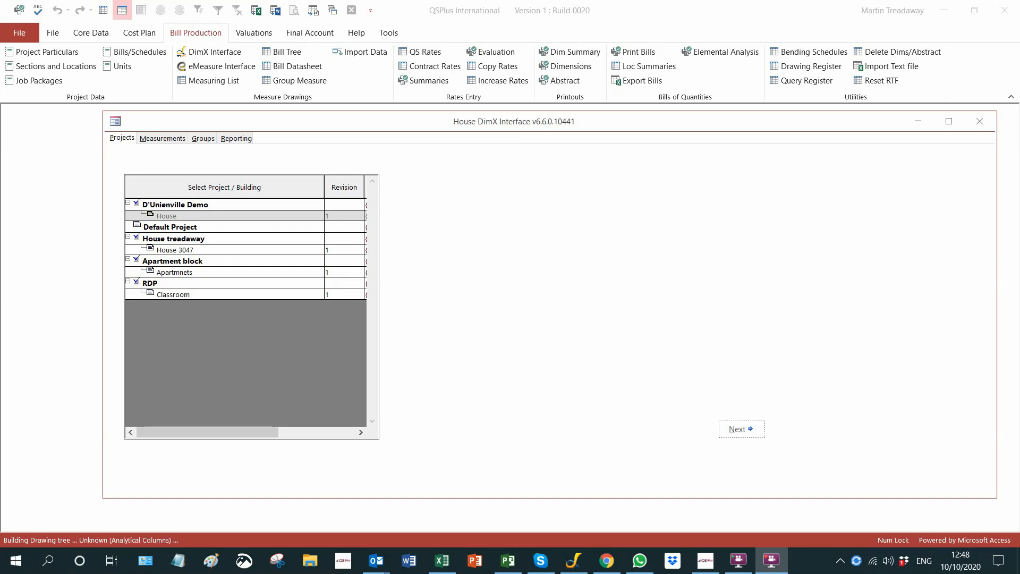
# - Let the drawings tree build finish and bring back the House DimX window showing Floors, Walls and Windows groups
pyautogui.click(979, 122)
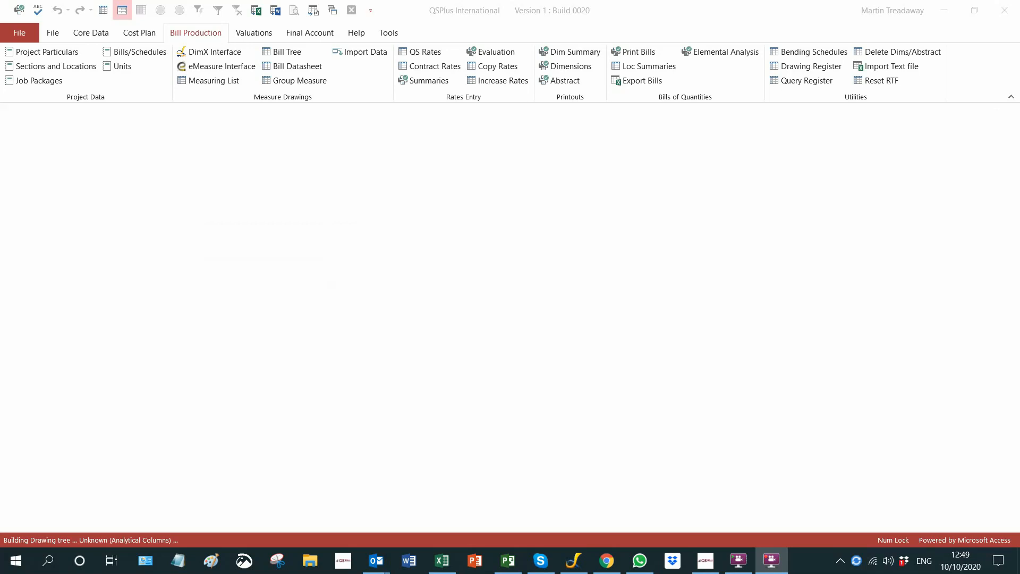
pyautogui.click(214, 51)
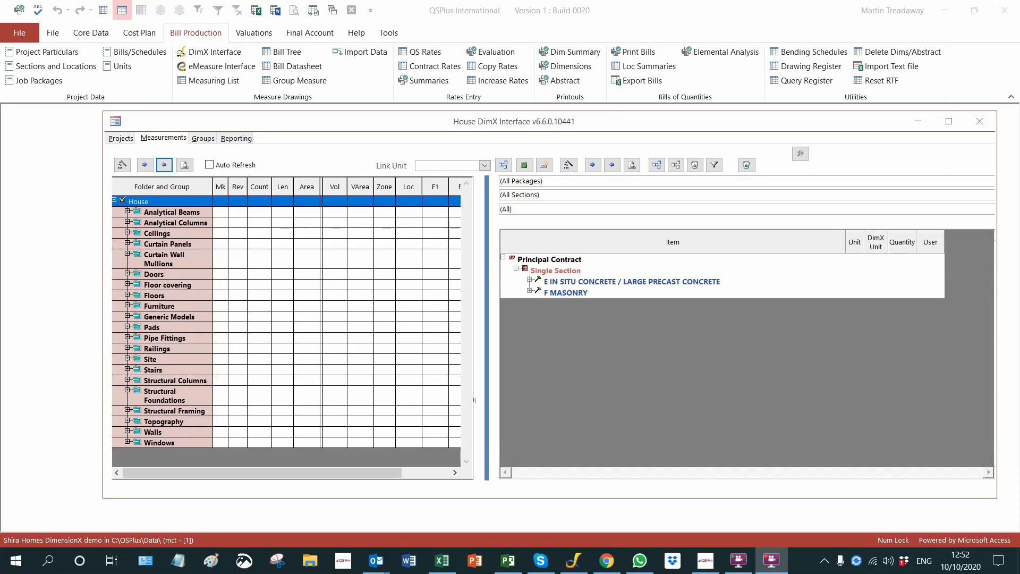
pyautogui.moveTo(191, 236)
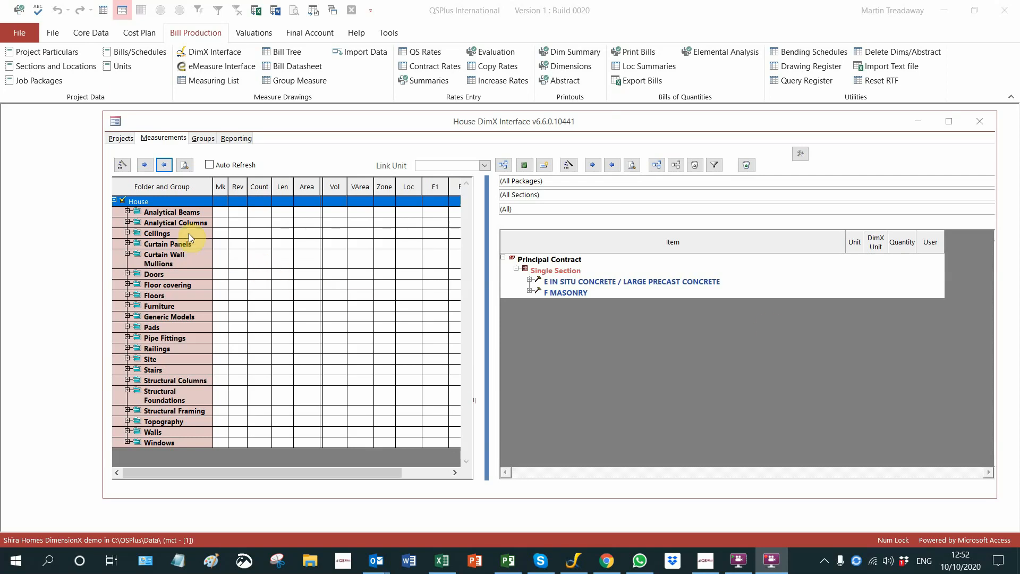
pyautogui.moveTo(165, 431)
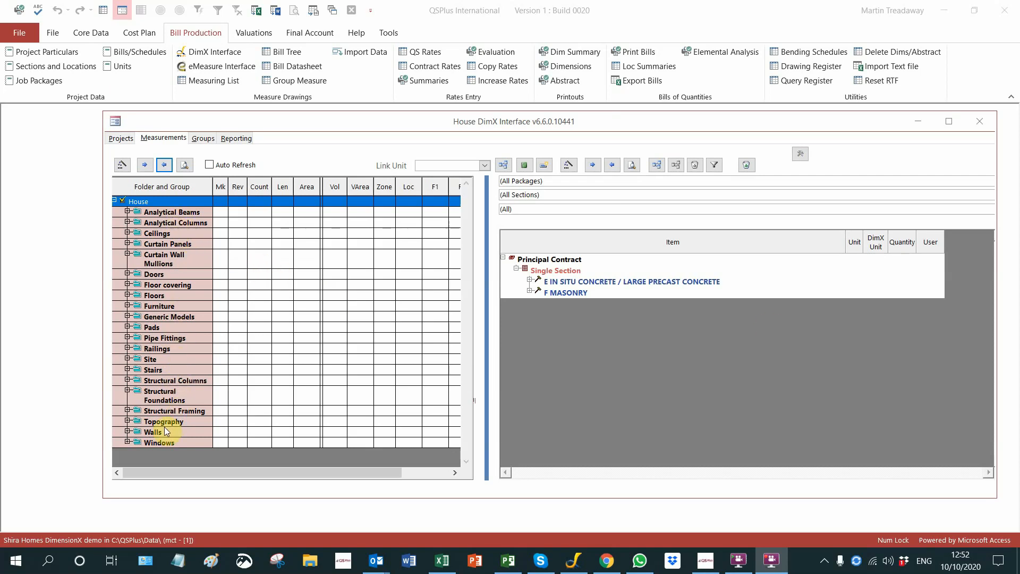
pyautogui.moveTo(173, 355)
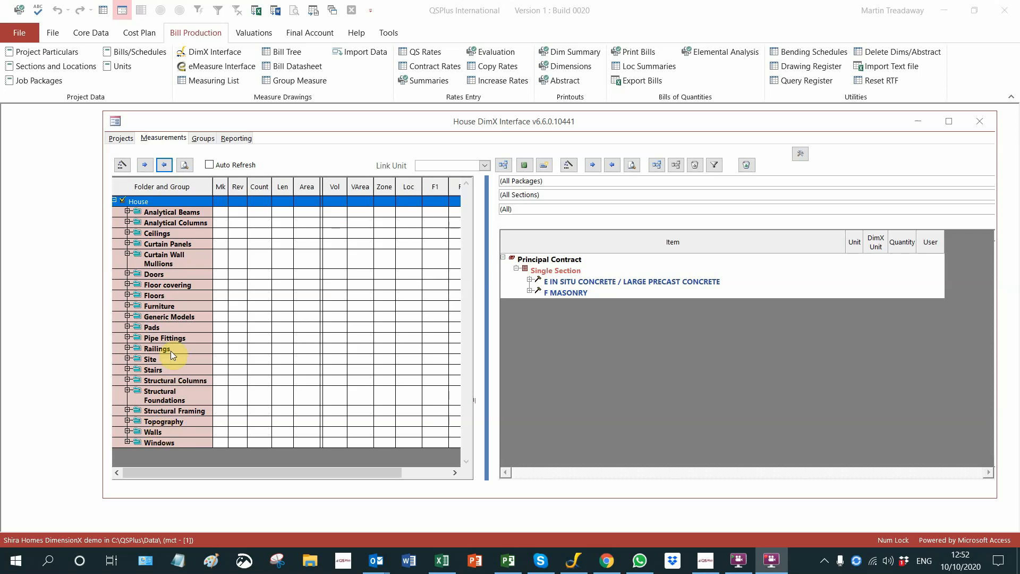
pyautogui.moveTo(154, 274)
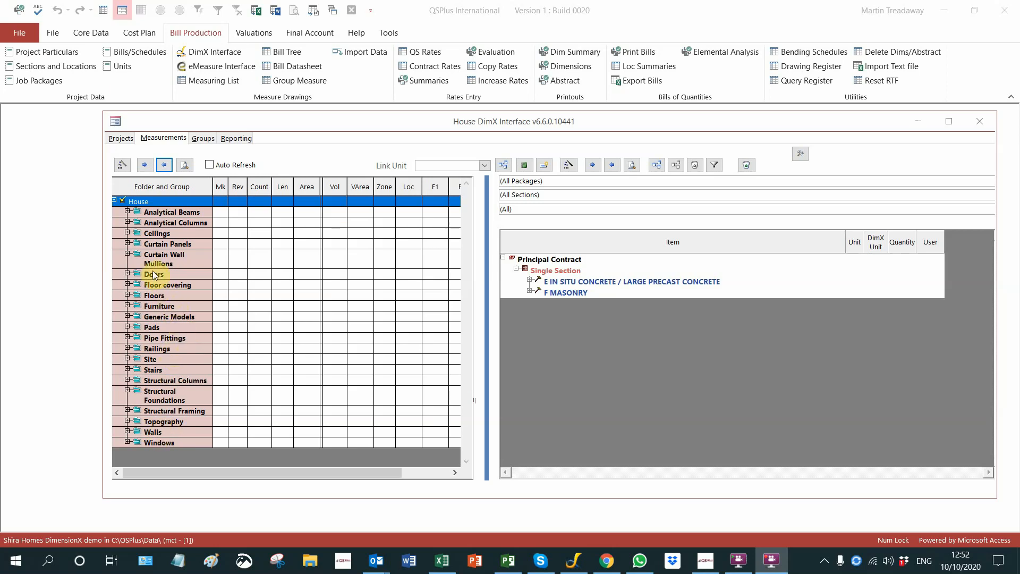
pyautogui.click(155, 296)
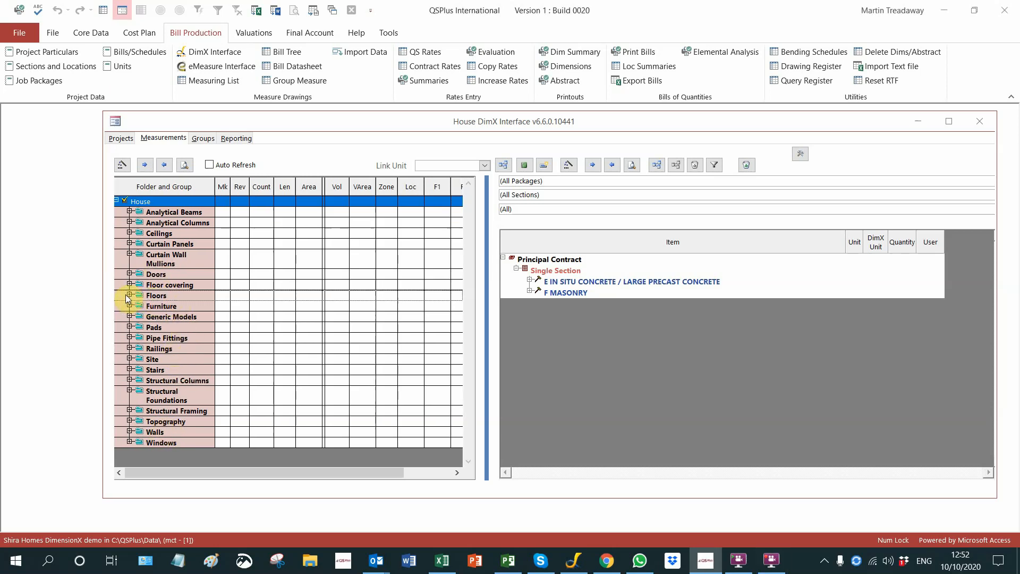
pyautogui.click(128, 295)
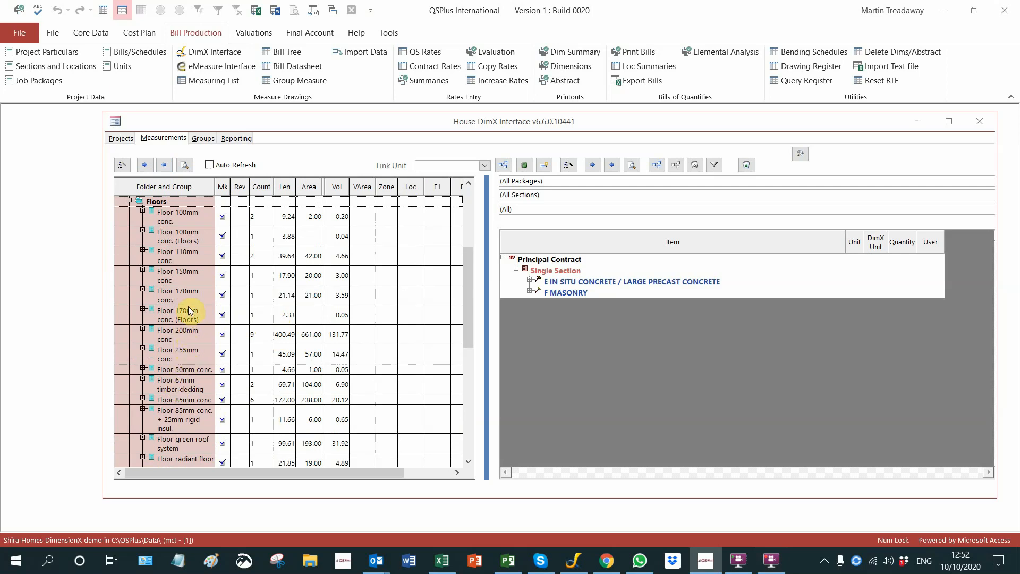
pyautogui.scroll(-3)
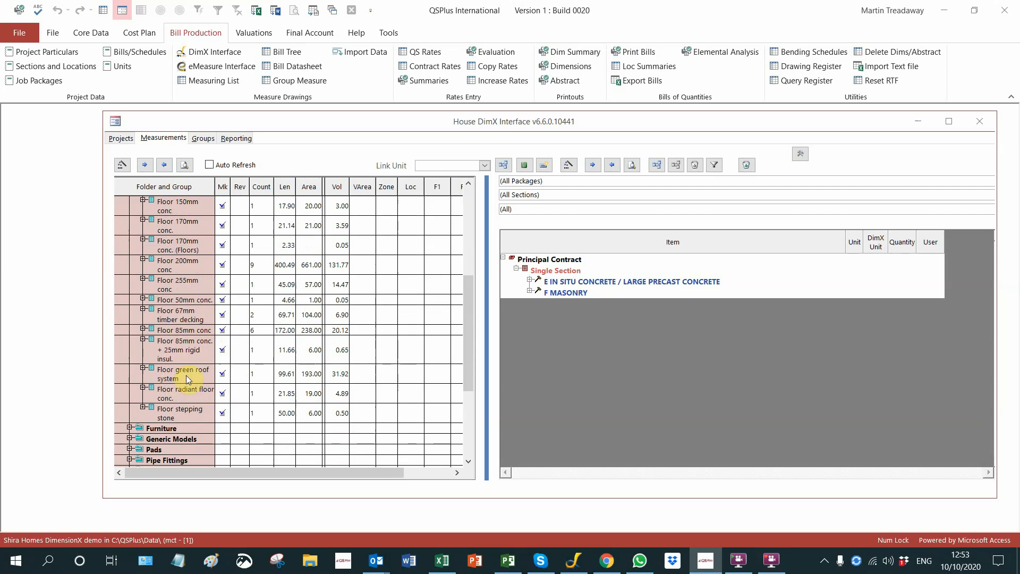
pyautogui.moveTo(175, 399)
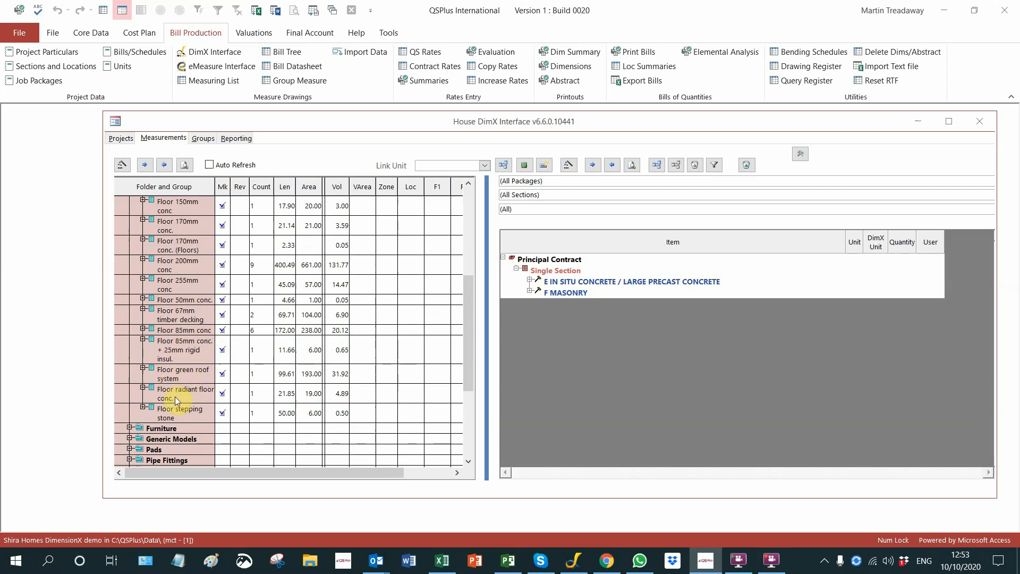
pyautogui.moveTo(181, 420)
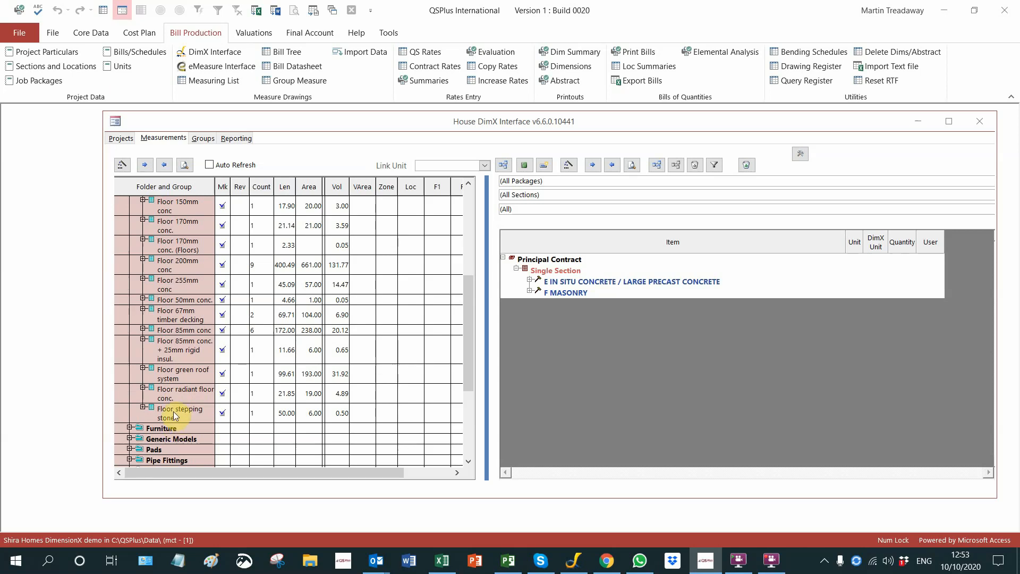
pyautogui.scroll(3)
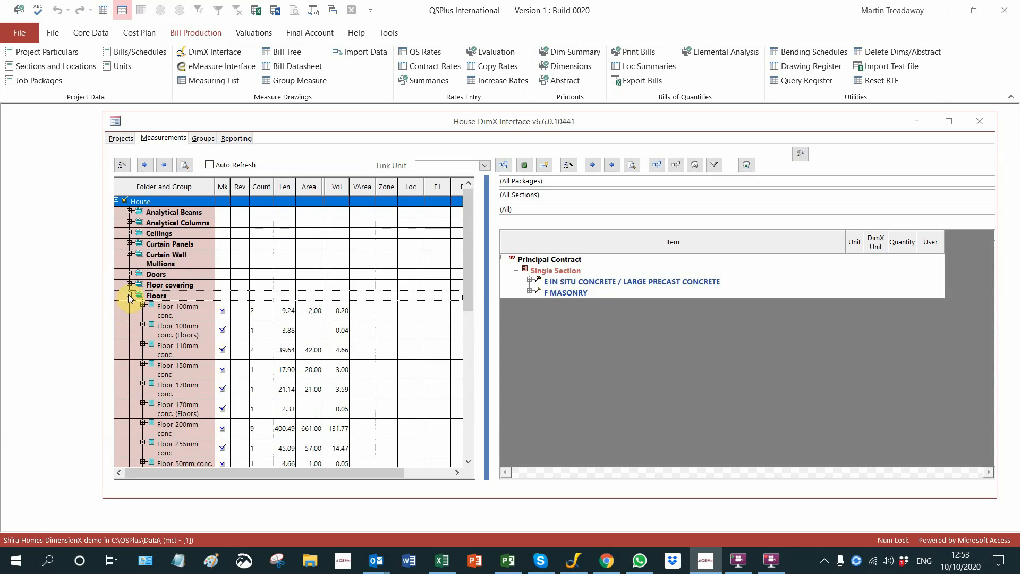
pyautogui.click(130, 298)
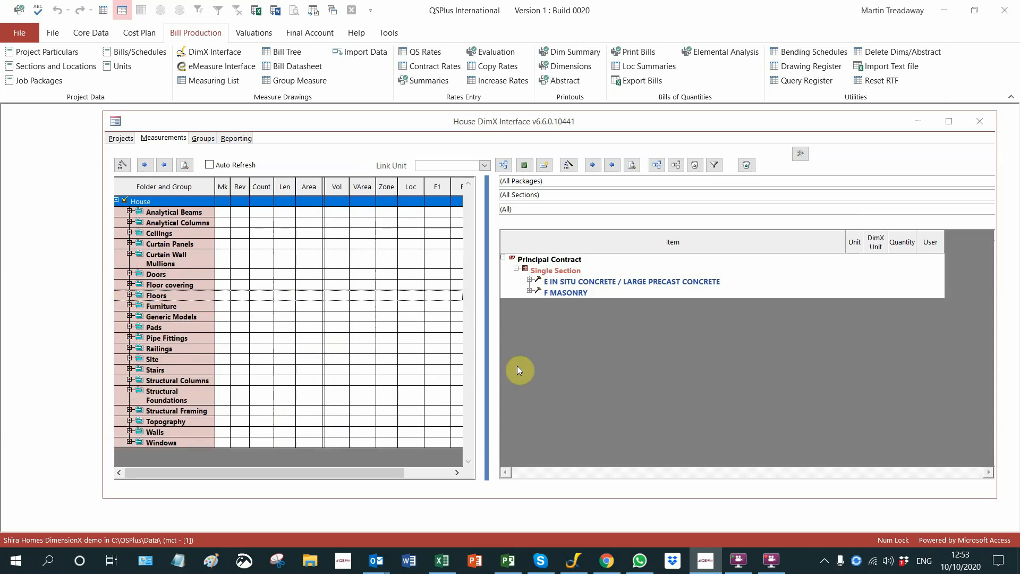
# - Expand E In Situ Concrete down to Foundations to reveal the 29.88 m³ item
pyautogui.click(529, 280)
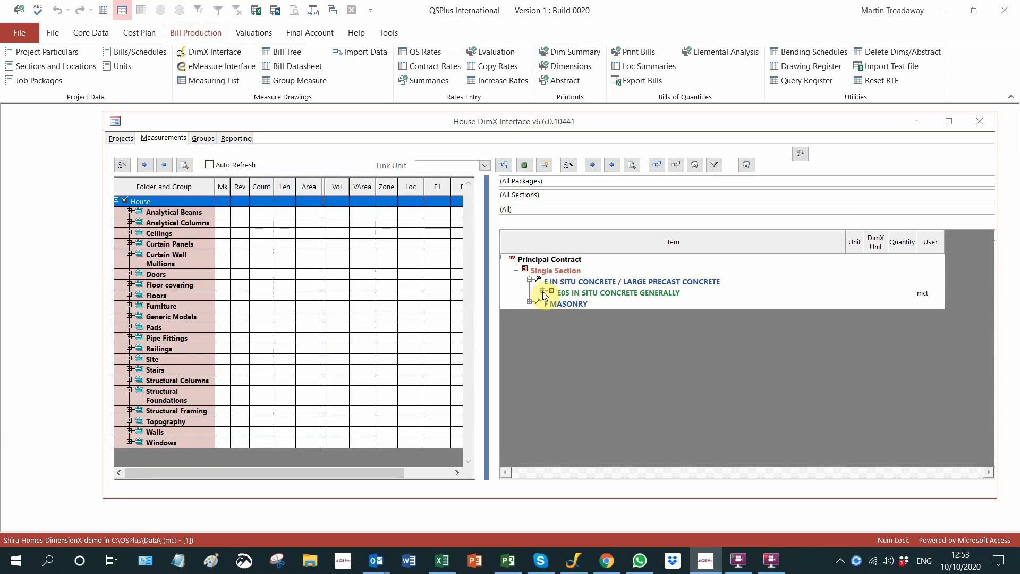
pyautogui.click(545, 293)
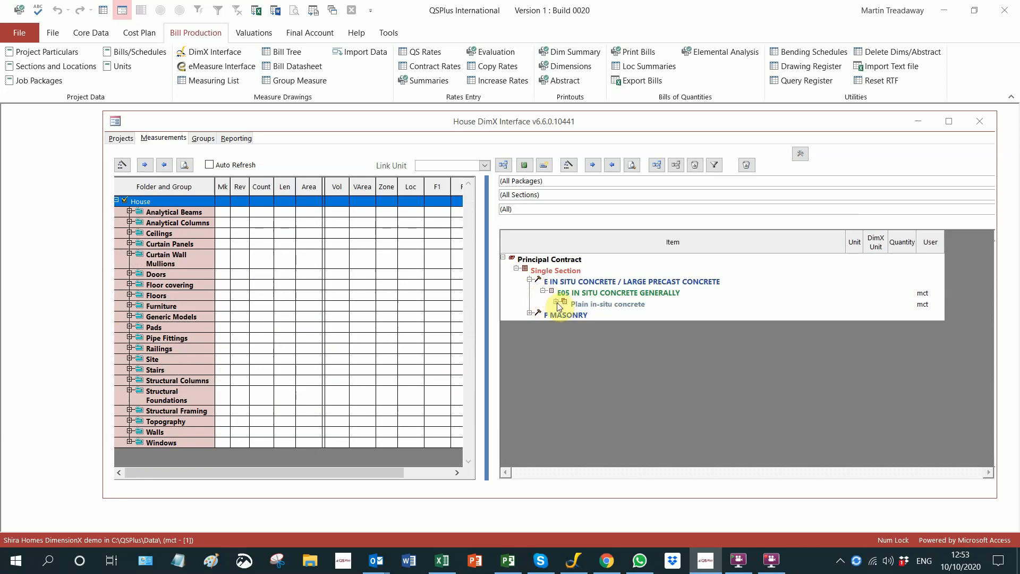
pyautogui.click(563, 304)
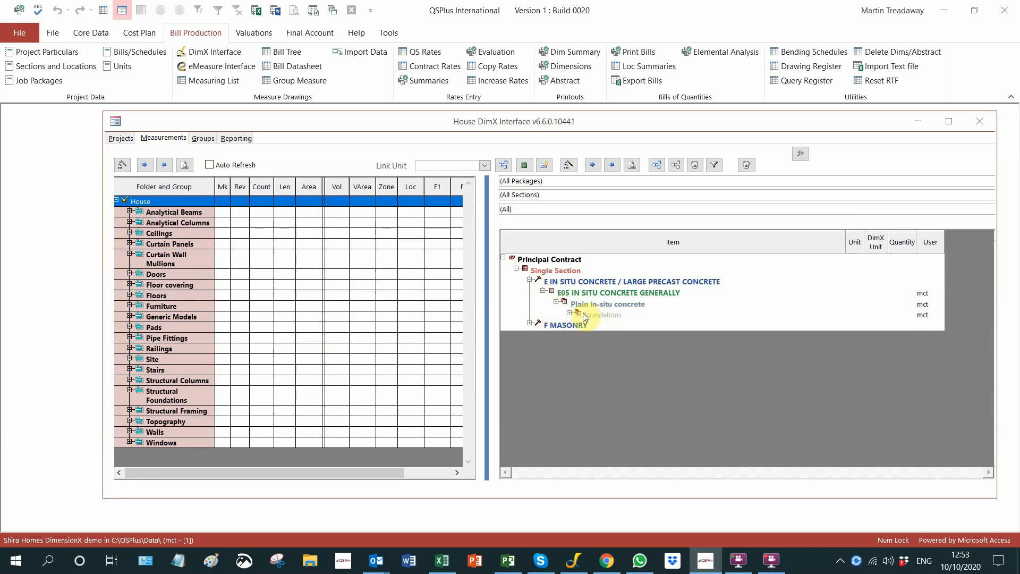
pyautogui.click(571, 314)
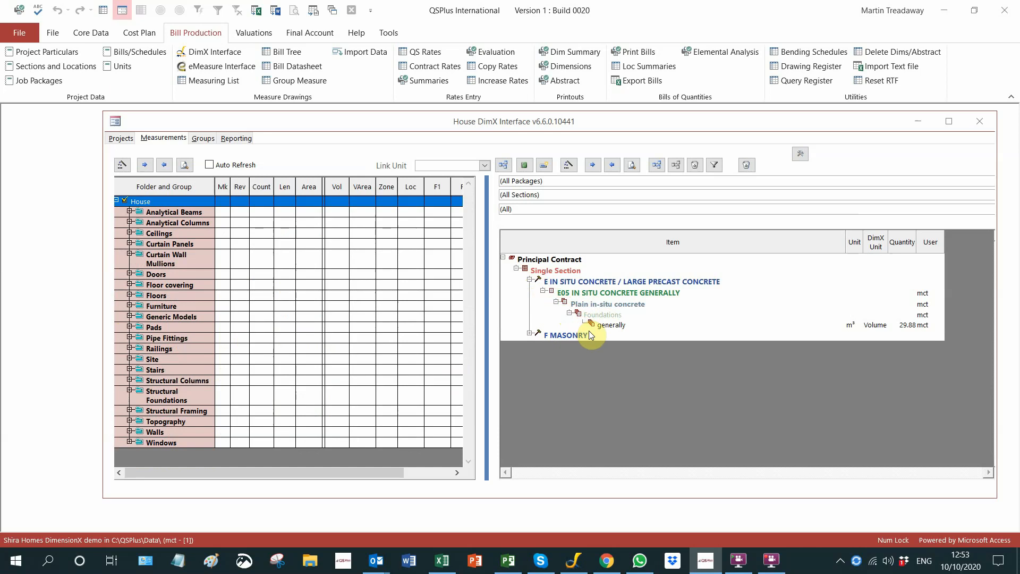
# - Expand F Masonry down to Walls to reveal the one brick thick item at 91.18 m
pyautogui.click(545, 335)
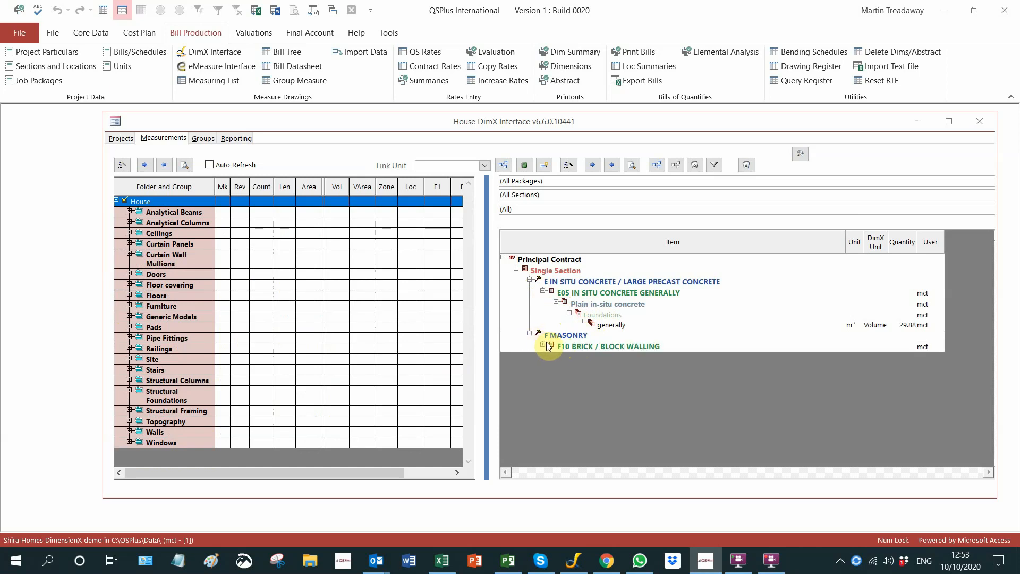
pyautogui.click(545, 345)
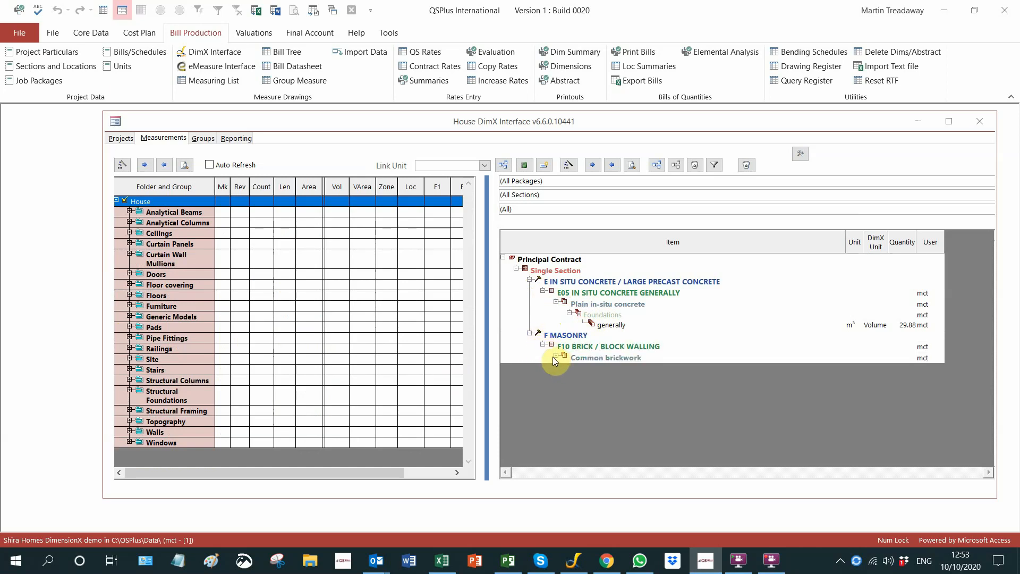
pyautogui.click(554, 357)
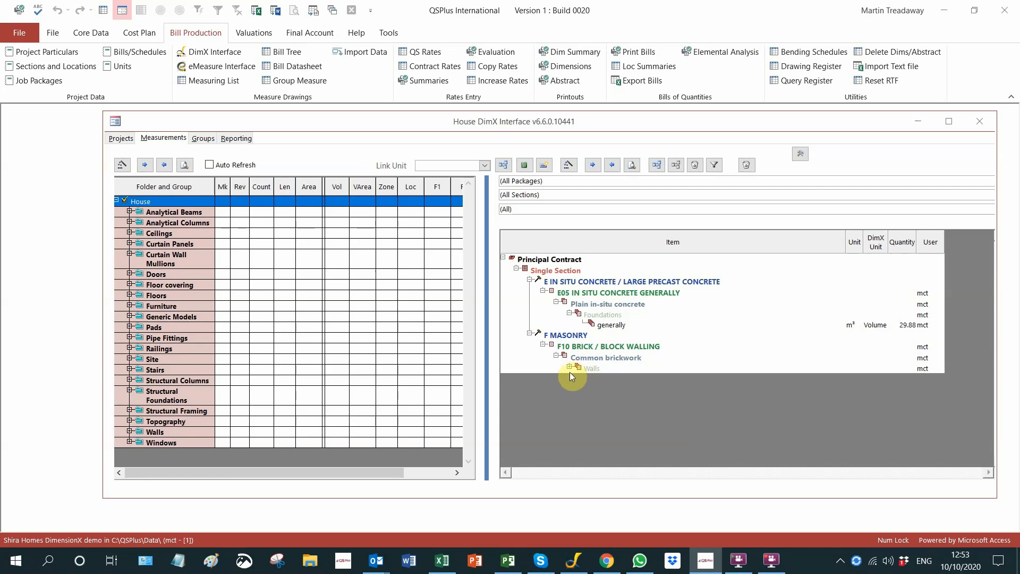
pyautogui.click(551, 369)
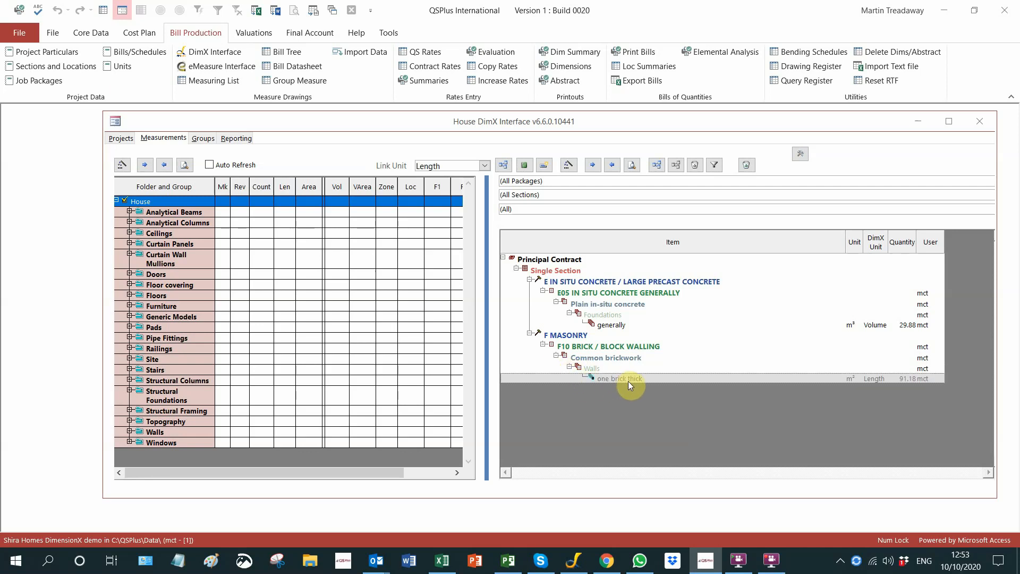
pyautogui.moveTo(613, 357)
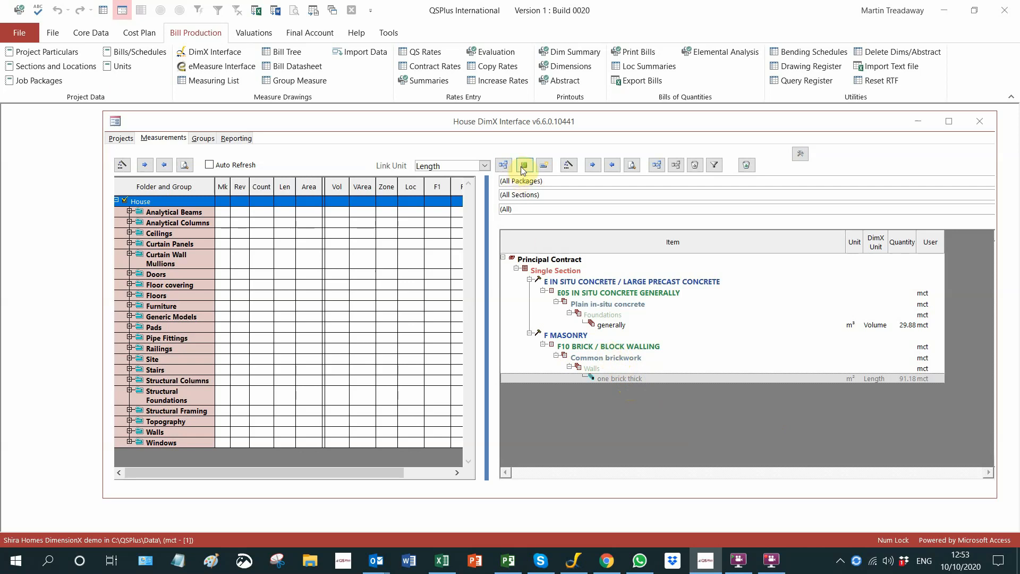
# - From the library add the E05 reinforced in-situ concrete Slabs item, 150 to 450 thick
pyautogui.click(523, 165)
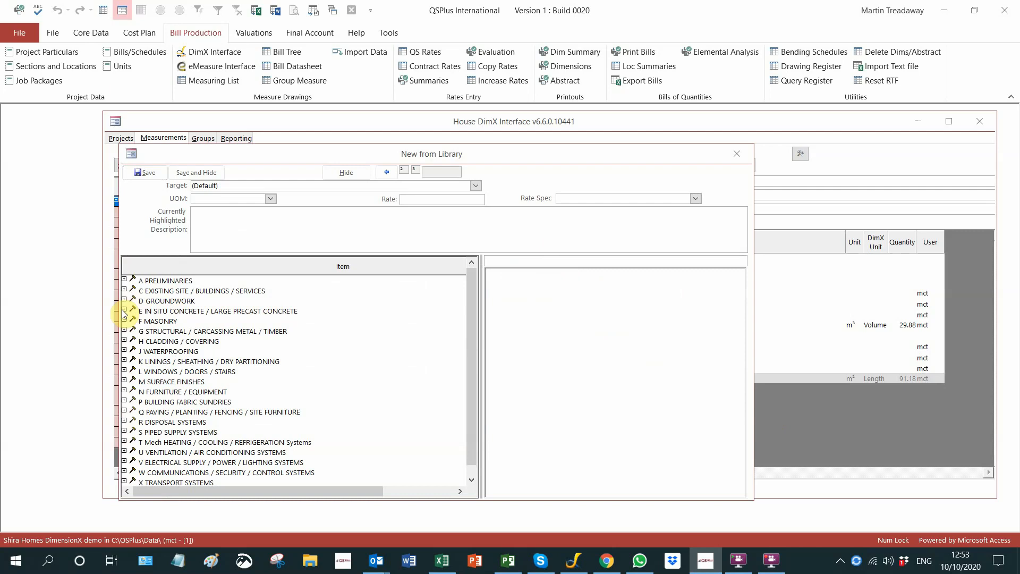
pyautogui.click(123, 310)
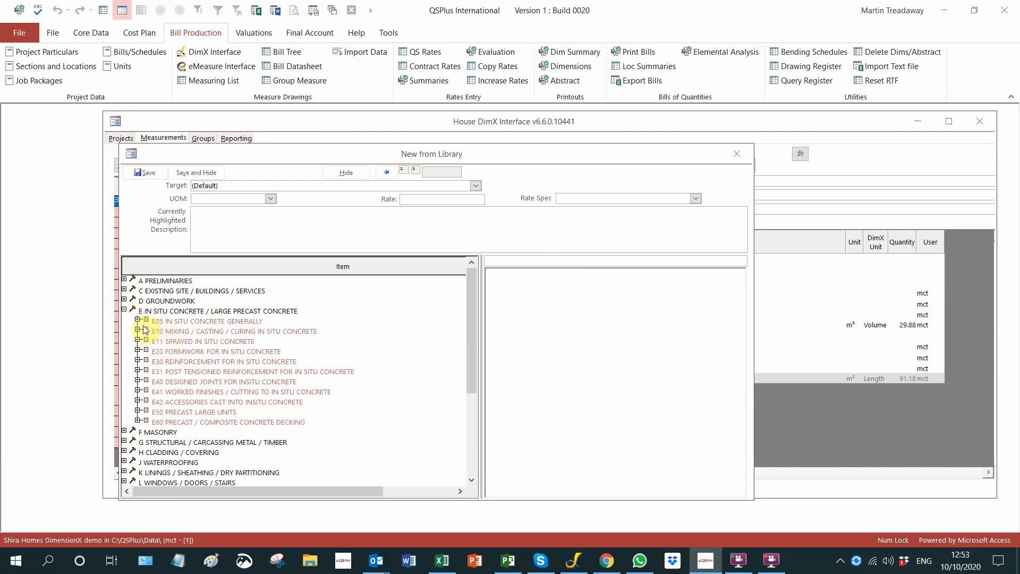
pyautogui.click(137, 321)
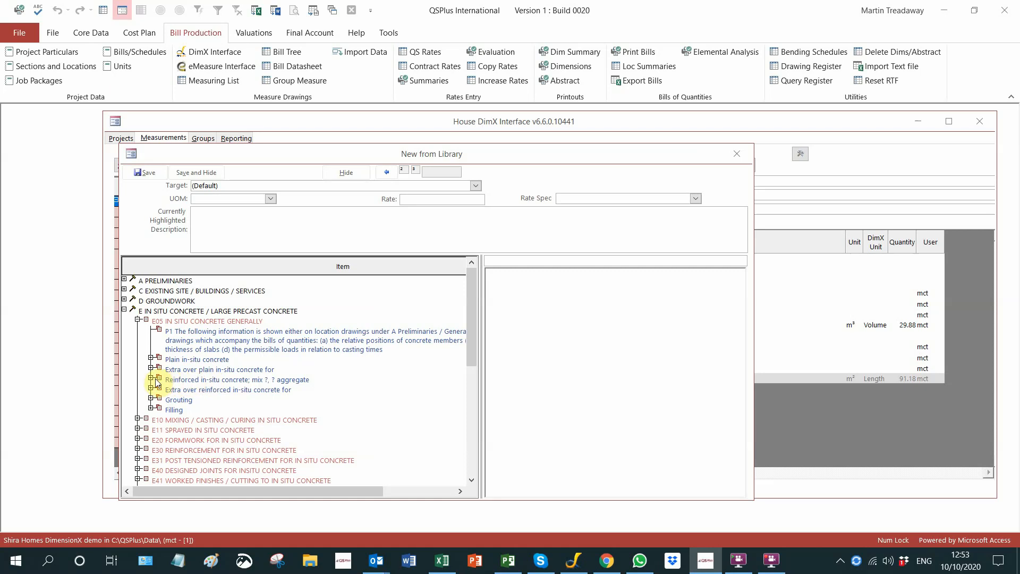
pyautogui.click(155, 379)
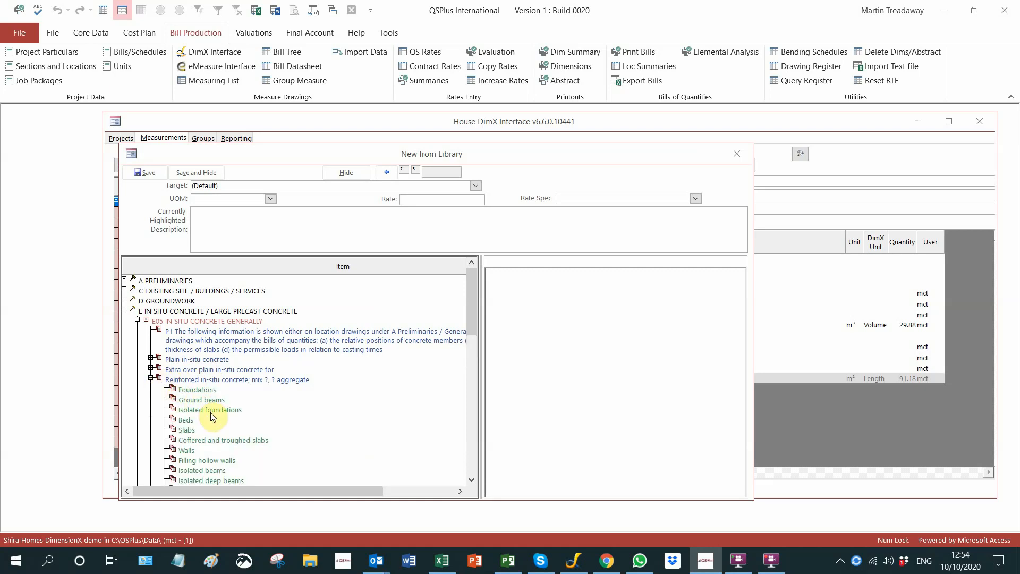
pyautogui.click(187, 429)
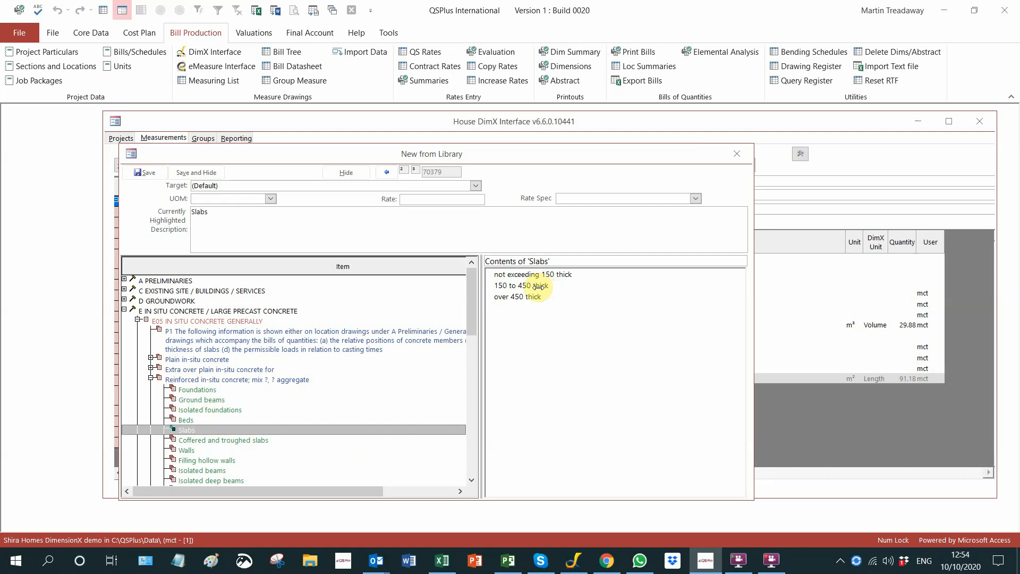
pyautogui.click(519, 285)
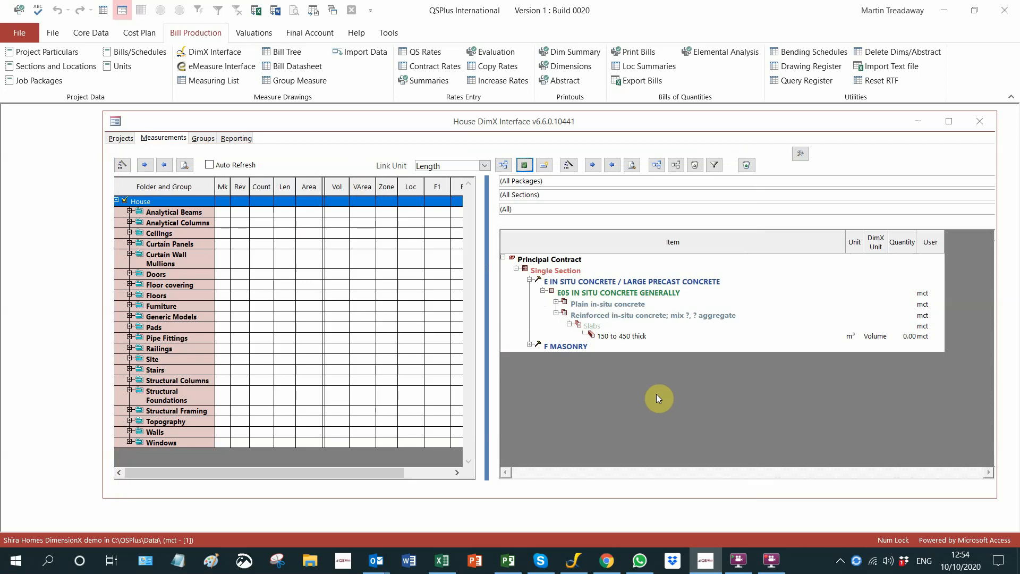
# - Select the 150 to 450 thick slab item and the Floor 100mm conc. group under Floors for volume linking
pyautogui.click(451, 166)
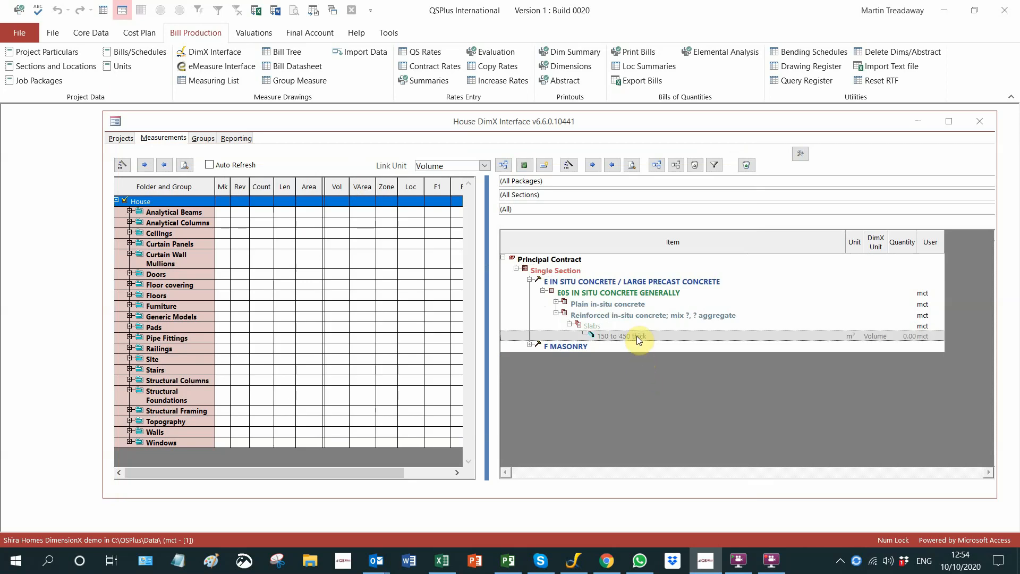
pyautogui.moveTo(720, 334)
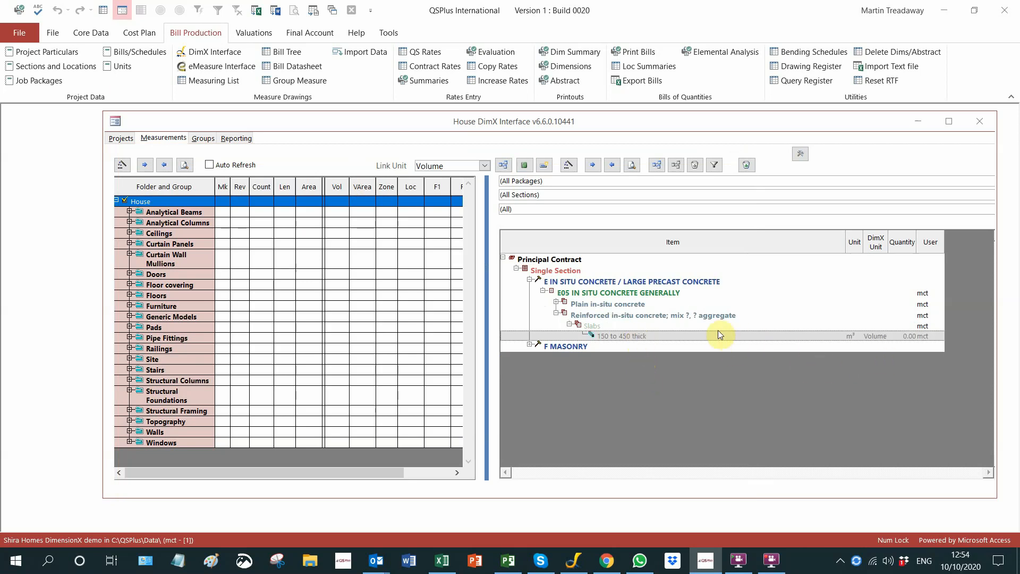
pyautogui.moveTo(764, 353)
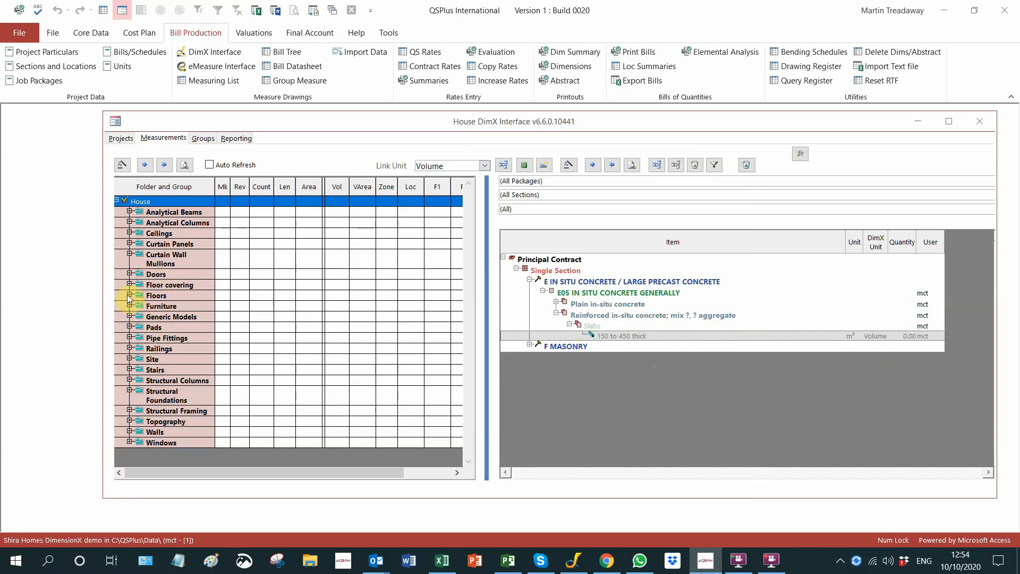
pyautogui.click(128, 295)
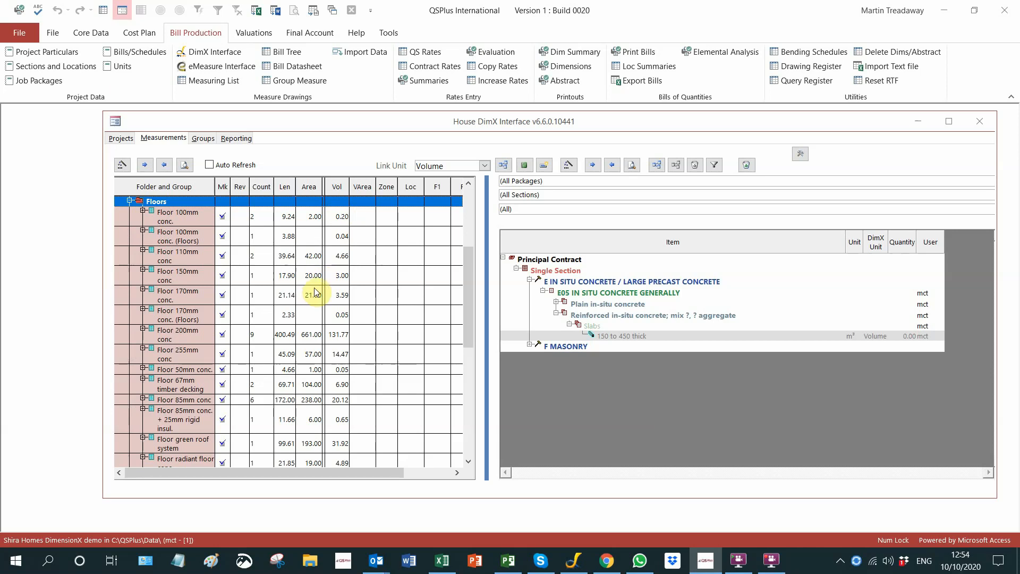
pyautogui.click(199, 216)
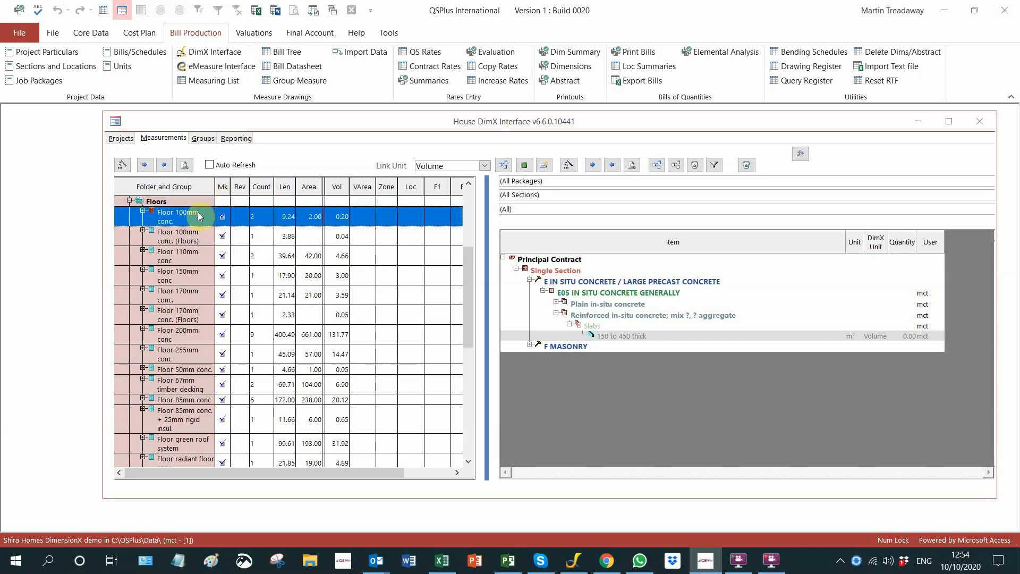
pyautogui.moveTo(198, 239)
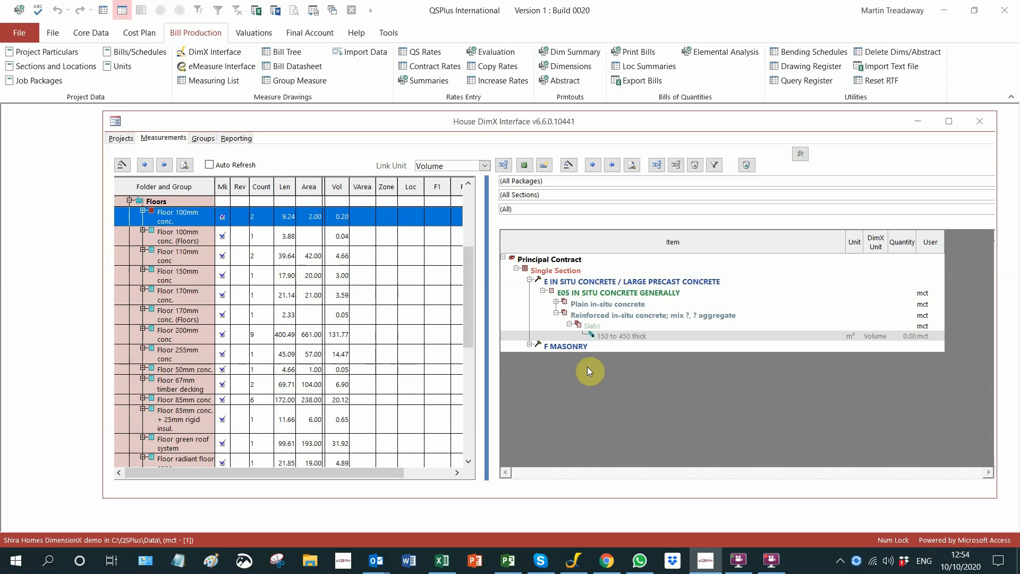
pyautogui.moveTo(744, 356)
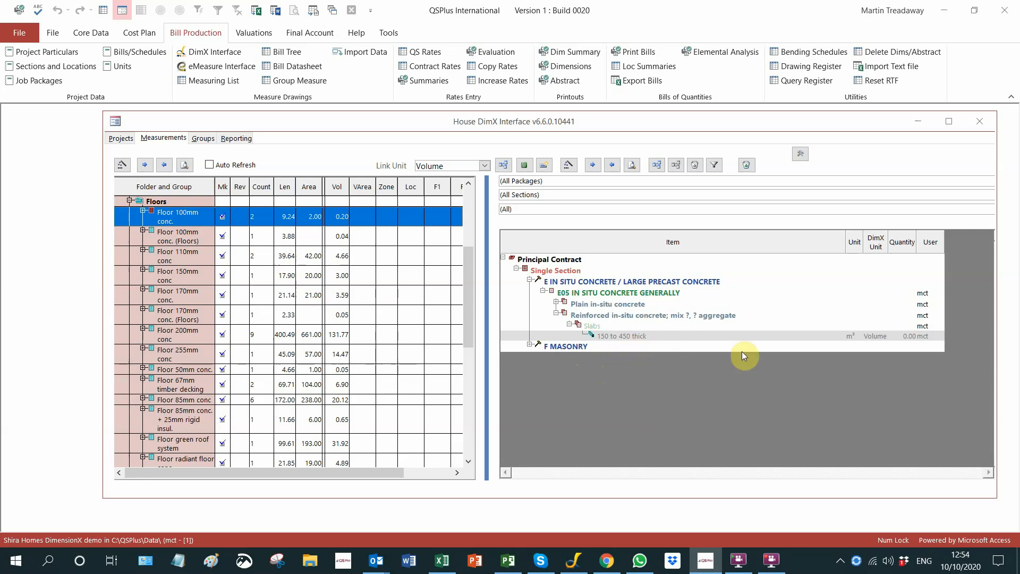
pyautogui.moveTo(914, 340)
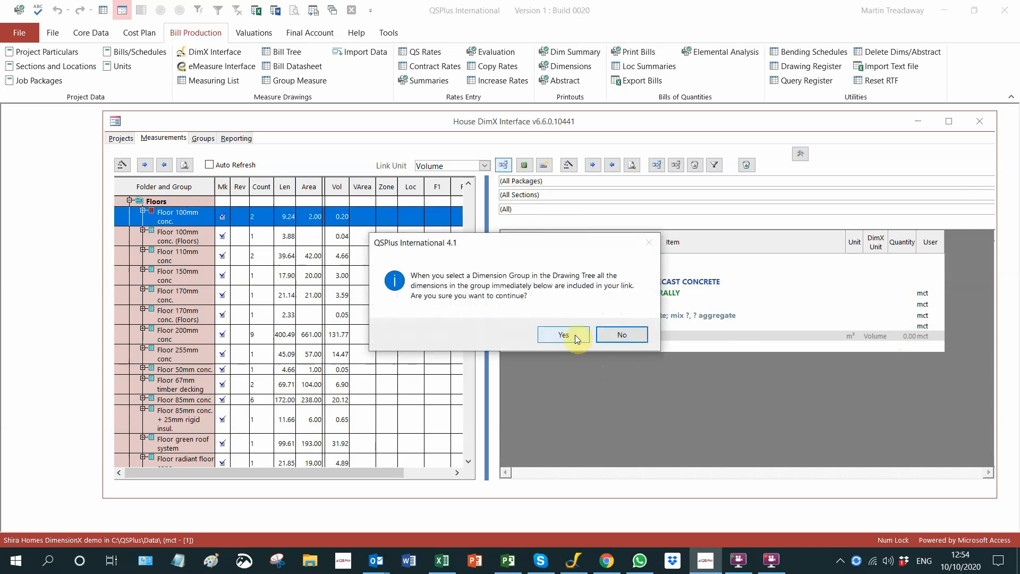
# - Link the Floor 100mm conc., Floor 100mm conc. (Floors), 110mm and 150mm groups to the slab item
pyautogui.click(562, 334)
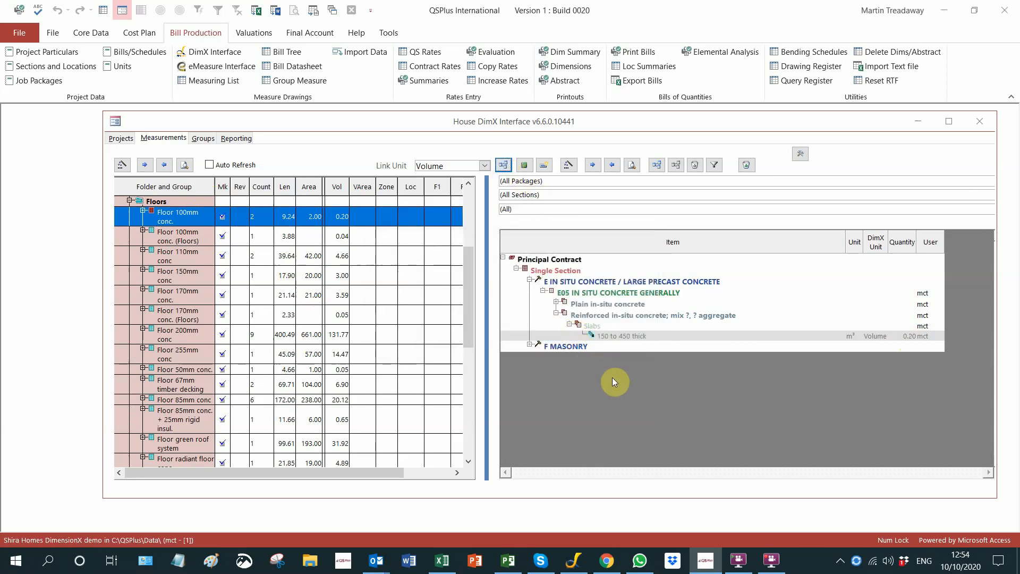
pyautogui.click(182, 236)
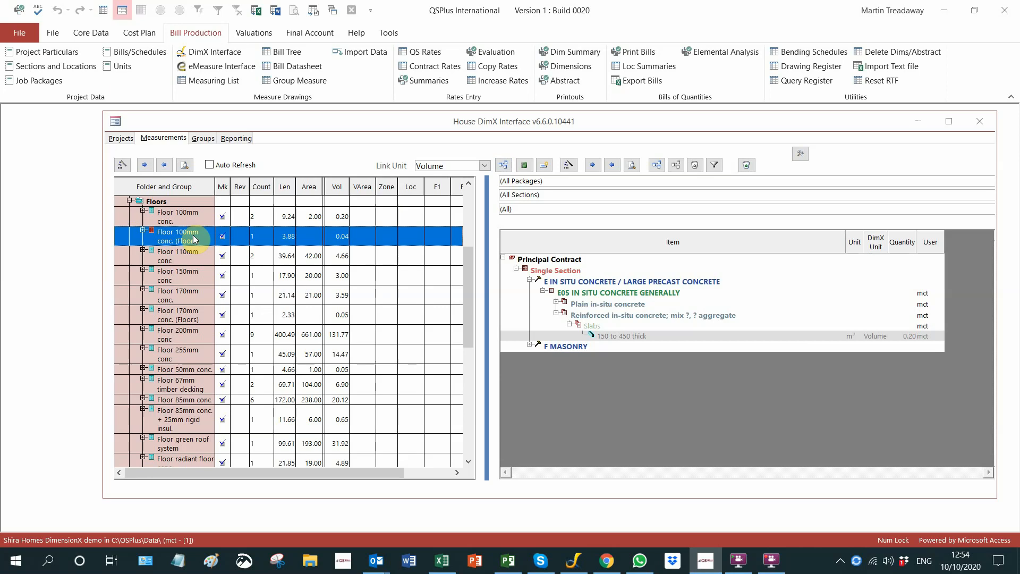
pyautogui.click(502, 165)
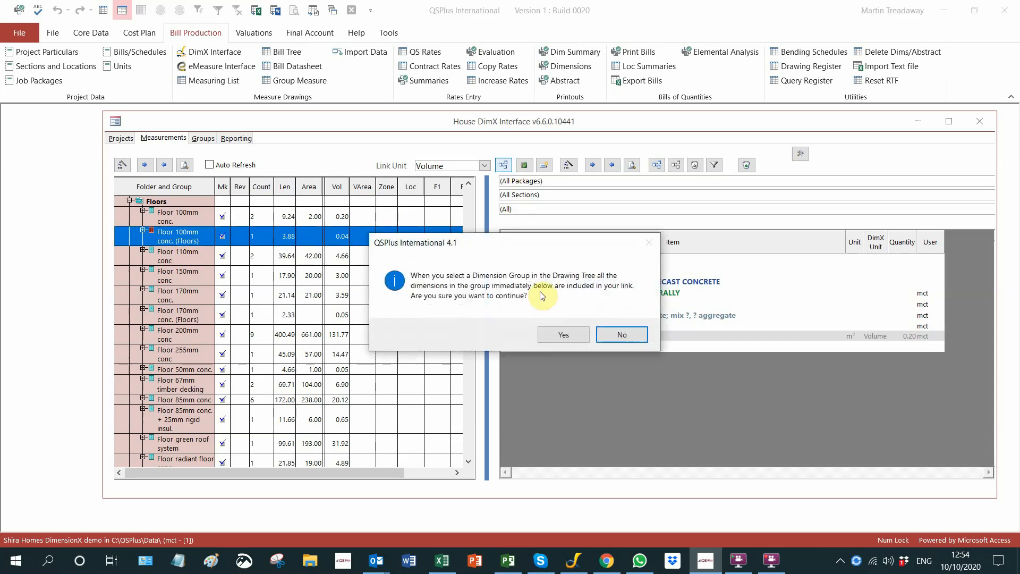
pyautogui.click(562, 334)
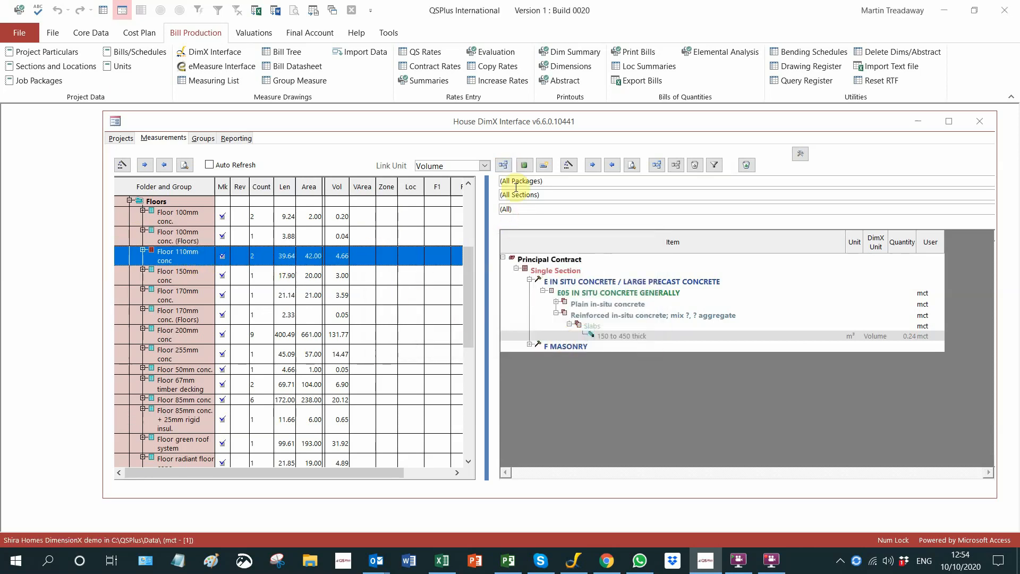
pyautogui.moveTo(503, 165)
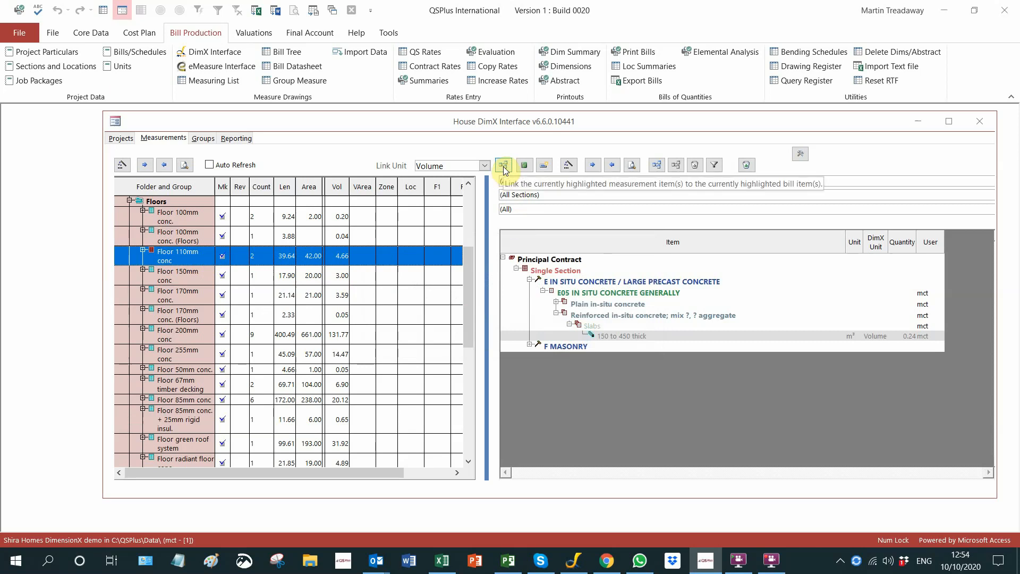
pyautogui.click(502, 163)
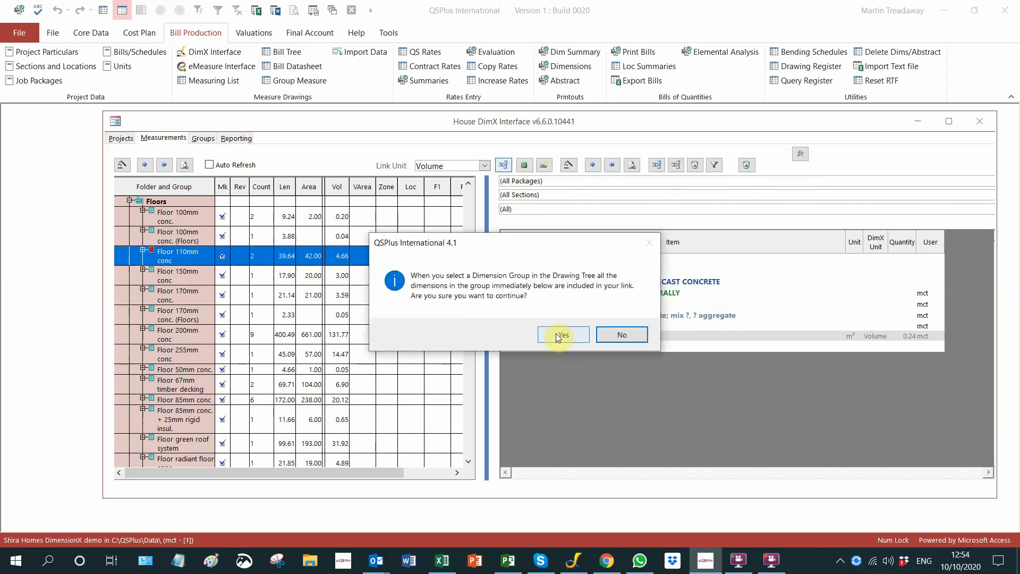
pyautogui.click(562, 335)
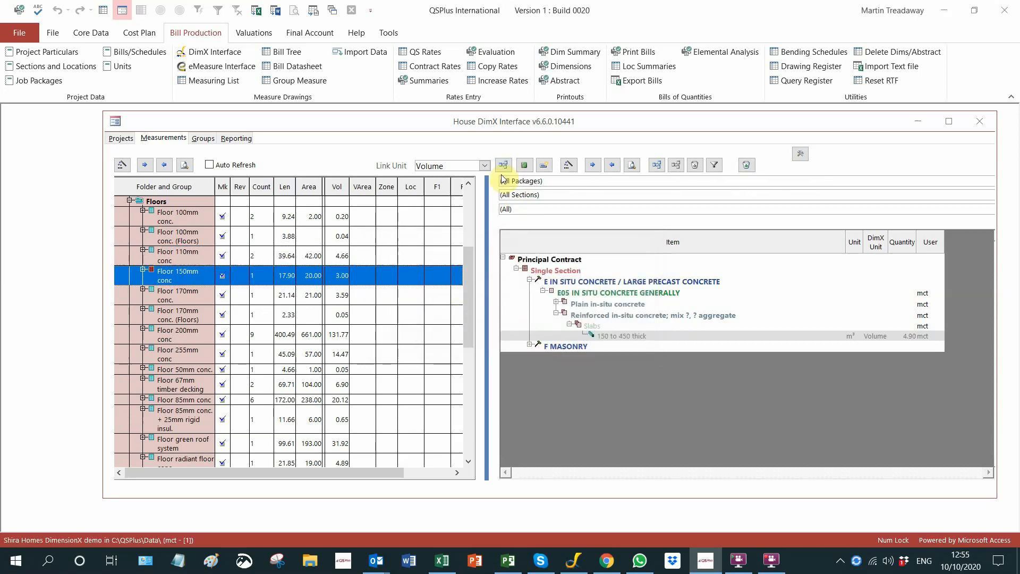
pyautogui.click(503, 165)
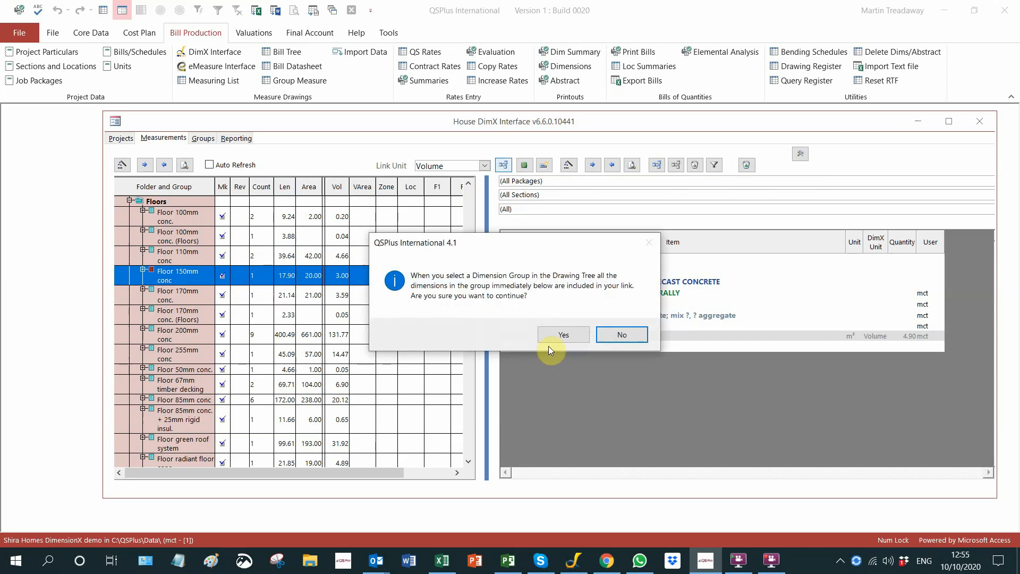
pyautogui.click(564, 335)
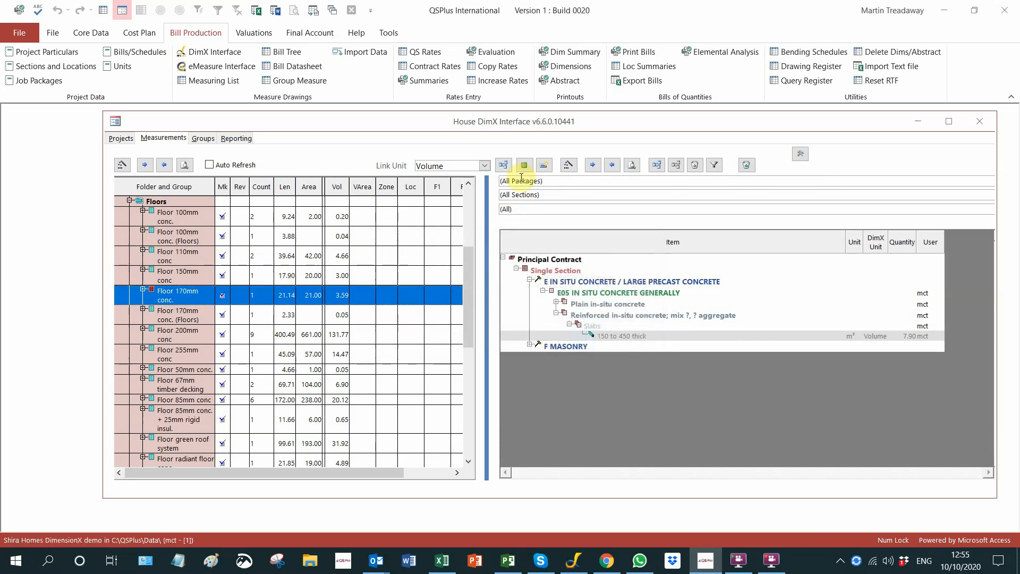
# - Link the Floor 170mm, 170mm (Floors), 200mm and 255mm conc. groups to the slab item and dismiss the event error
pyautogui.click(502, 163)
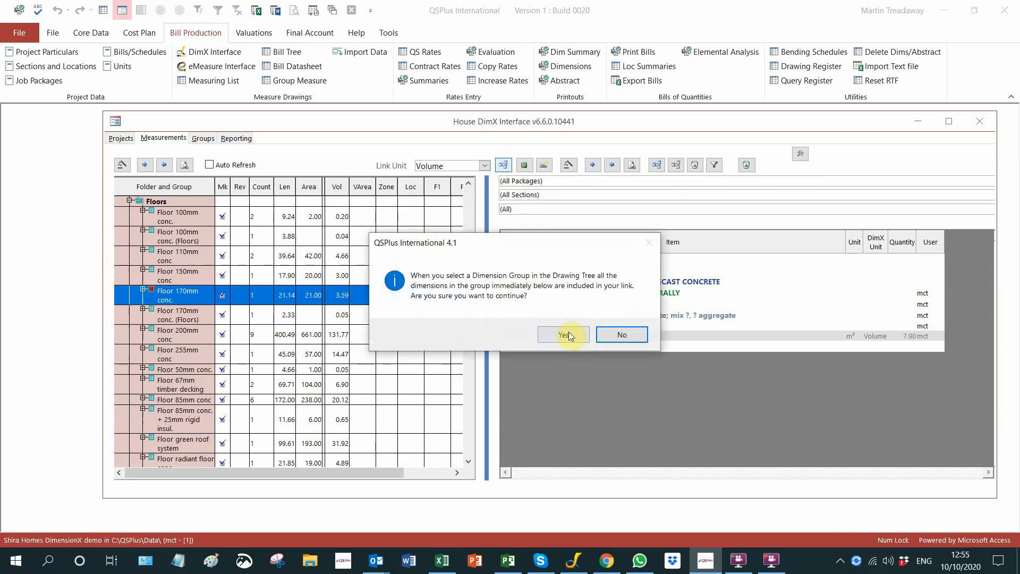
pyautogui.click(560, 334)
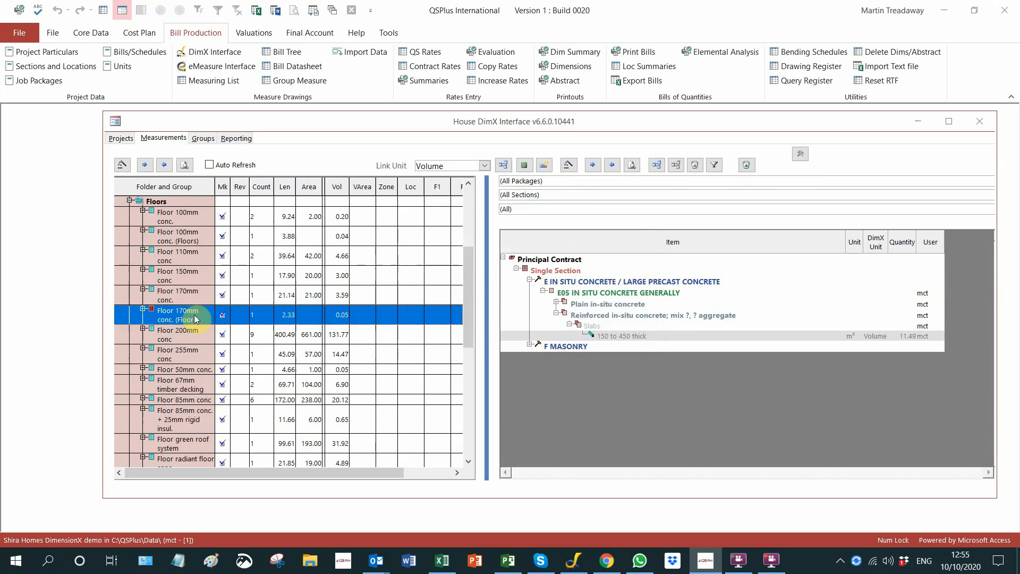
pyautogui.click(503, 165)
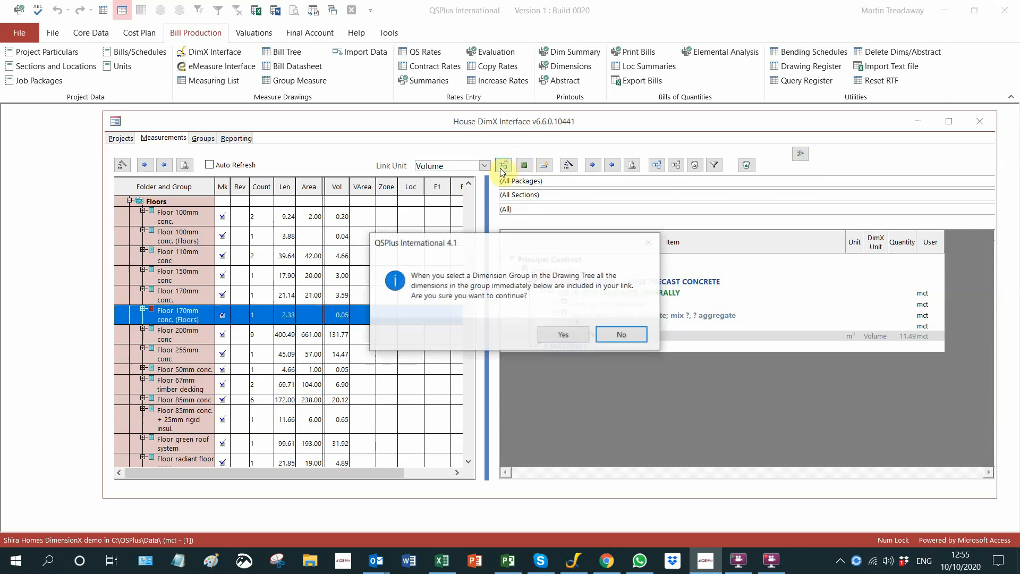
pyautogui.click(562, 333)
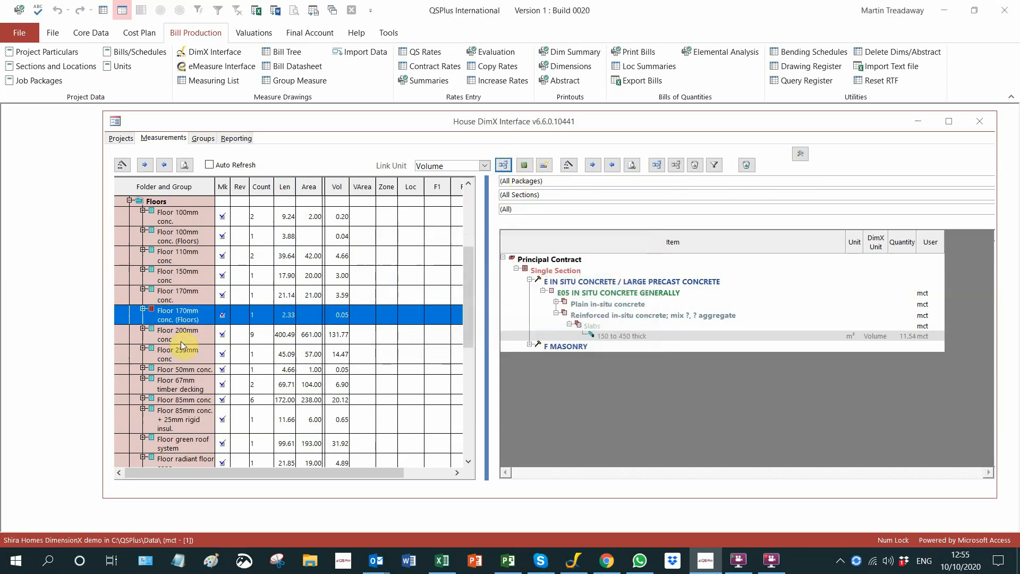
pyautogui.click(177, 335)
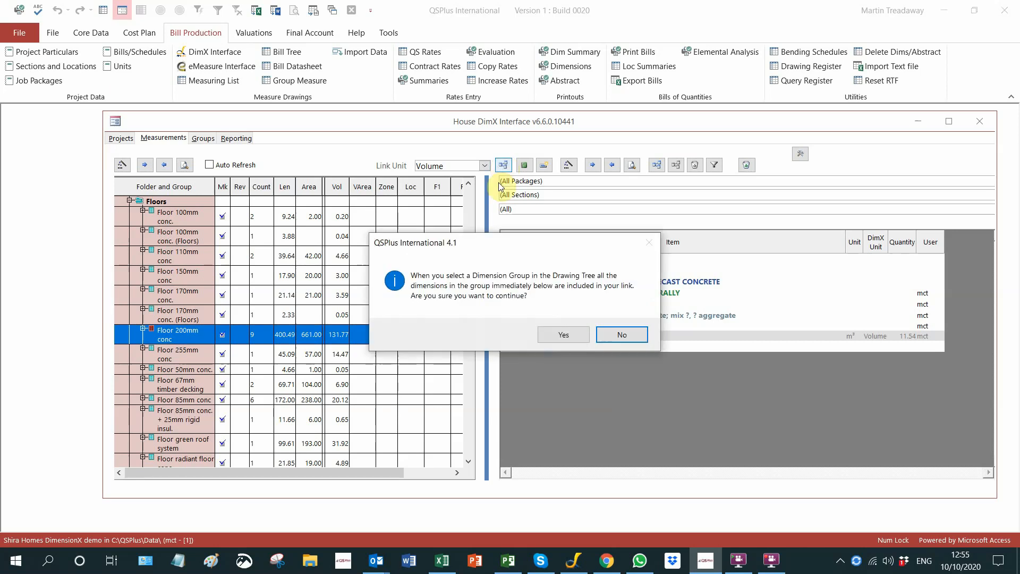
pyautogui.click(563, 334)
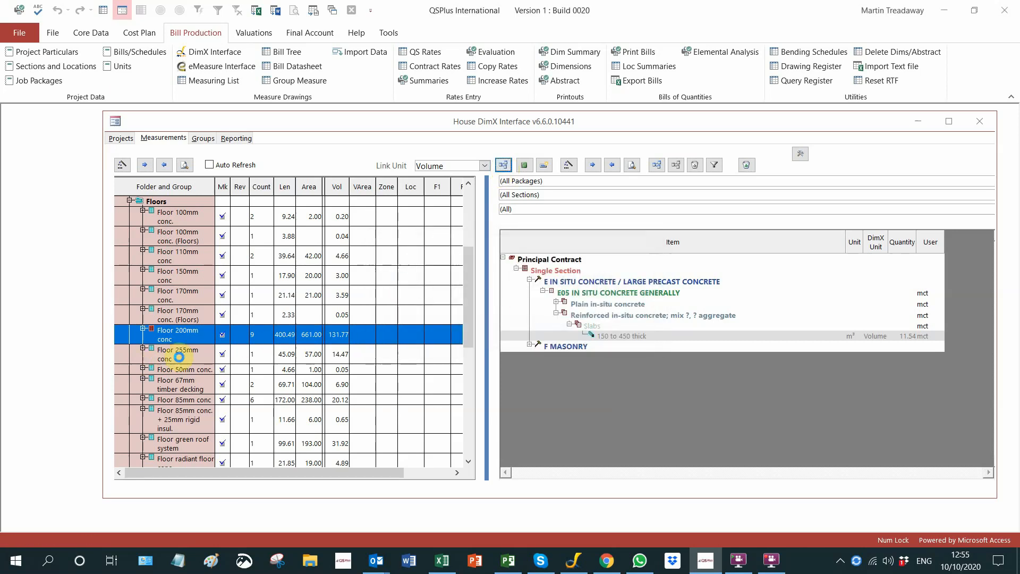
pyautogui.click(503, 165)
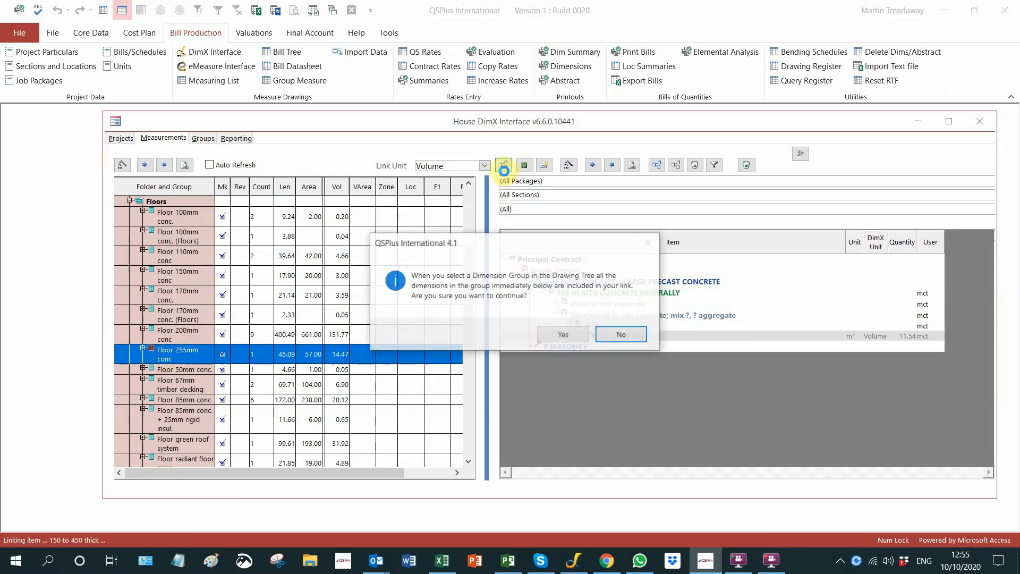
pyautogui.click(562, 333)
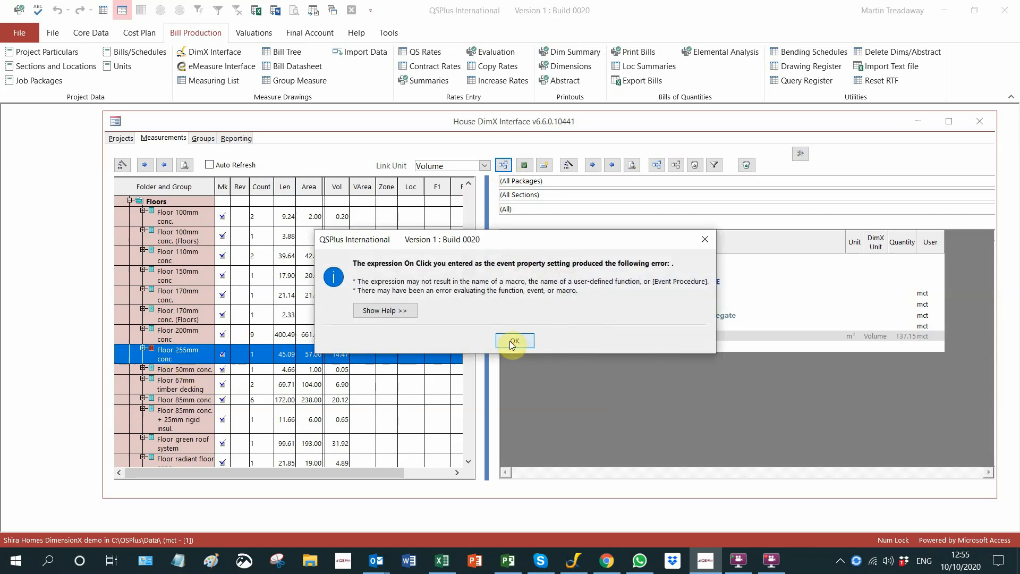
pyautogui.click(515, 341)
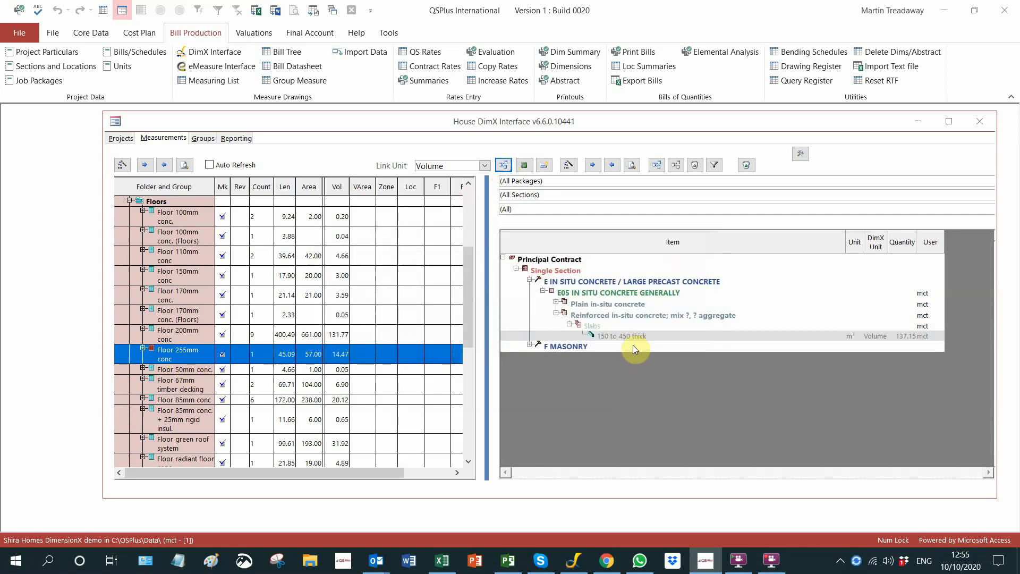
pyautogui.moveTo(647, 344)
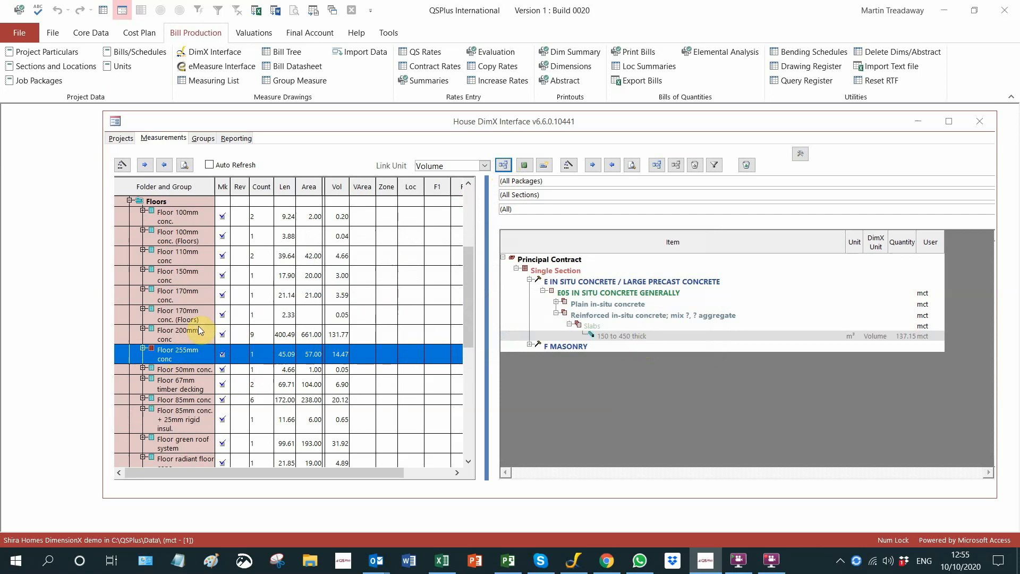
pyautogui.moveTo(608, 343)
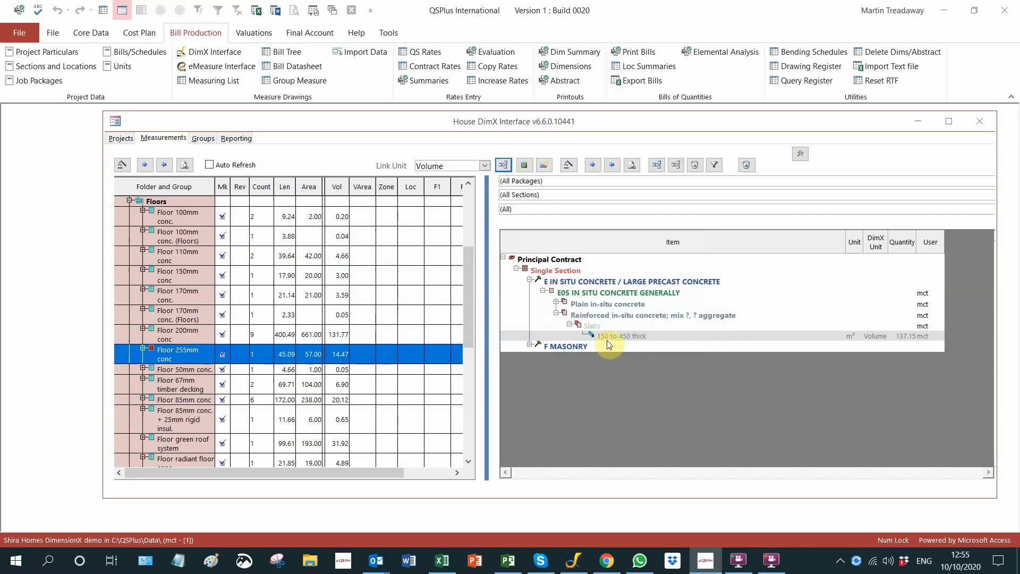
pyautogui.moveTo(312, 374)
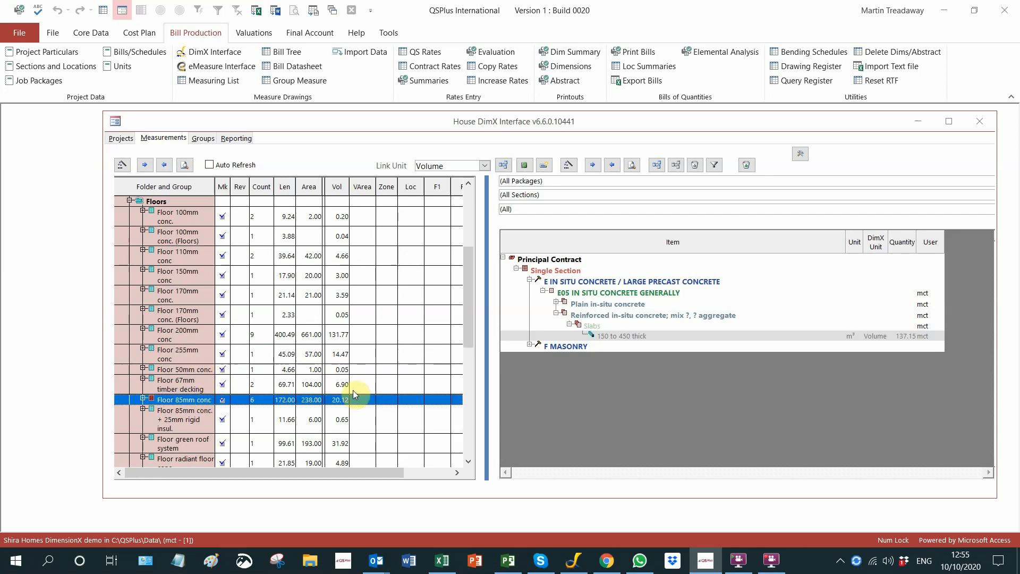
# - Link Floor 85mm conc and Floor 85mm conc. + 25mm rigid insul. to the slab item, reaching 157.92 m³
pyautogui.click(503, 165)
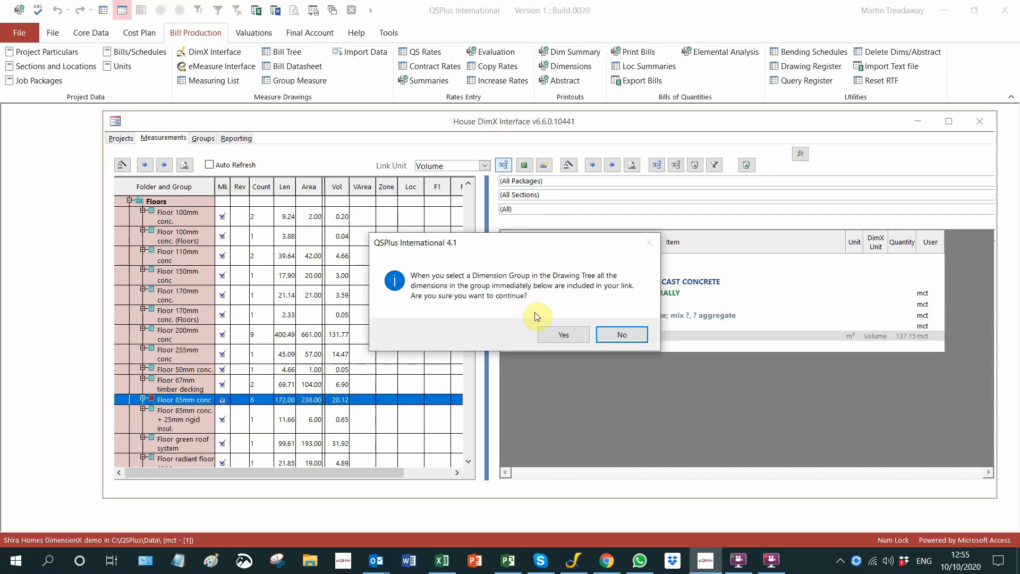
pyautogui.click(562, 334)
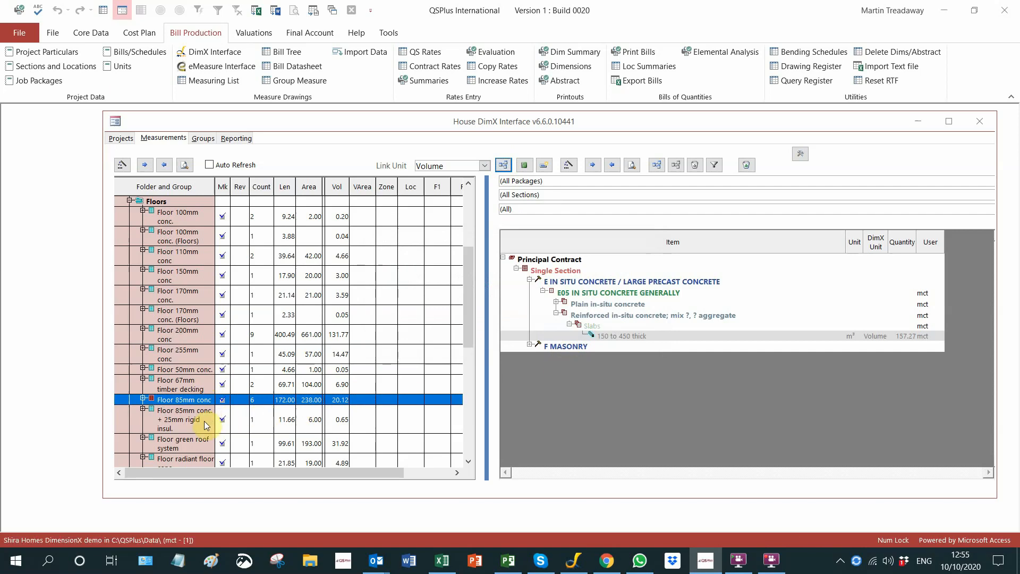
pyautogui.click(184, 418)
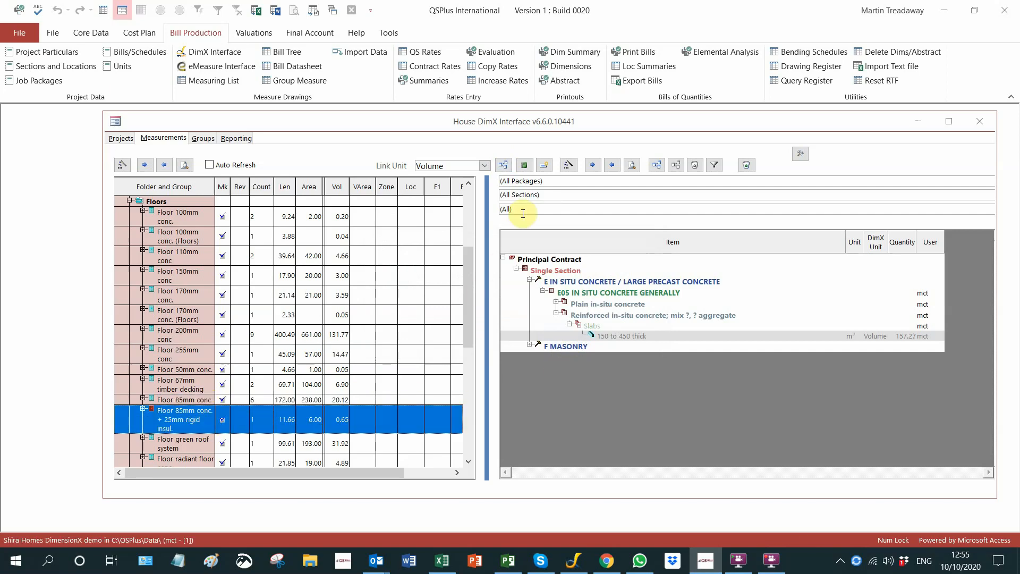
pyautogui.click(503, 165)
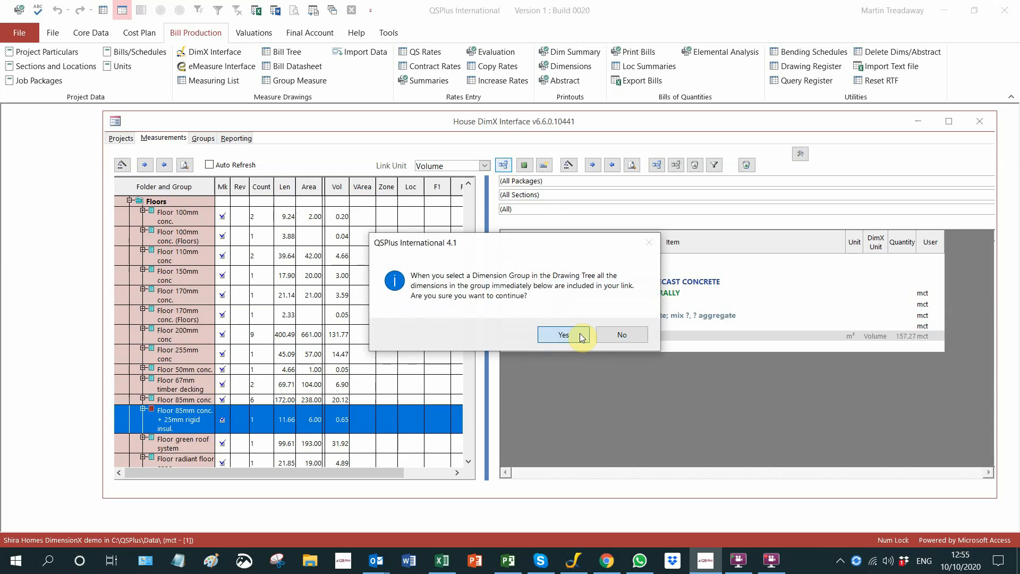
pyautogui.click(558, 335)
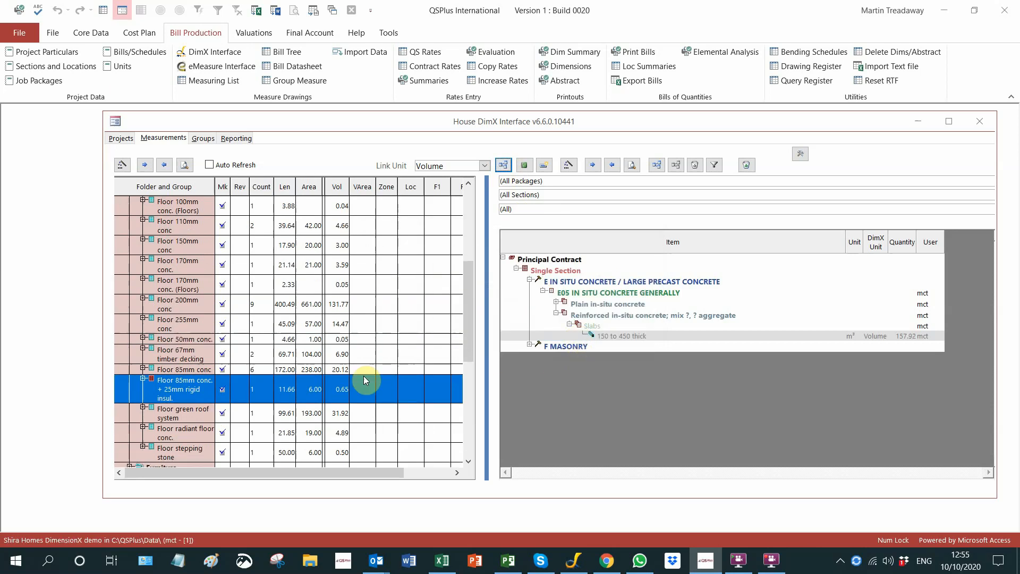
pyautogui.scroll(-3)
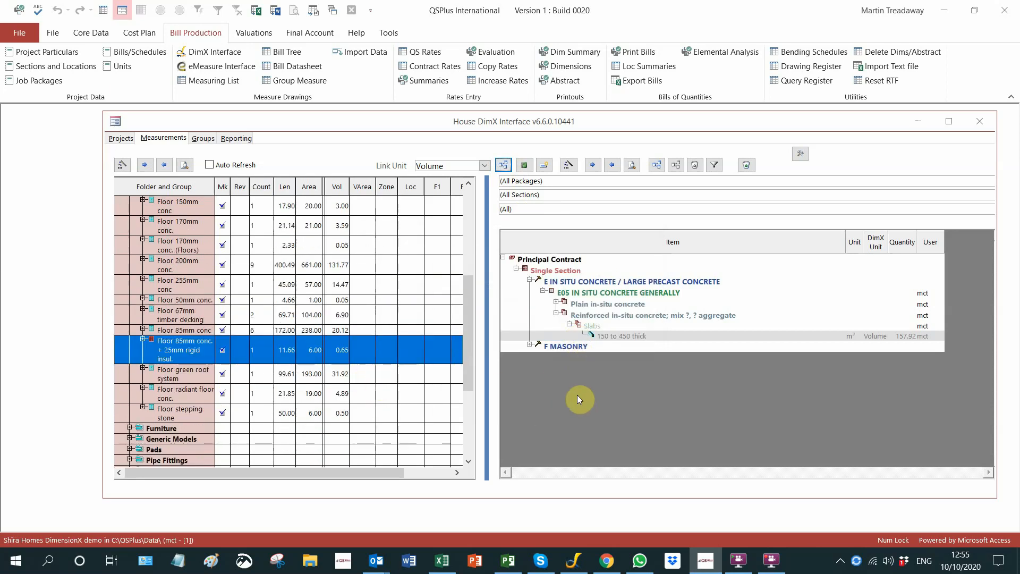
pyautogui.moveTo(469, 349)
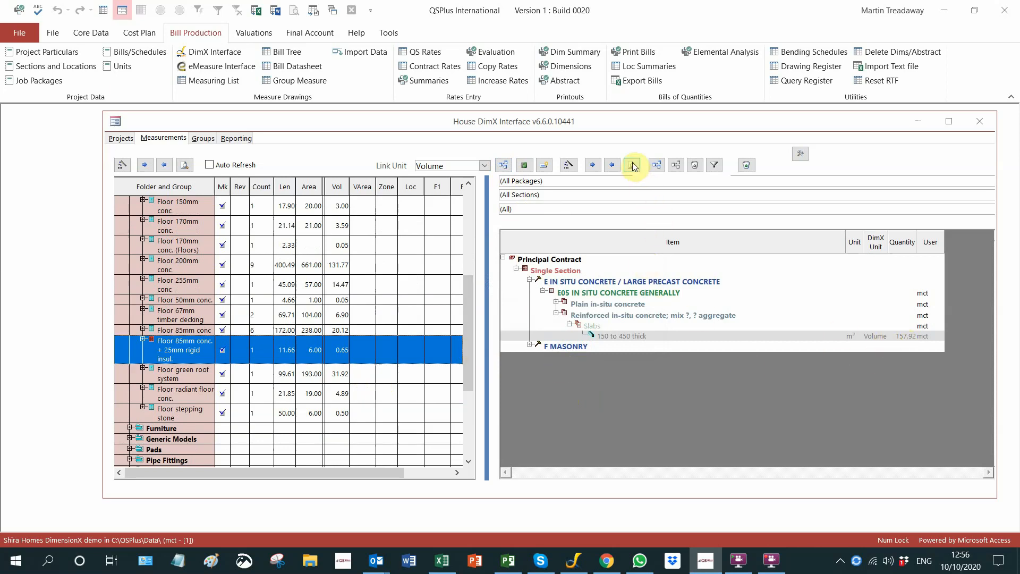
pyautogui.click(633, 164)
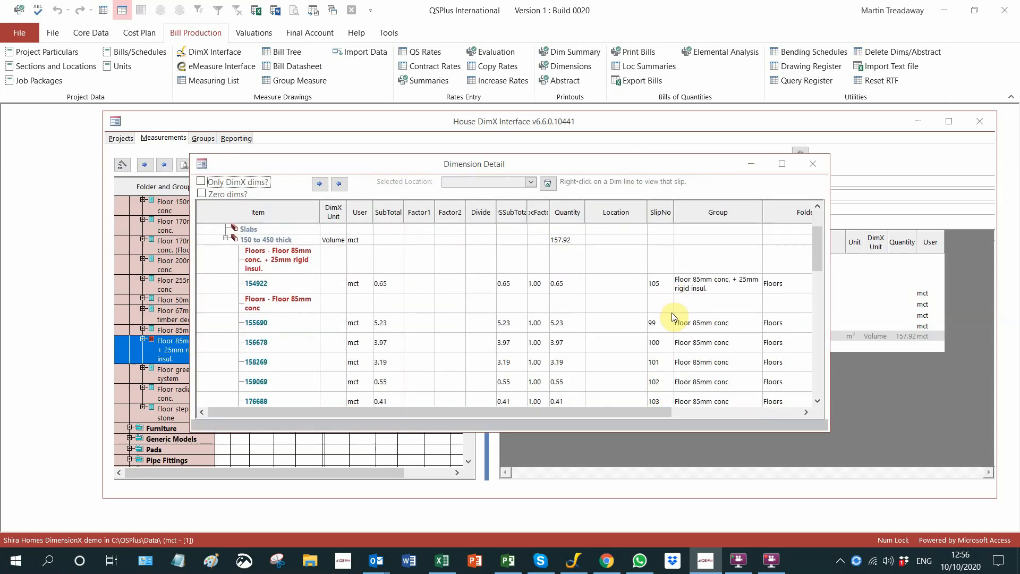
pyautogui.scroll(-3)
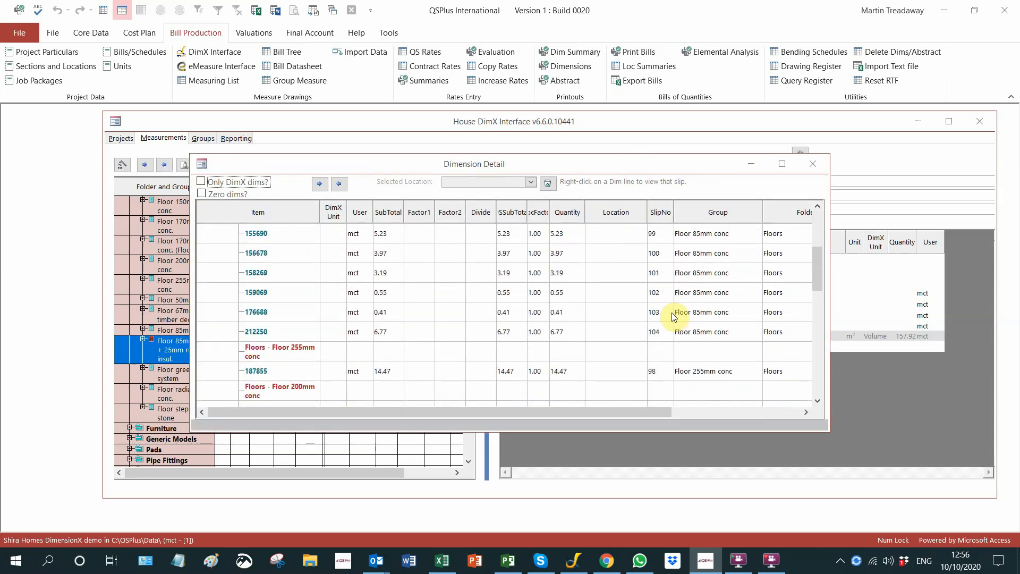
pyautogui.scroll(-3)
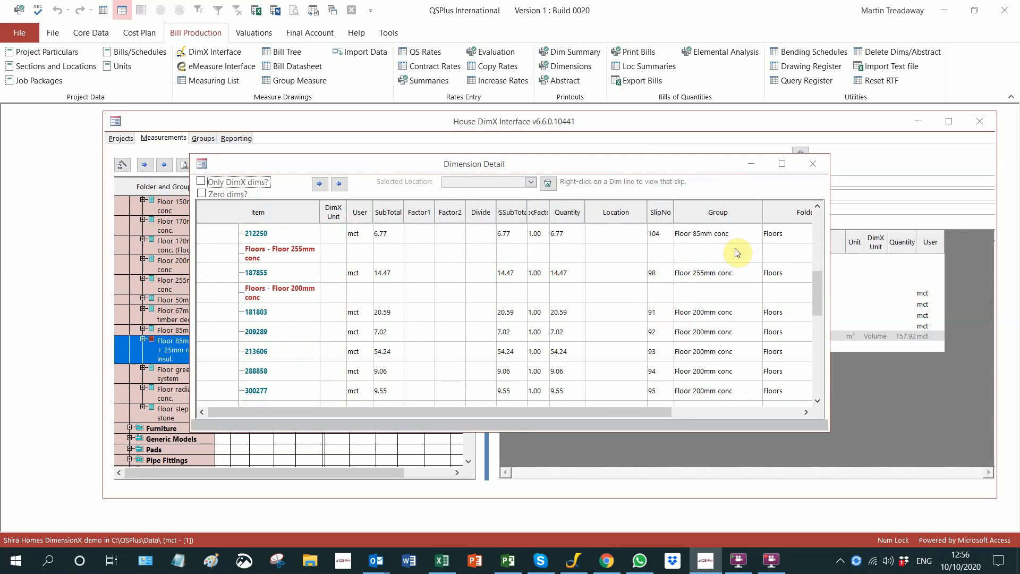
pyautogui.click(812, 163)
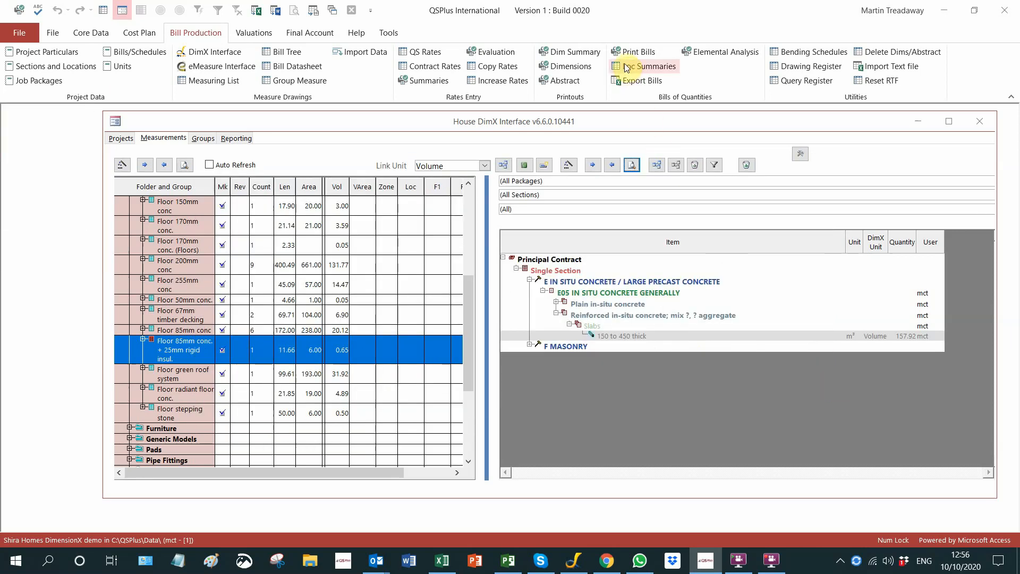
# - Produce the Bills of Quantities PDF via Print Bills, saving over the existing file of the same name
pyautogui.click(639, 51)
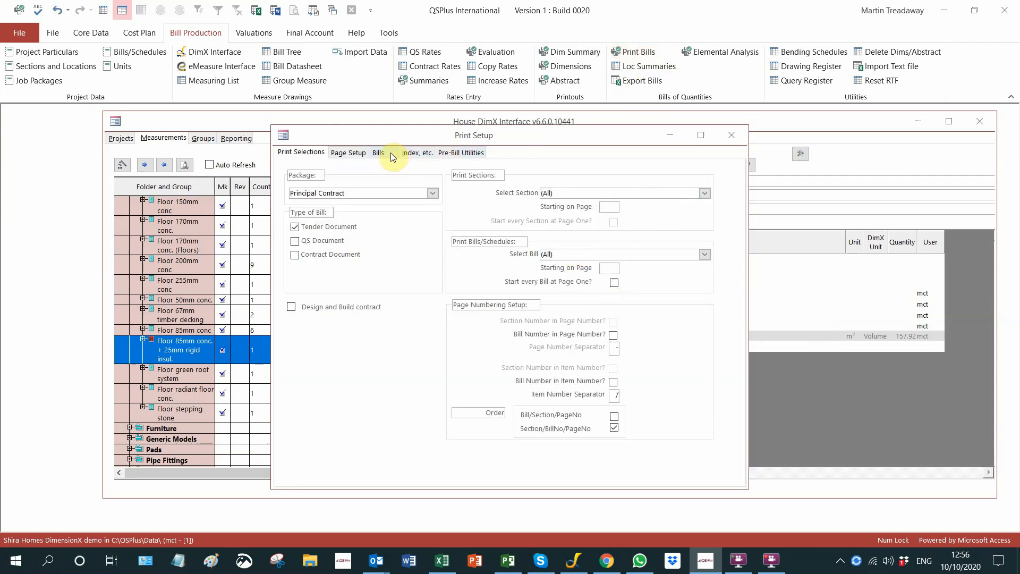
pyautogui.click(378, 152)
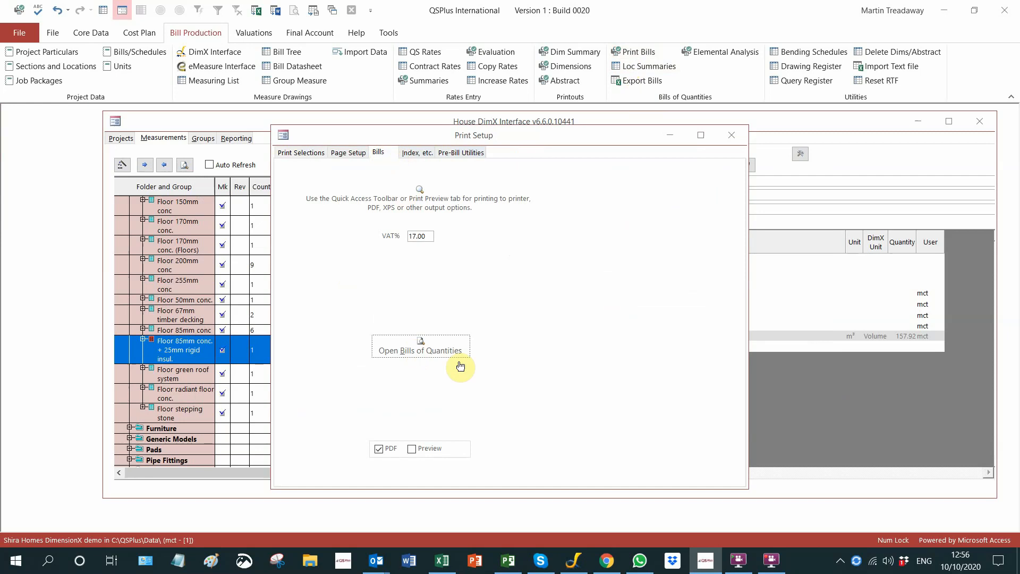
pyautogui.click(421, 349)
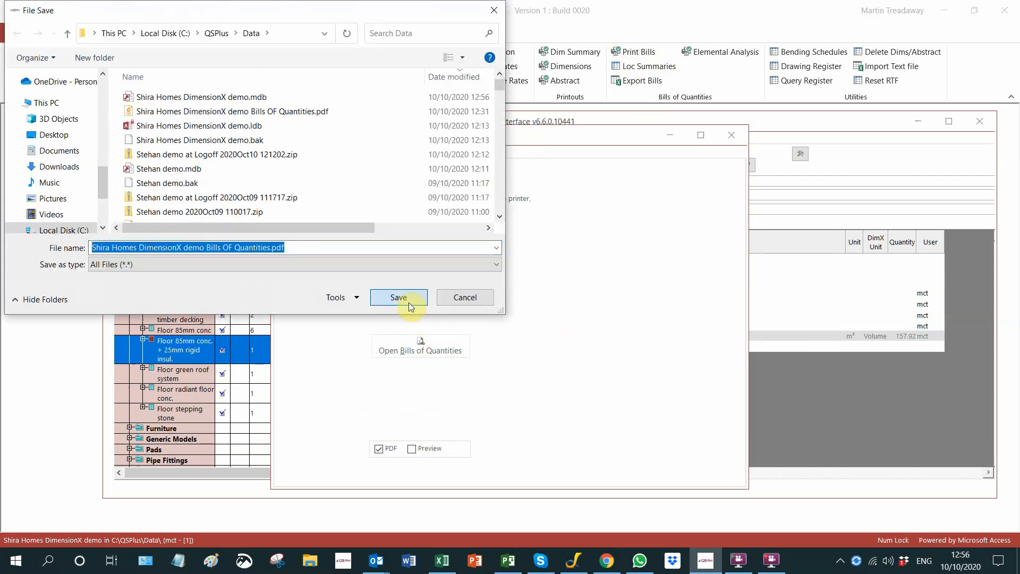
pyautogui.click(398, 298)
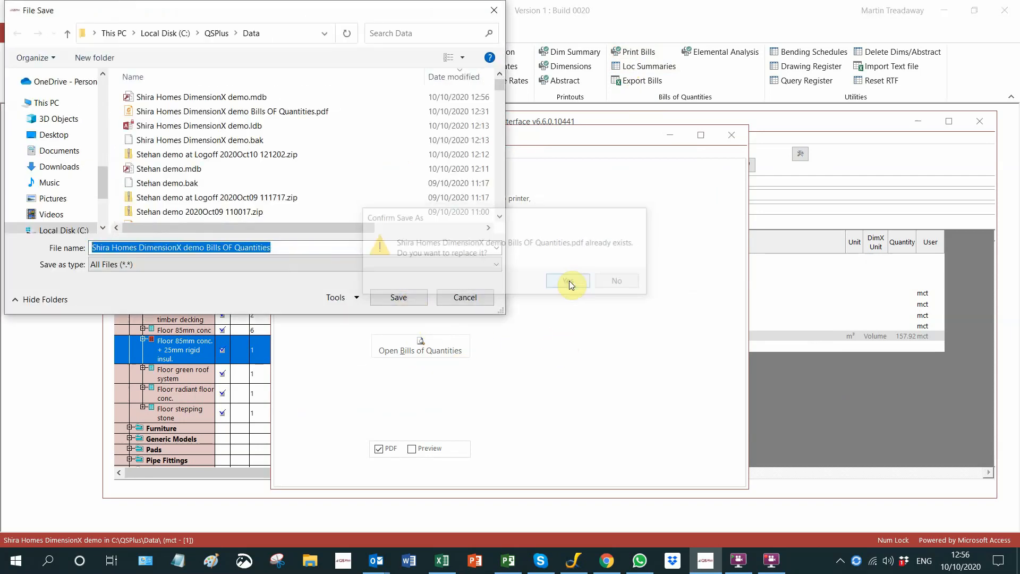
pyautogui.click(567, 280)
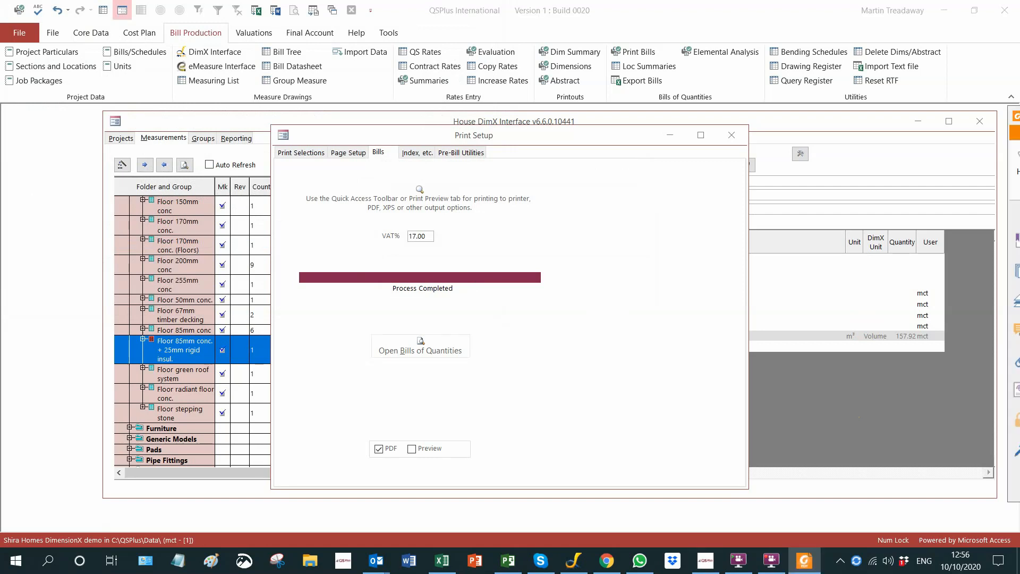
# - View the PDF in Foxit Reader, reaching page 2 with reinforced concrete slabs 150 to 450 thick at 158 m³
pyautogui.click(420, 345)
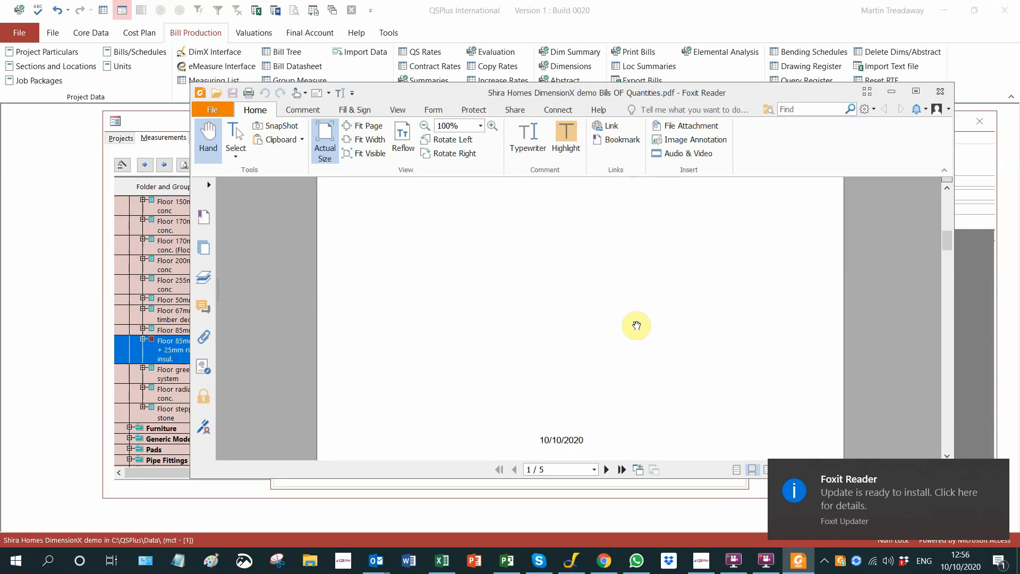
pyautogui.click(605, 469)
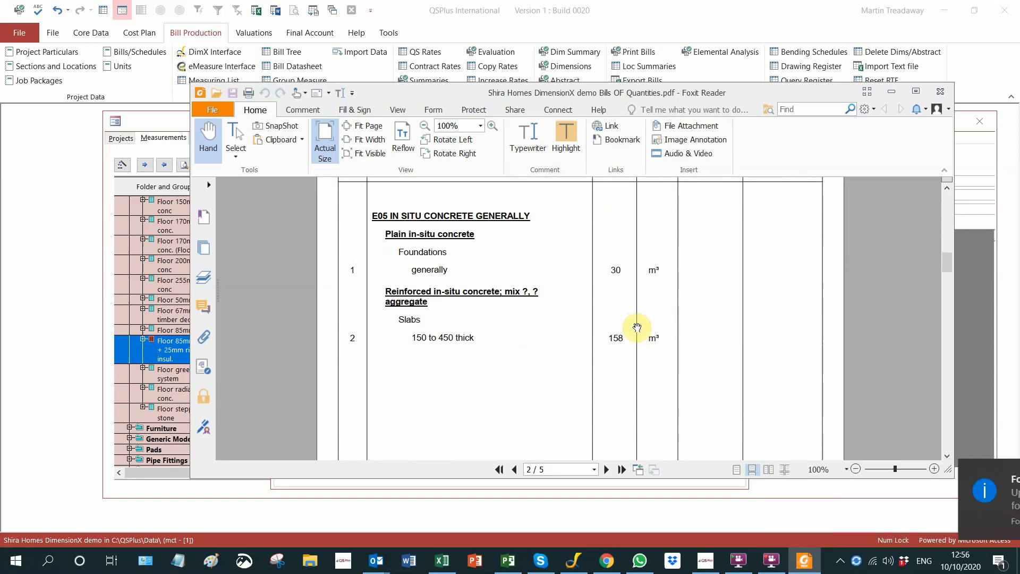
pyautogui.moveTo(423, 232)
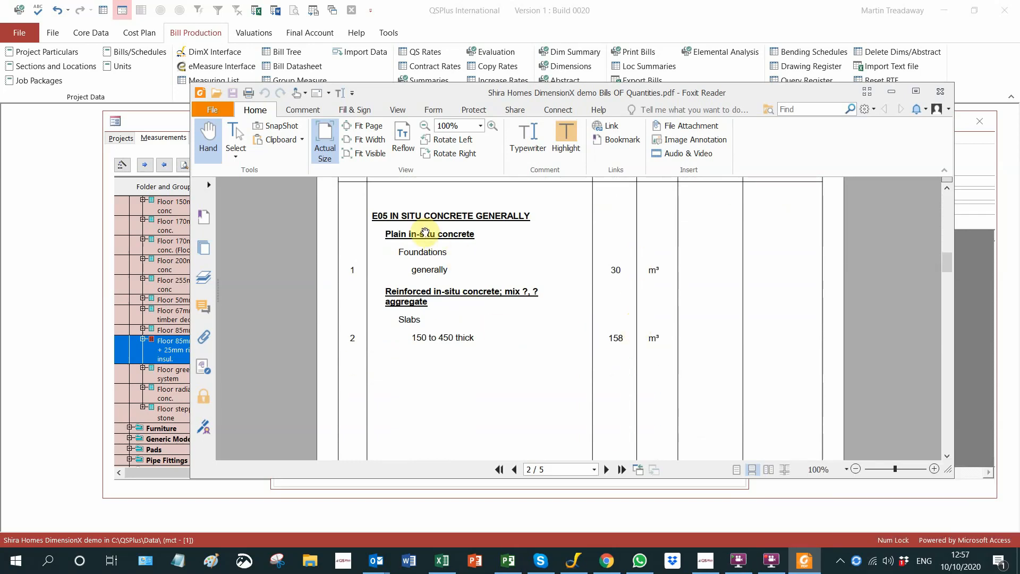
pyautogui.moveTo(511, 344)
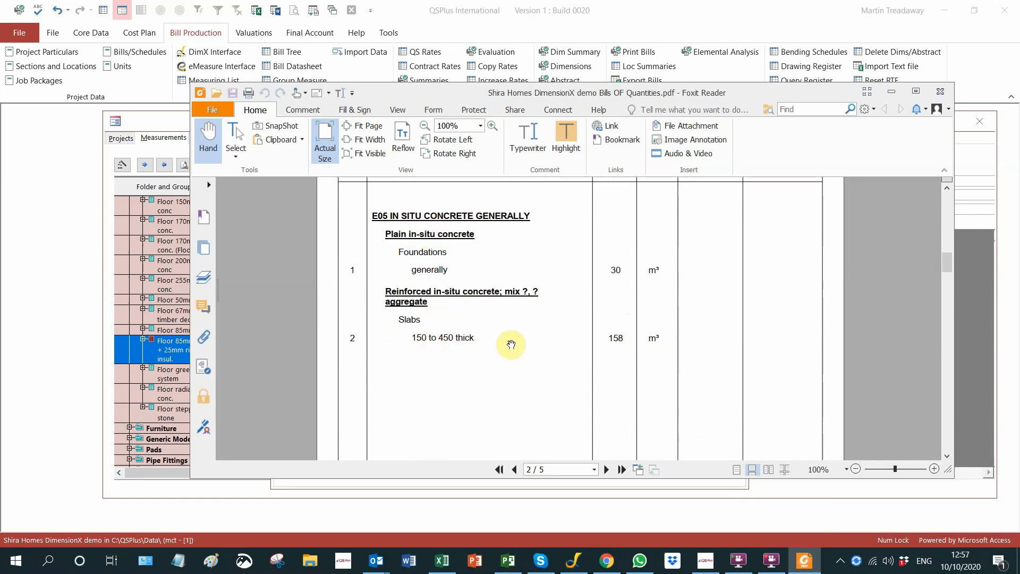
pyautogui.moveTo(616, 356)
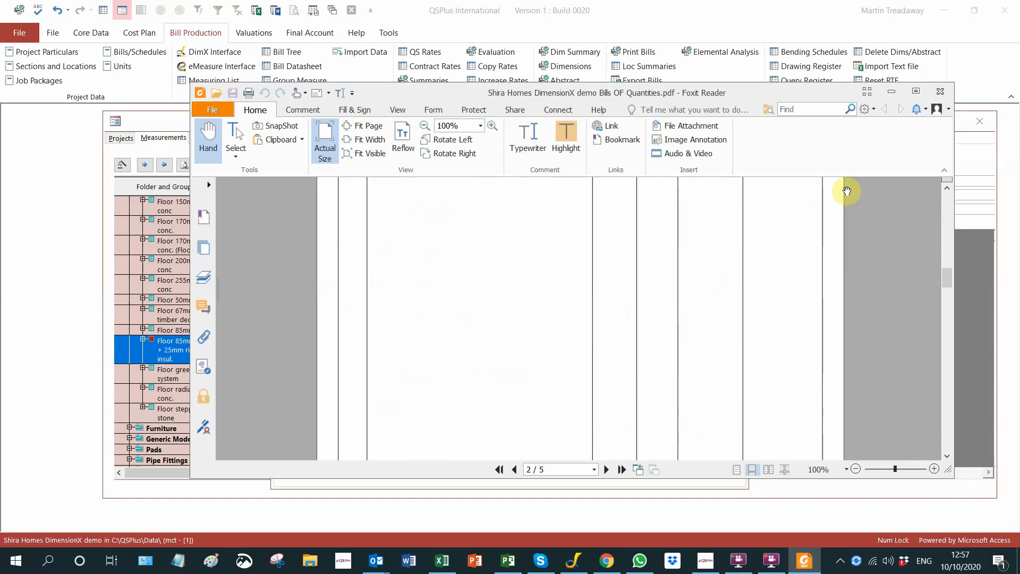
pyautogui.moveTo(805, 225)
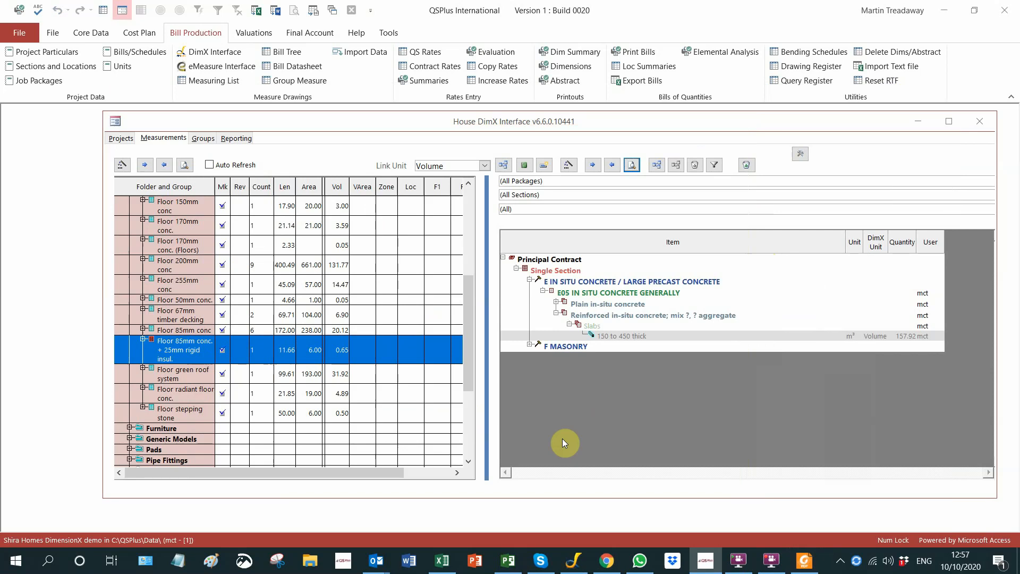
pyautogui.moveTo(656, 353)
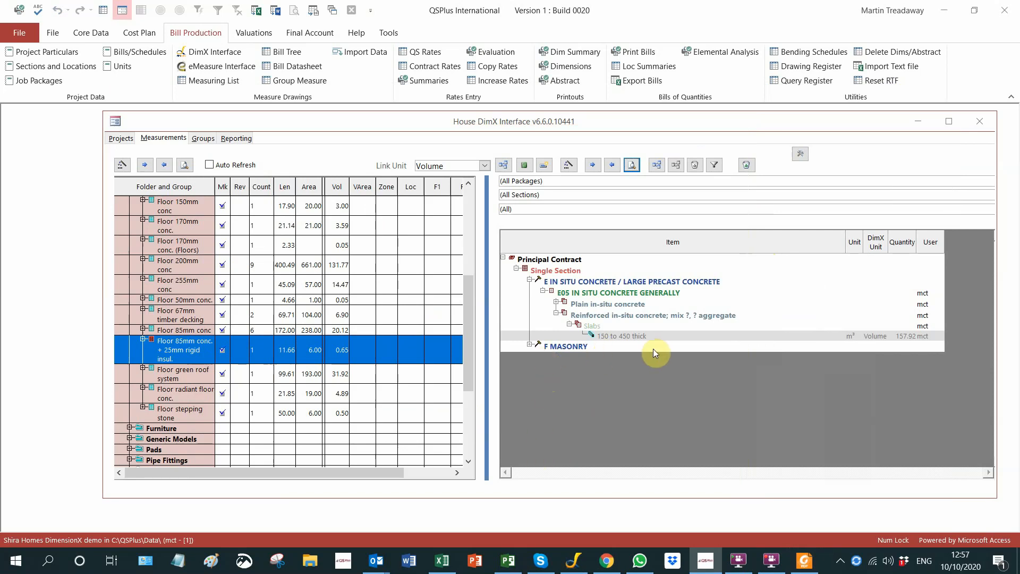